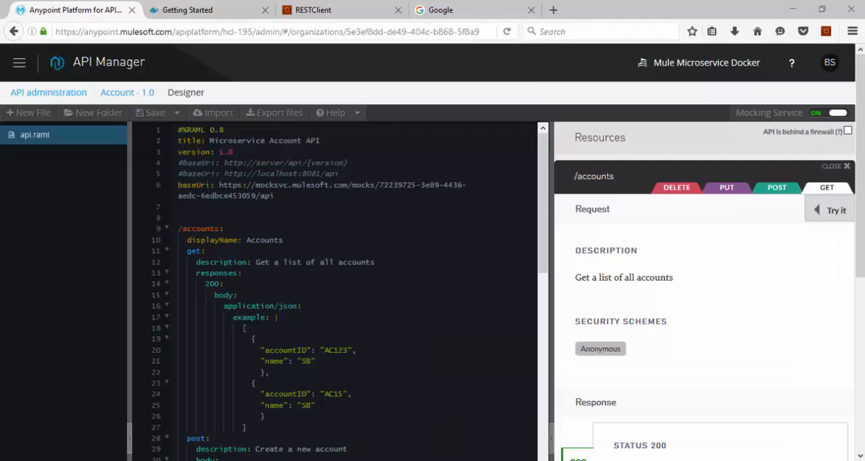
Switch to the Docker for Windows documentation page in the browser
{"action": "left_click", "coordinate": [196, 10]}
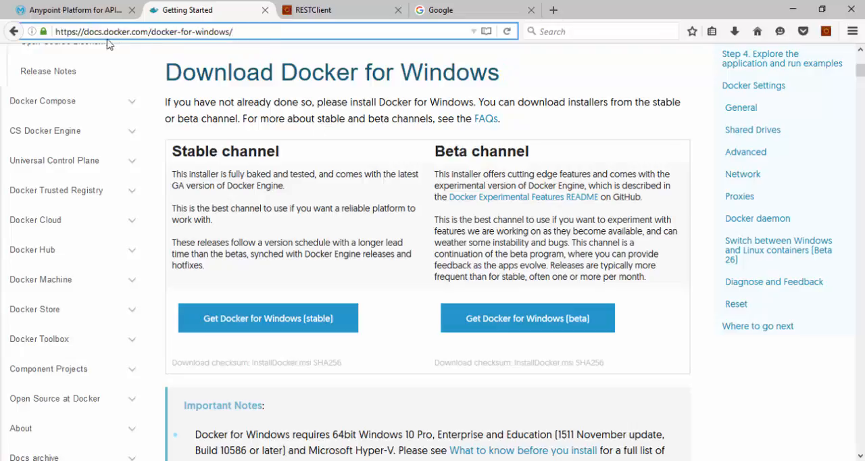
Review the Docker for Windows download page and return to the Account API RAML editor
{"action": "left_click", "coordinate": [148, 31]}
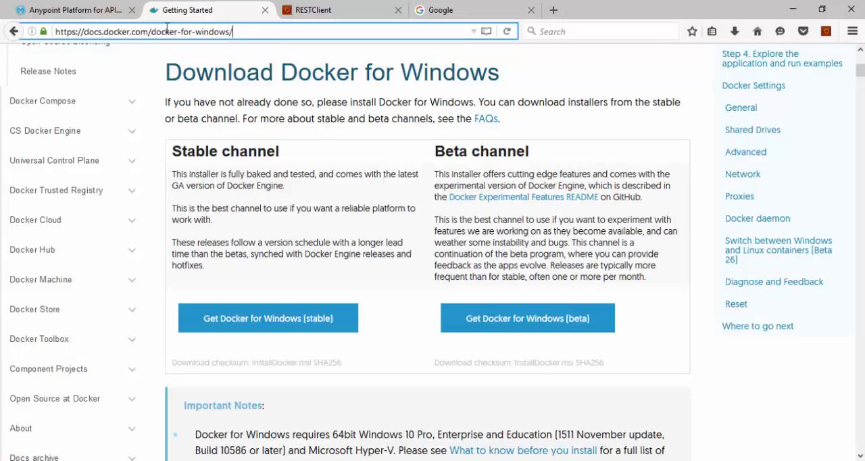
{"action": "mouse_move", "coordinate": [283, 349]}
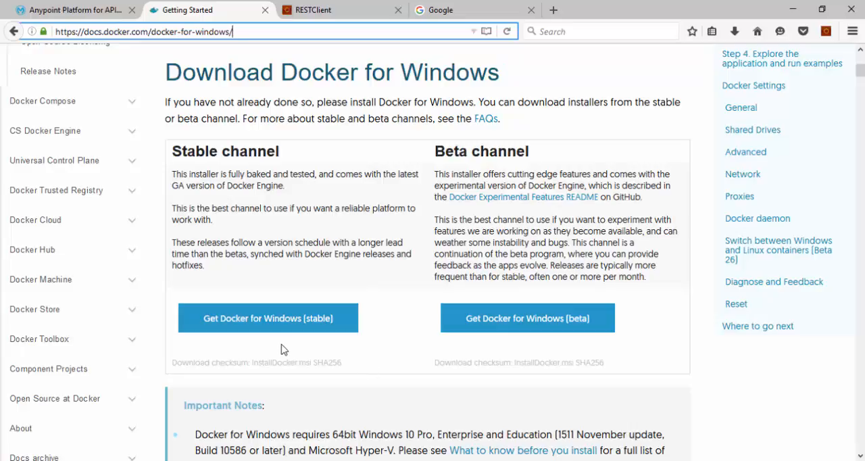
{"action": "mouse_move", "coordinate": [295, 335]}
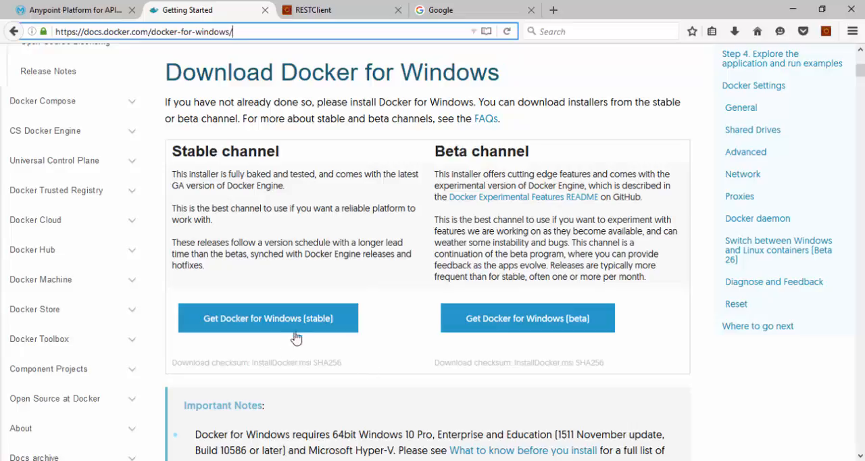
{"action": "mouse_move", "coordinate": [309, 324]}
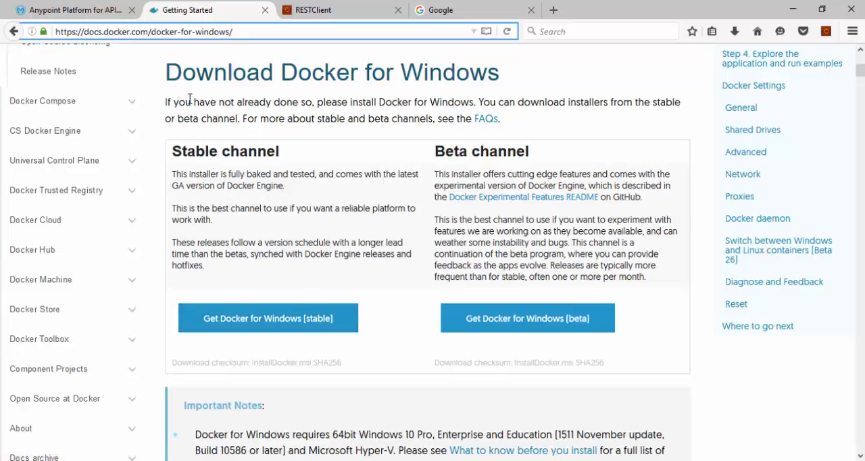
{"action": "left_click", "coordinate": [67, 10]}
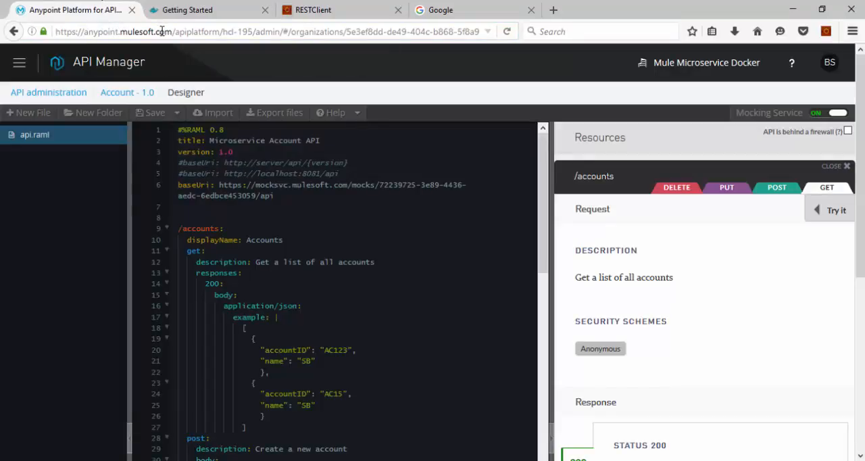
{"action": "mouse_move", "coordinate": [116, 67]}
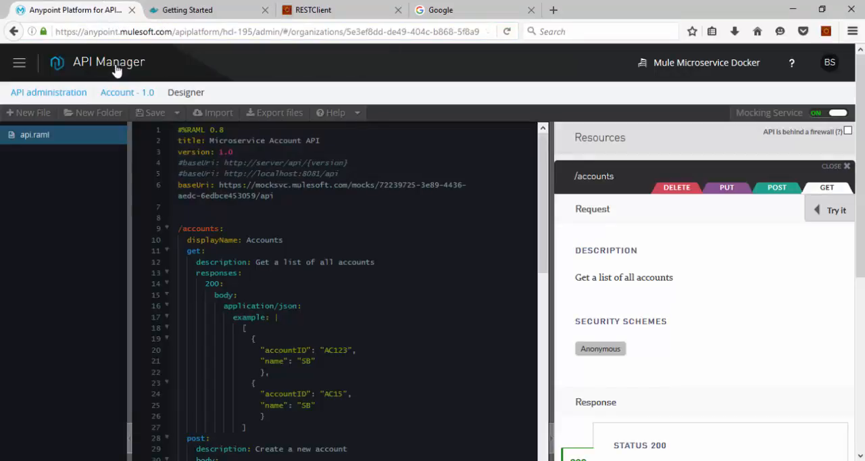
{"action": "mouse_move", "coordinate": [92, 74]}
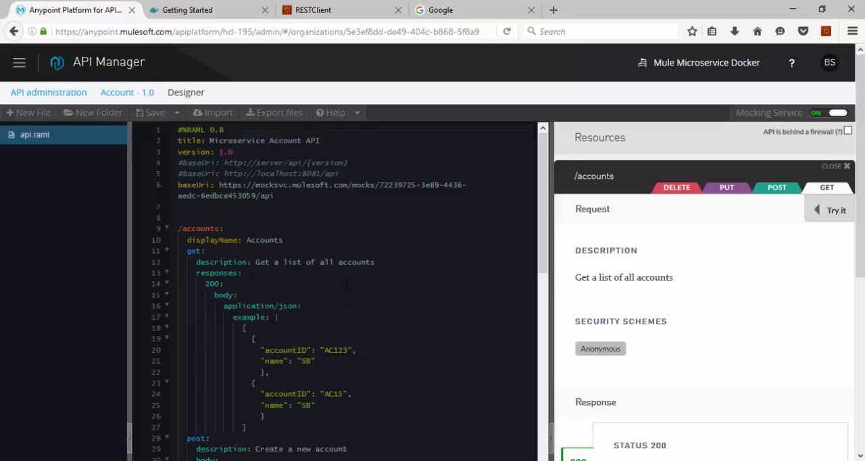
{"action": "double_click", "coordinate": [201, 229]}
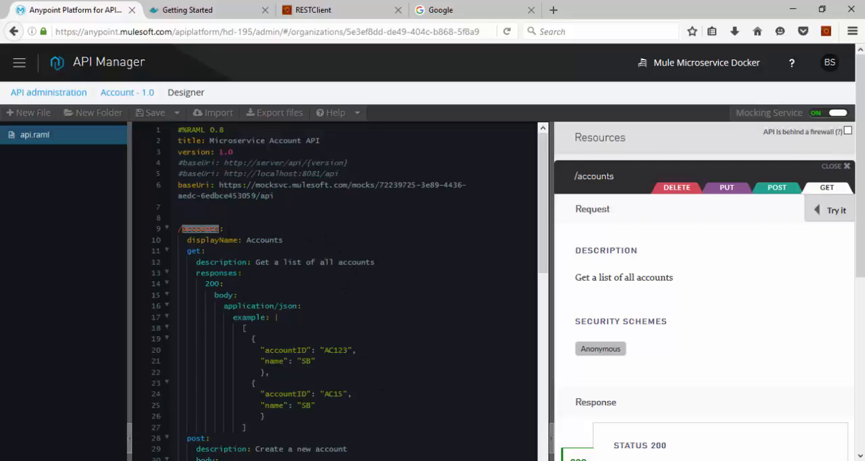
{"action": "scroll", "scroll_direction": "down", "scroll_amount": 3}
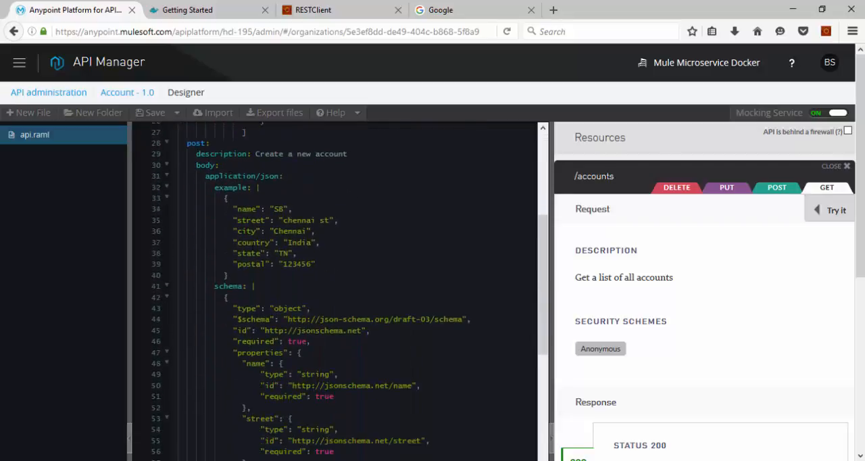
{"action": "scroll", "scroll_direction": "down", "scroll_amount": 3}
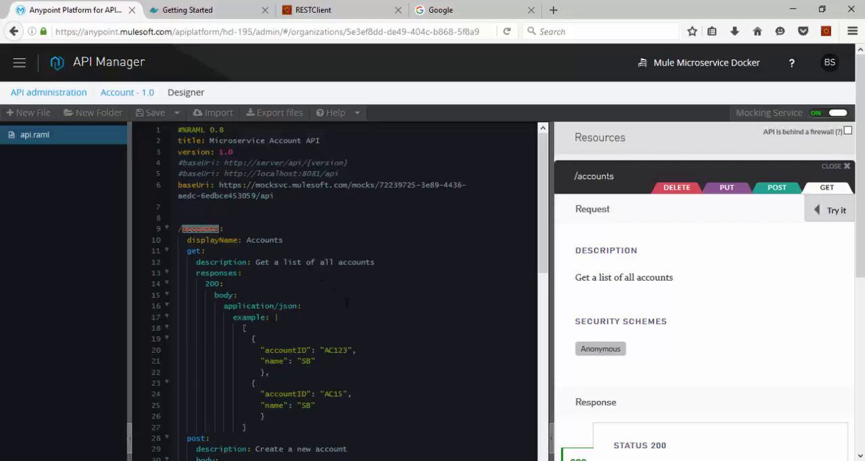
{"action": "scroll", "scroll_direction": "down", "scroll_amount": 3}
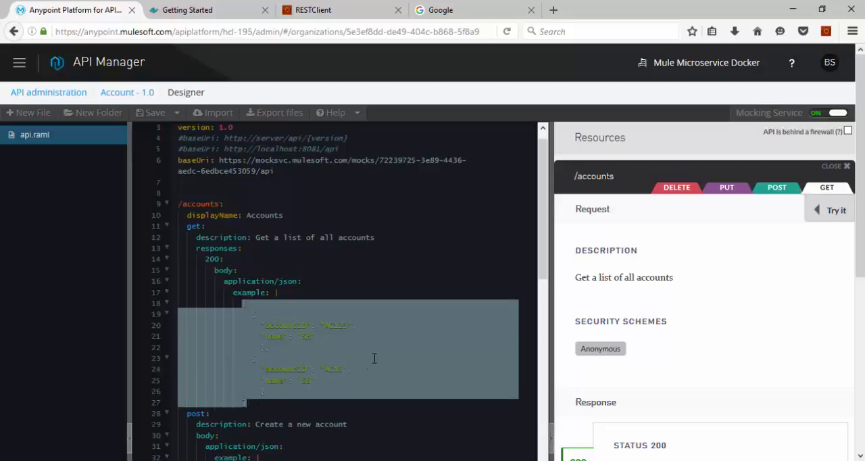
{"action": "scroll", "scroll_direction": "down", "scroll_amount": 3}
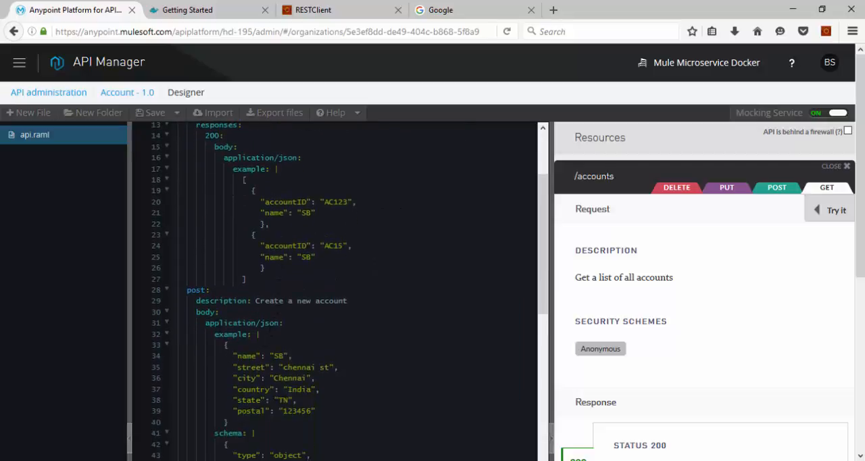
{"action": "scroll", "scroll_direction": "down", "scroll_amount": 3}
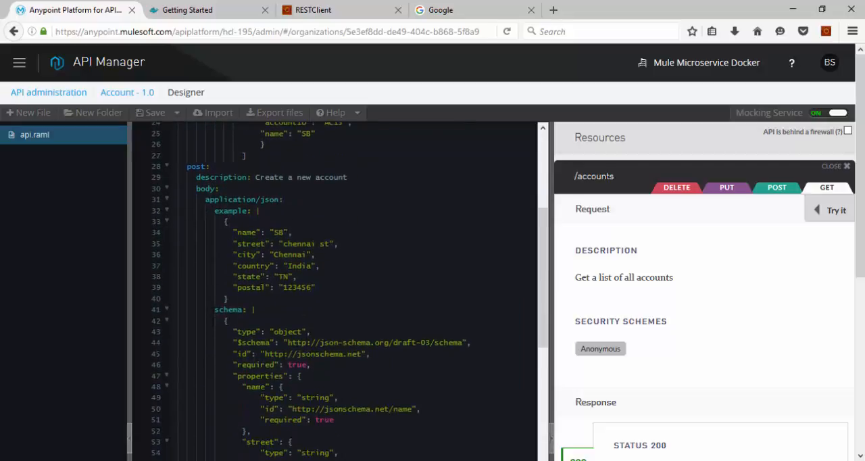
{"action": "scroll", "scroll_direction": "down", "scroll_amount": 3}
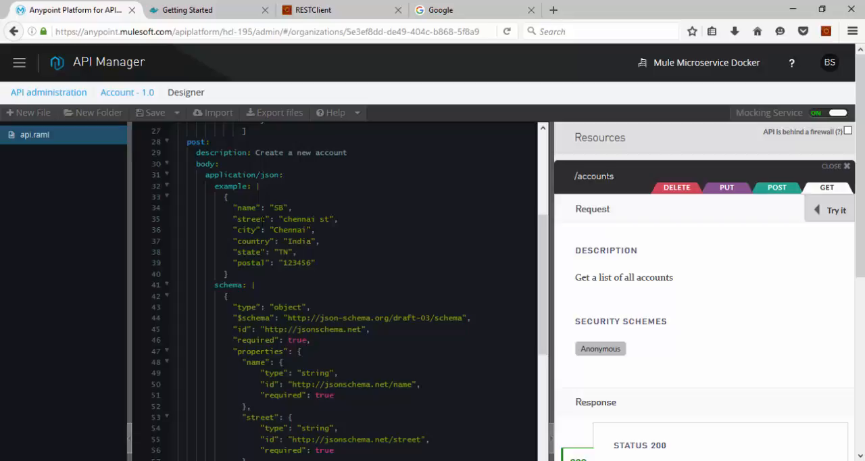
{"action": "scroll", "scroll_direction": "down", "scroll_amount": 3}
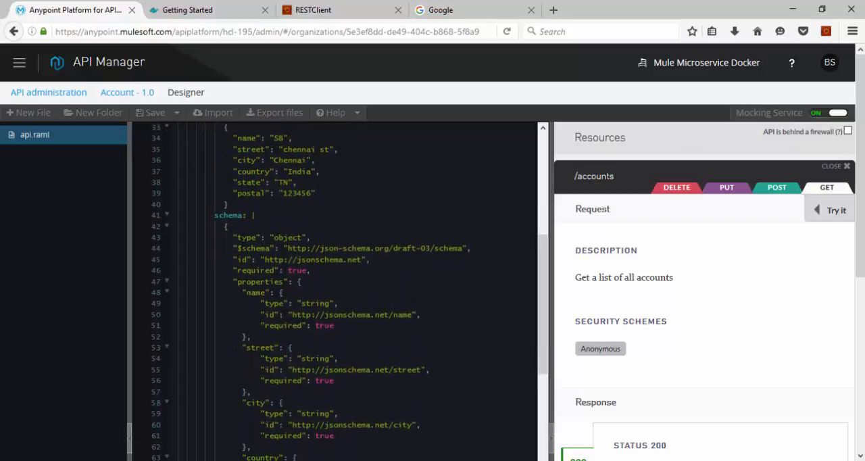
{"action": "scroll", "scroll_direction": "down", "scroll_amount": 3}
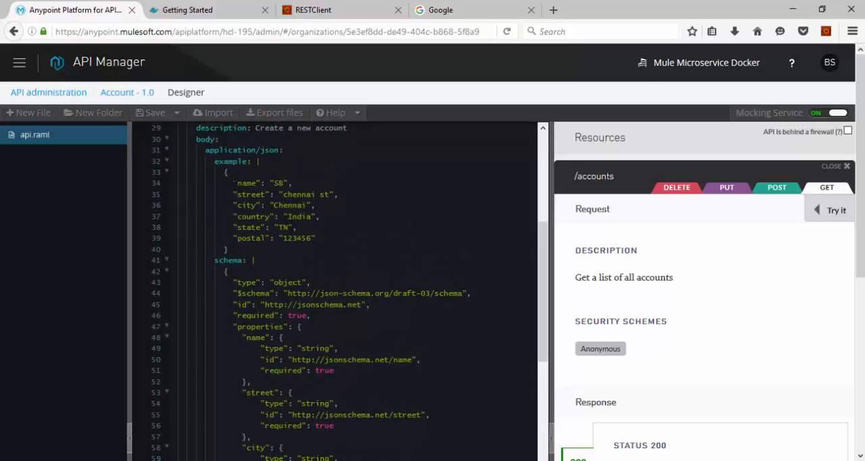
{"action": "double_click", "coordinate": [246, 182]}
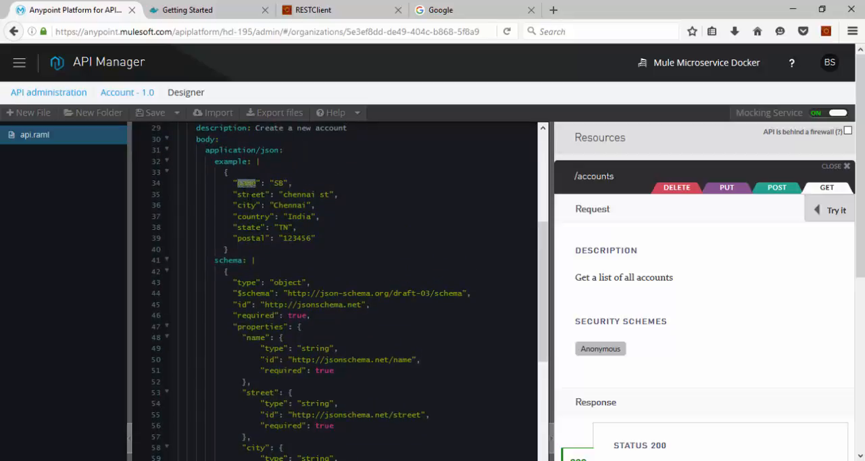
{"action": "scroll", "scroll_direction": "down", "scroll_amount": 3}
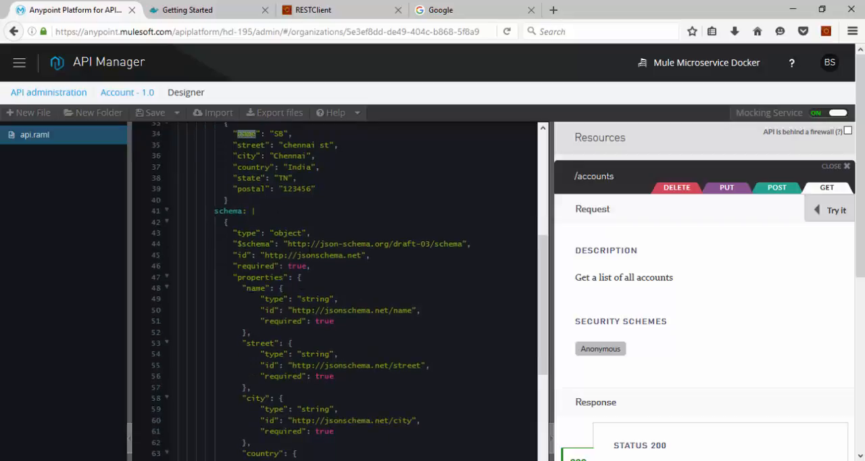
{"action": "scroll", "scroll_direction": "down", "scroll_amount": 3}
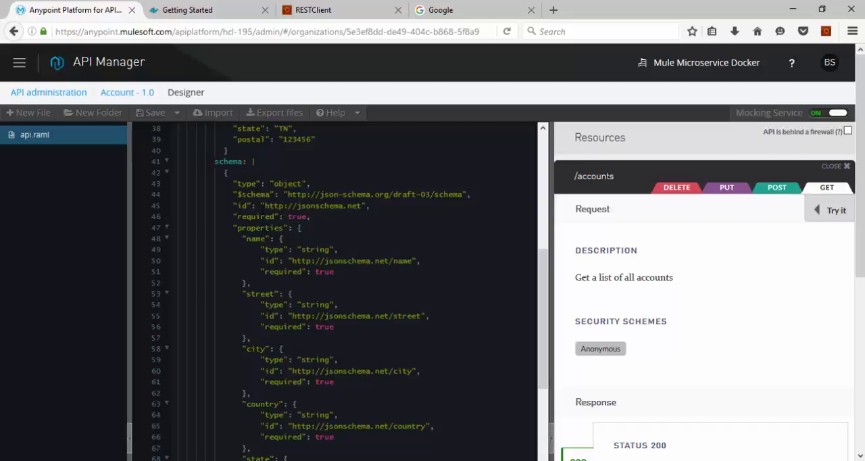
{"action": "scroll", "scroll_direction": "down", "scroll_amount": 3}
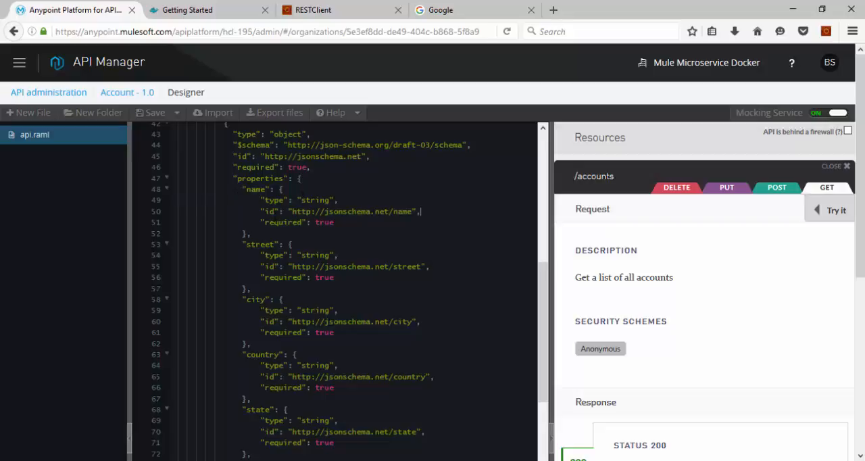
{"action": "double_click", "coordinate": [351, 211]}
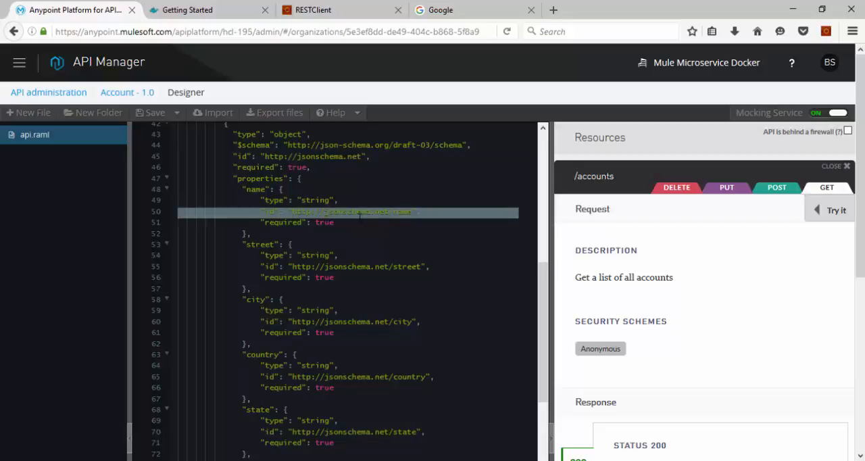
{"action": "double_click", "coordinate": [282, 222]}
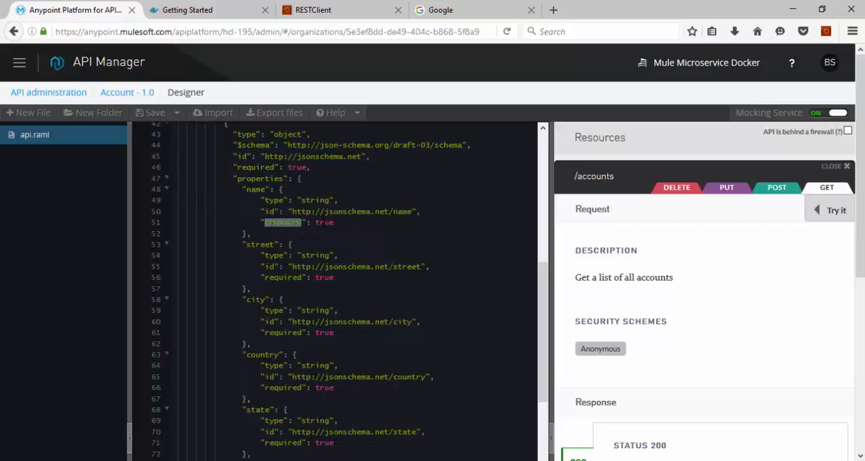
{"action": "scroll", "scroll_direction": "down", "scroll_amount": 3}
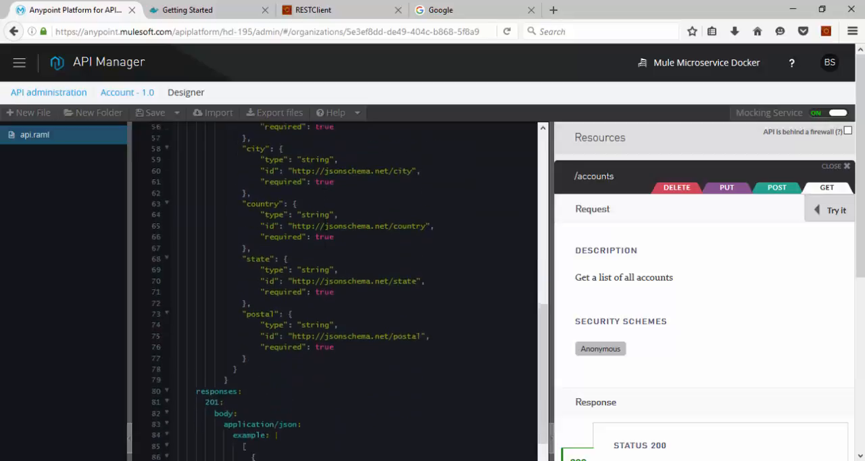
Read through the accounts RAML, marking the account-created example and the PUT schema
{"action": "scroll", "scroll_direction": "down", "scroll_amount": 3}
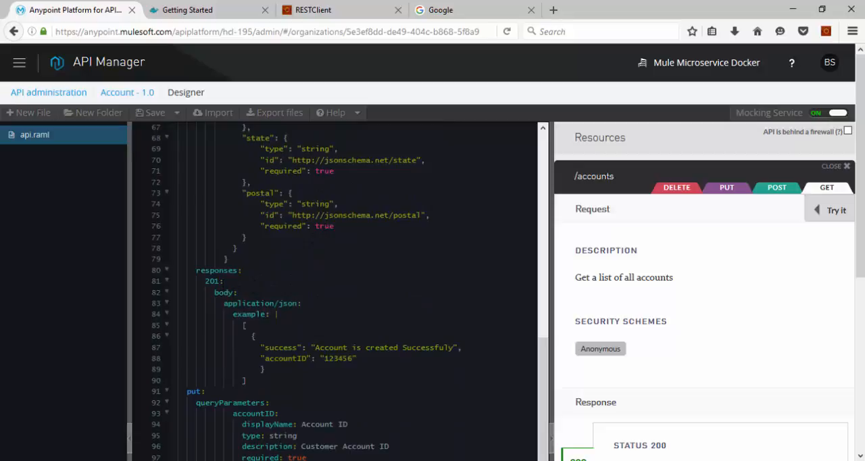
{"action": "double_click", "coordinate": [208, 281]}
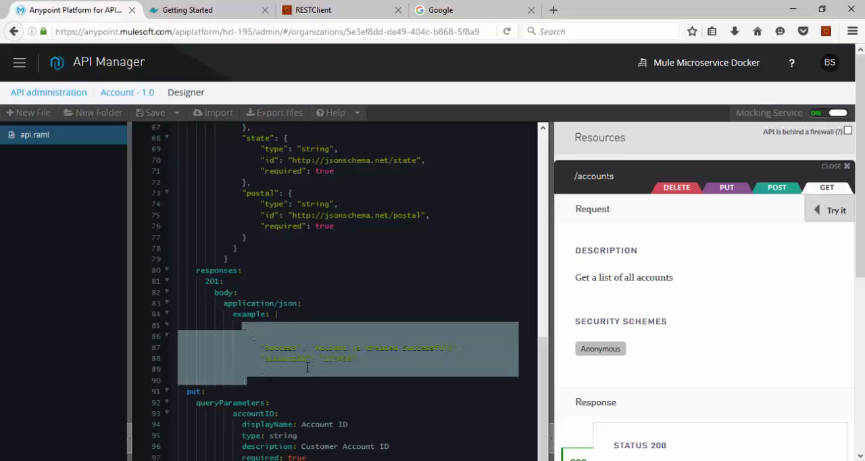
{"action": "scroll", "scroll_direction": "down", "scroll_amount": 3}
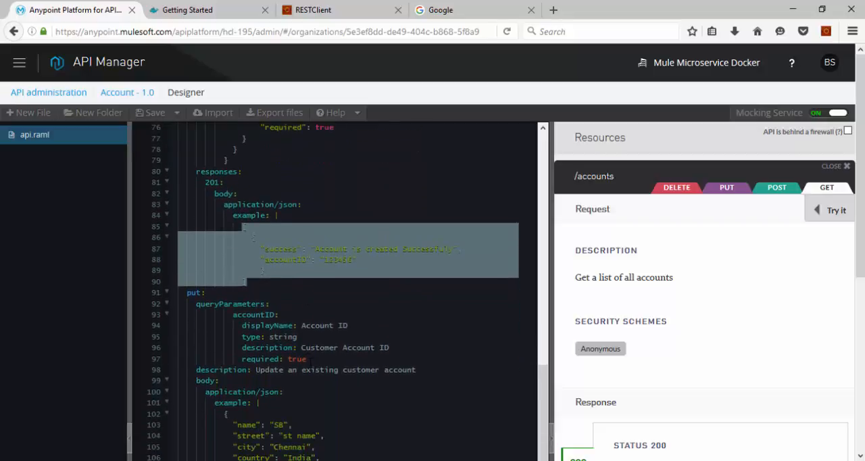
{"action": "scroll", "scroll_direction": "down", "scroll_amount": 3}
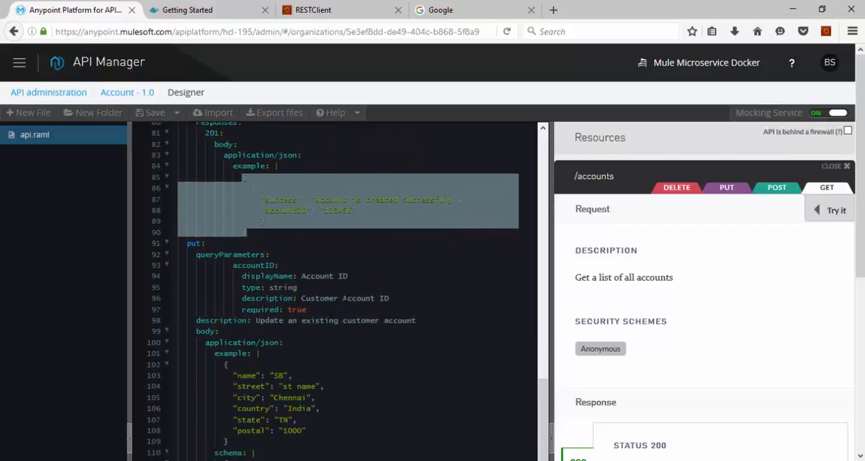
{"action": "scroll", "scroll_direction": "down", "scroll_amount": 3}
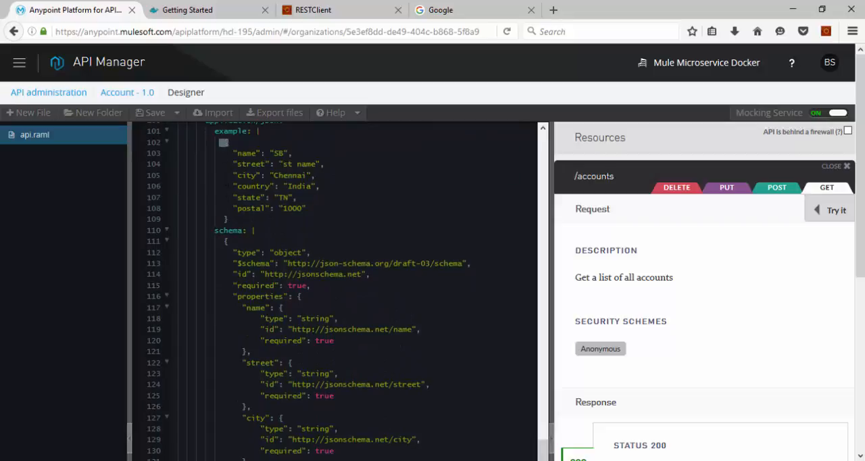
{"action": "left_click_drag", "start_coordinate": [224, 142], "coordinate": [304, 213]}
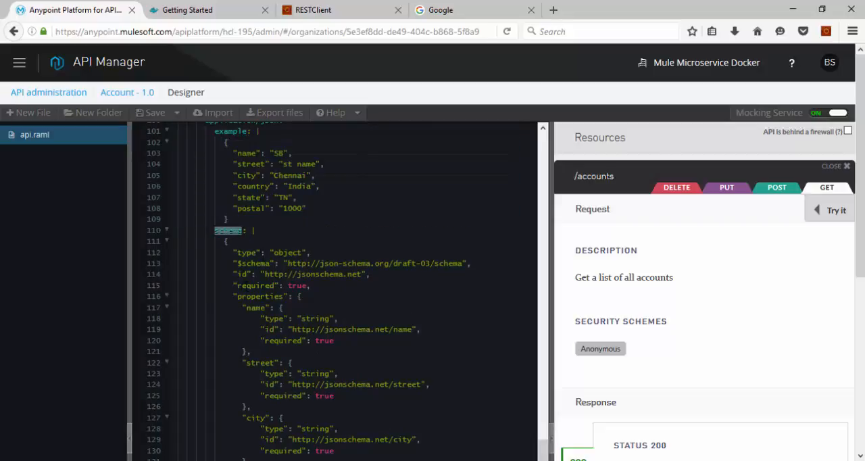
{"action": "scroll", "scroll_direction": "down", "scroll_amount": 3}
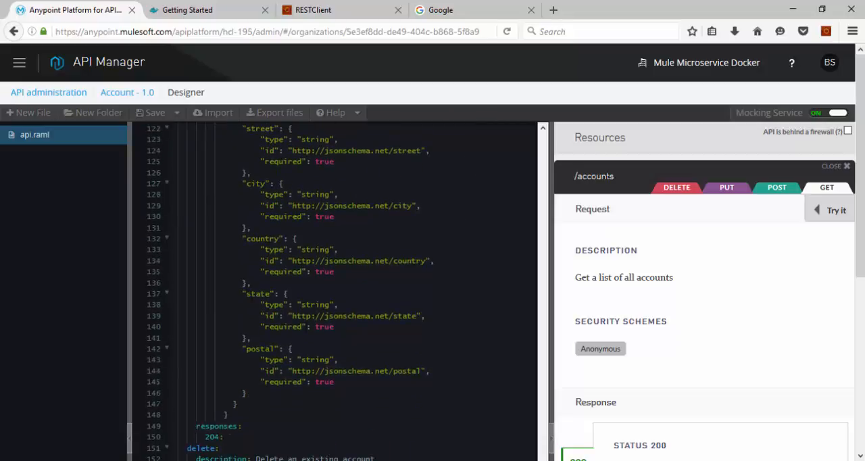
{"action": "scroll", "scroll_direction": "down", "scroll_amount": 3}
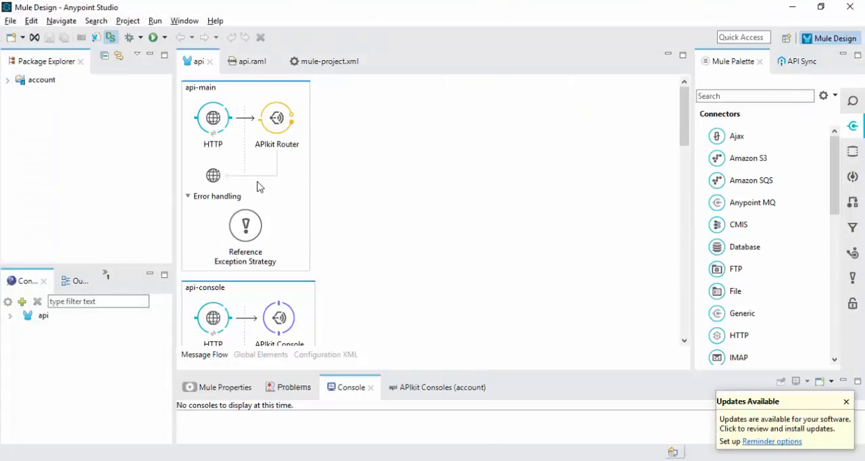
Locate api.raml under account > src/main/api and bring up its Mule actions
{"action": "left_click", "coordinate": [6, 79]}
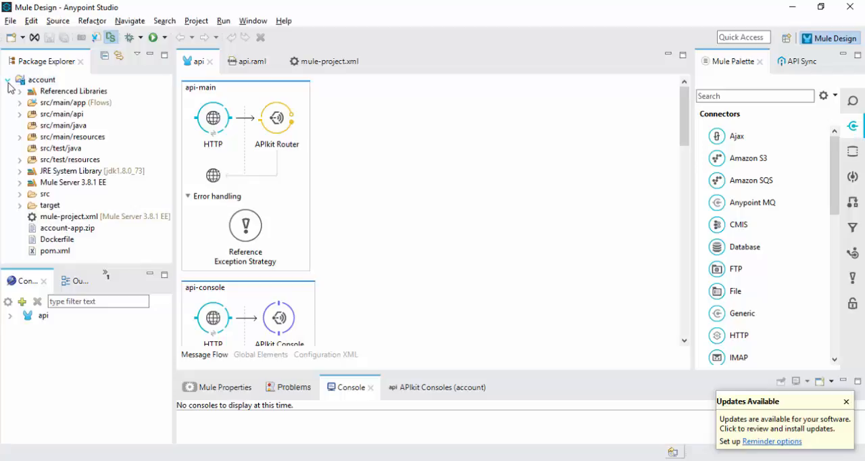
{"action": "mouse_move", "coordinate": [23, 111]}
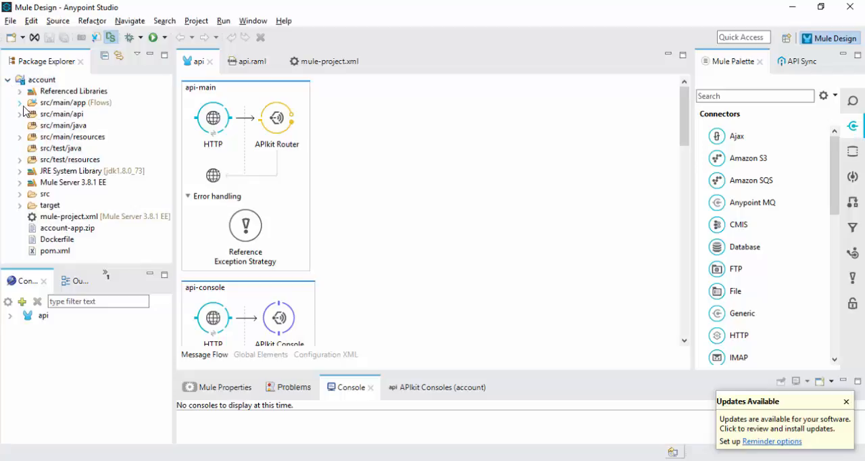
{"action": "left_click", "coordinate": [19, 114]}
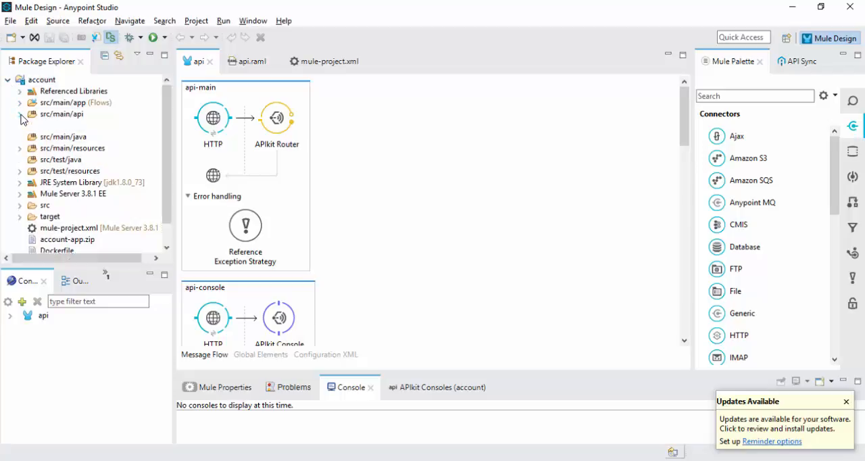
{"action": "left_click", "coordinate": [21, 114]}
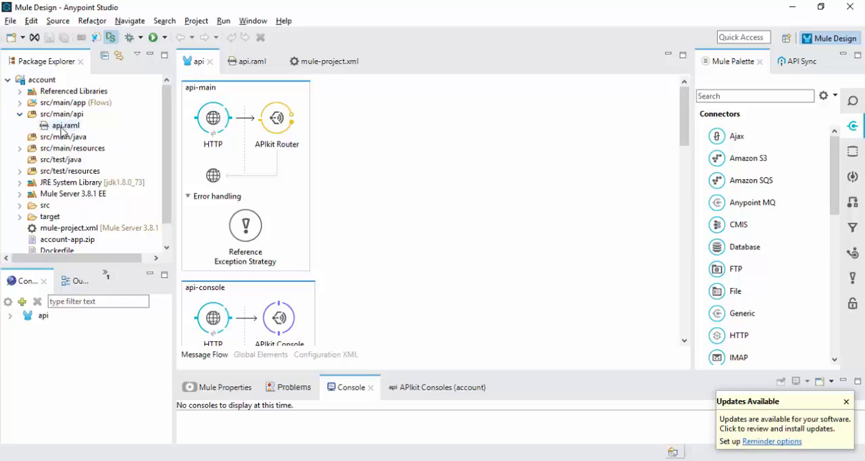
{"action": "right_click", "coordinate": [65, 126]}
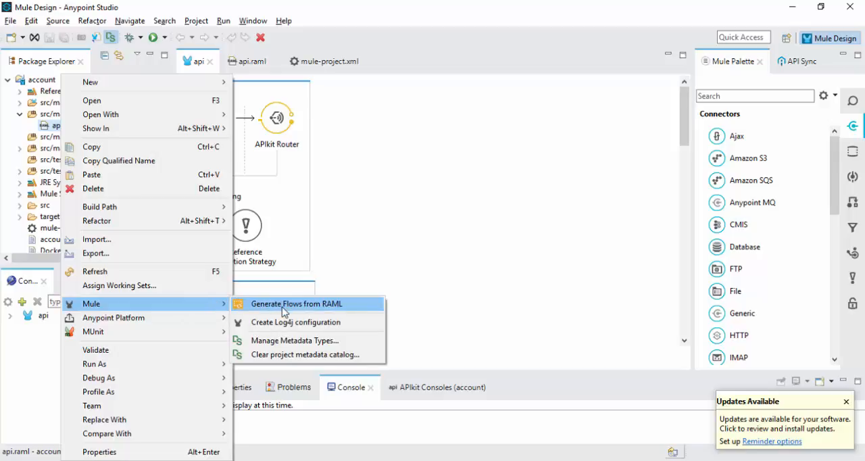
{"action": "mouse_move", "coordinate": [323, 303]}
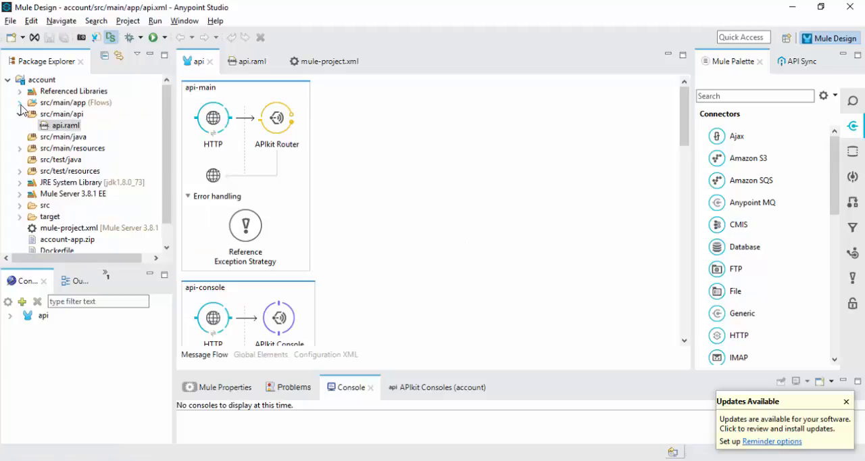
Reveal the src/main/app files and review the generated /accounts flows in api.xml
{"action": "left_click", "coordinate": [20, 103]}
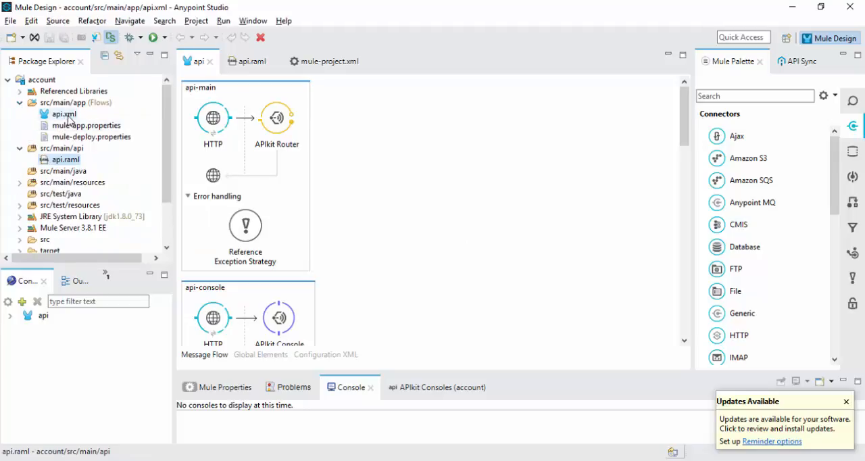
{"action": "scroll", "scroll_direction": "down", "scroll_amount": 3}
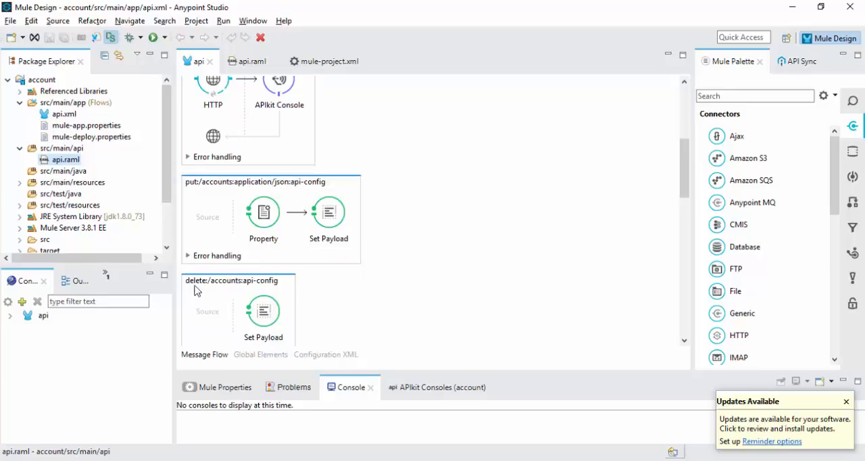
{"action": "scroll", "scroll_direction": "down", "scroll_amount": 3}
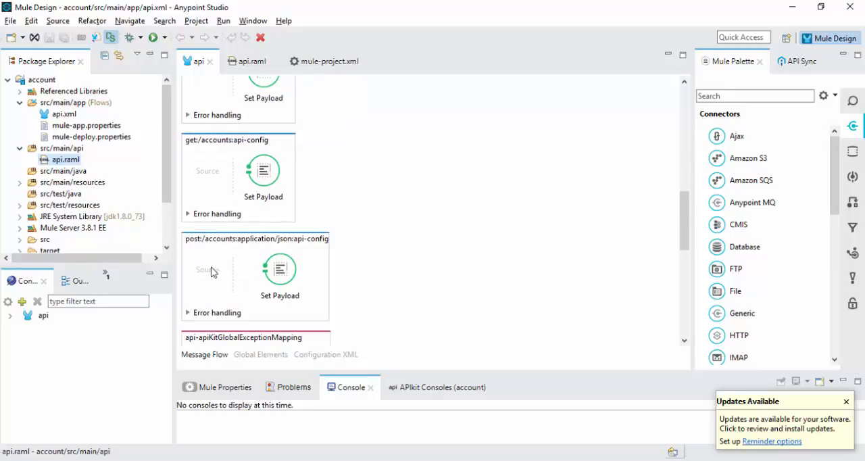
{"action": "mouse_move", "coordinate": [386, 198]}
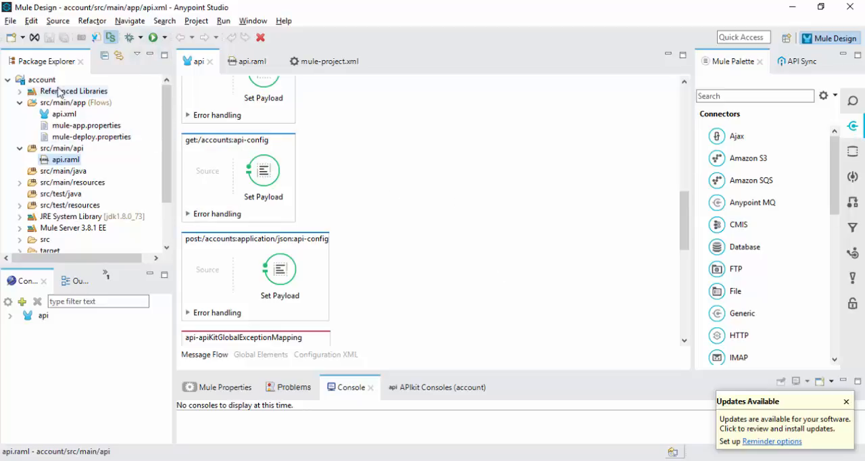
{"action": "right_click", "coordinate": [43, 79]}
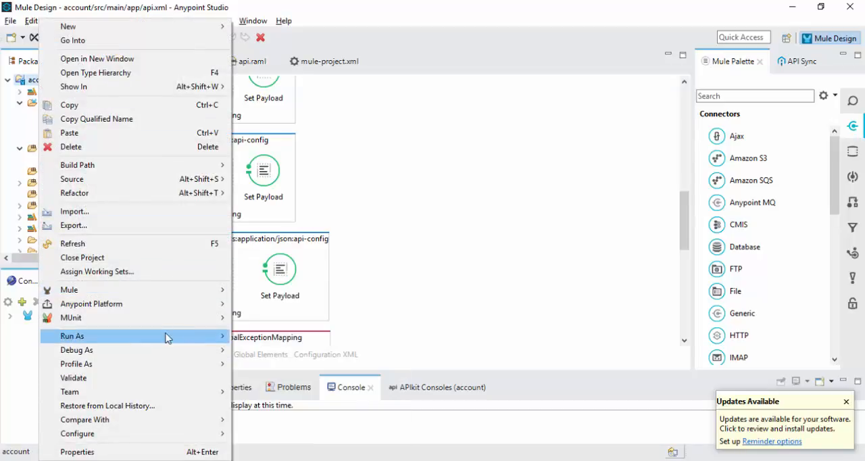
{"action": "mouse_move", "coordinate": [201, 337]}
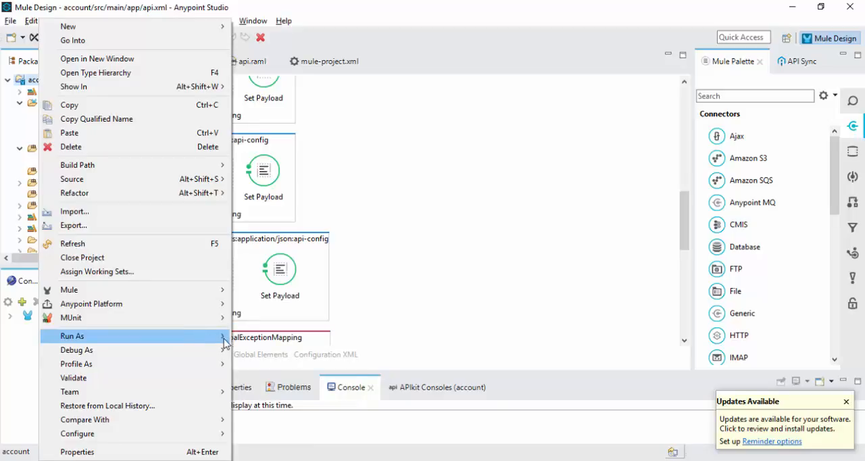
Show the account project's Run As launch options
{"action": "left_click", "coordinate": [73, 335]}
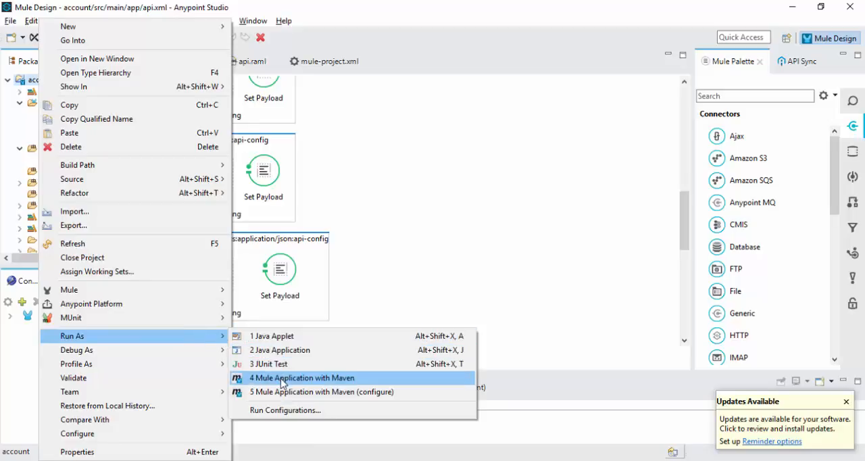
Run the account project as a Mule Application with Maven until the console reports DEPLOYED
{"action": "left_click", "coordinate": [286, 378]}
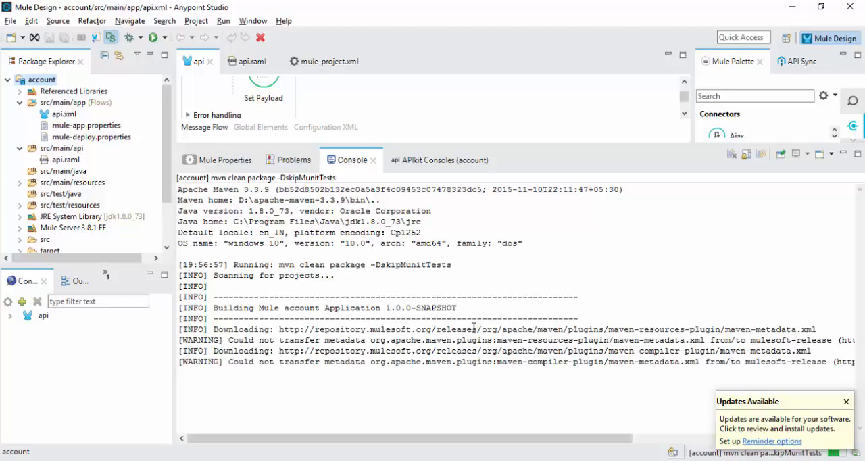
{"action": "scroll", "scroll_direction": "down", "scroll_amount": 3}
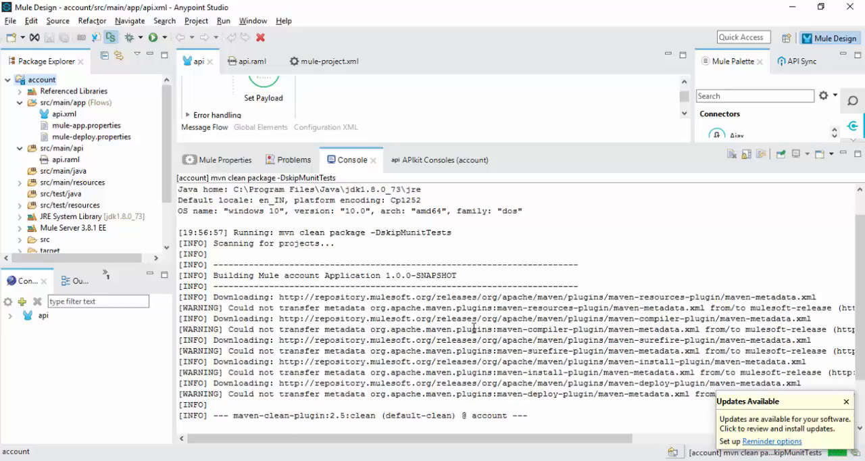
{"action": "scroll", "scroll_direction": "down", "scroll_amount": 3}
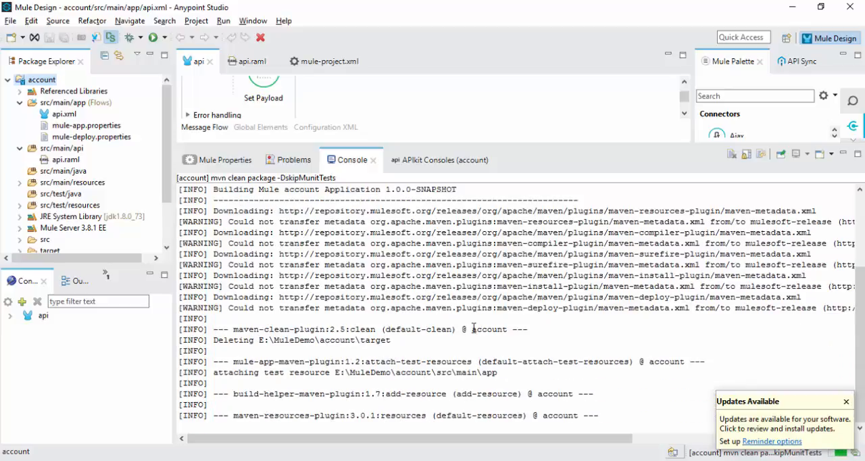
{"action": "scroll", "scroll_direction": "down", "scroll_amount": 3}
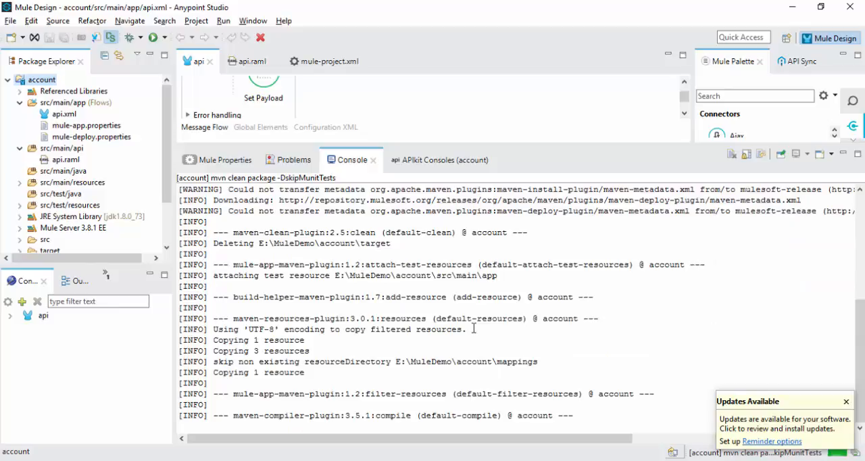
{"action": "scroll", "scroll_direction": "down", "scroll_amount": 3}
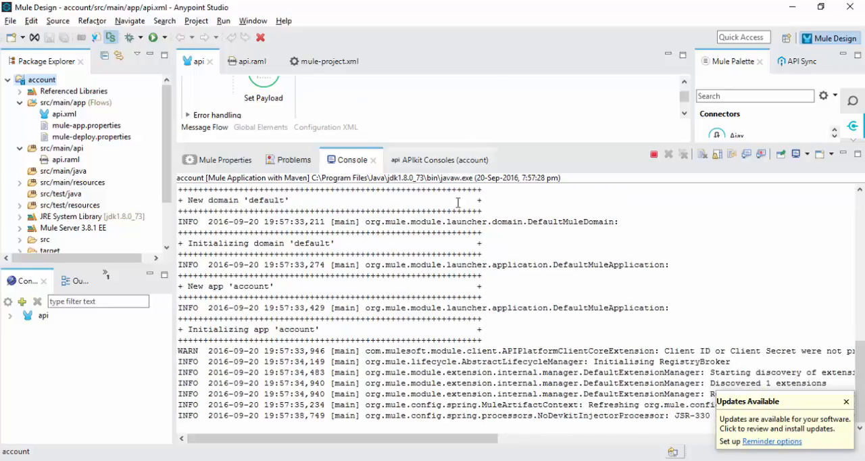
{"action": "scroll", "scroll_direction": "down", "scroll_amount": 3}
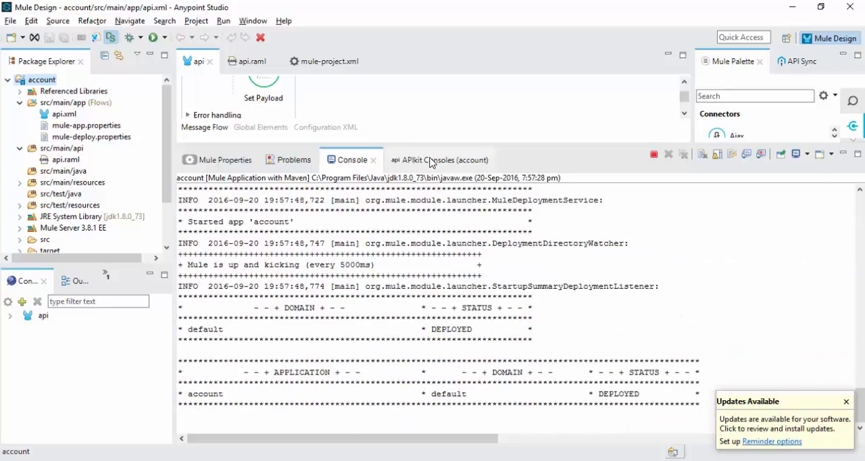
Send a GET to /accounts from the APIkit console and view the 200 response
{"action": "left_click", "coordinate": [433, 160]}
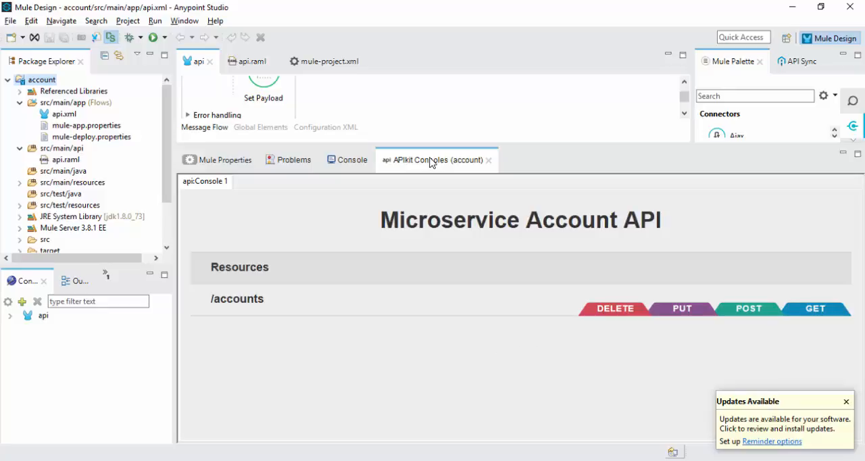
{"action": "mouse_move", "coordinate": [824, 313]}
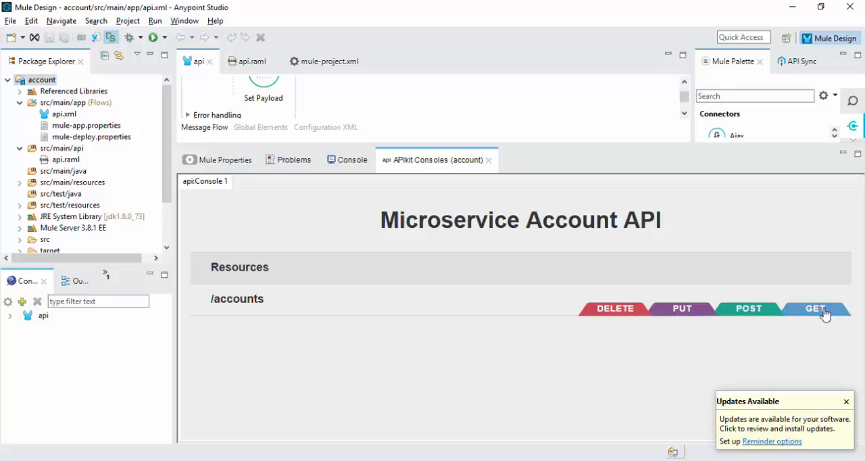
{"action": "left_click", "coordinate": [815, 308]}
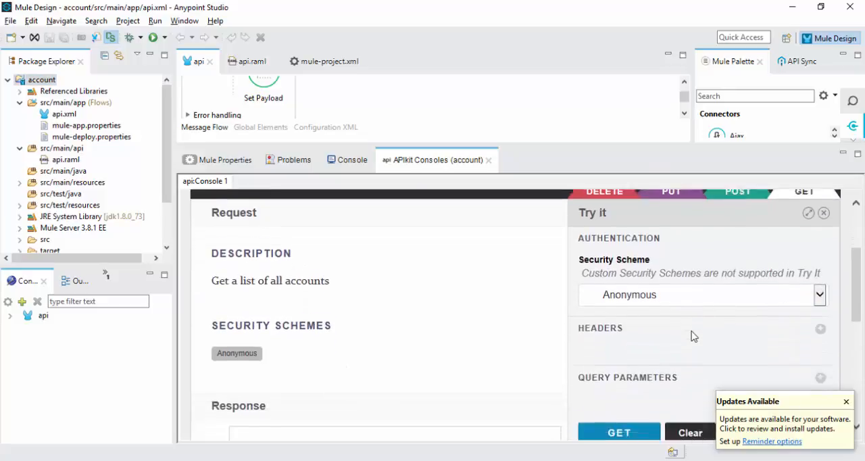
{"action": "left_click", "coordinate": [619, 430]}
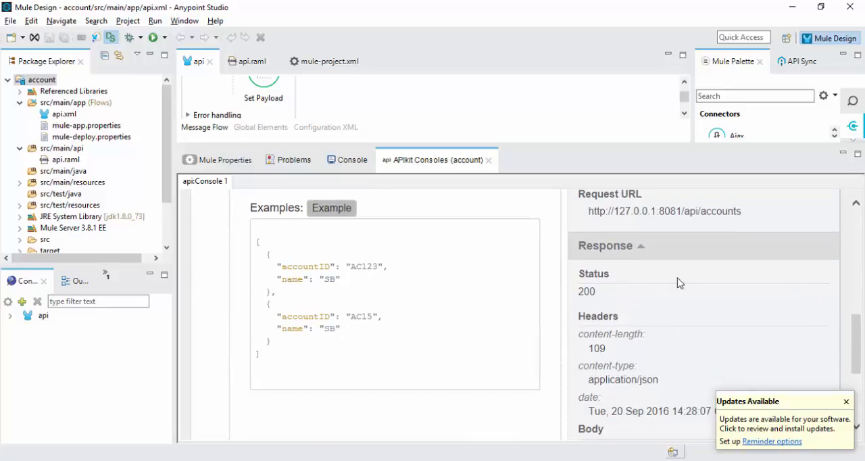
{"action": "scroll", "scroll_direction": "down", "scroll_amount": 3}
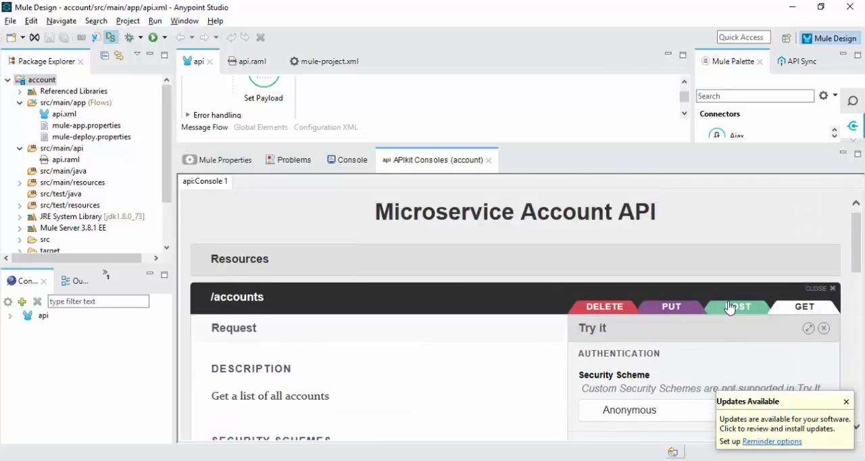
Send the create-account POST with the sample body and view the 201 response
{"action": "left_click", "coordinate": [737, 305]}
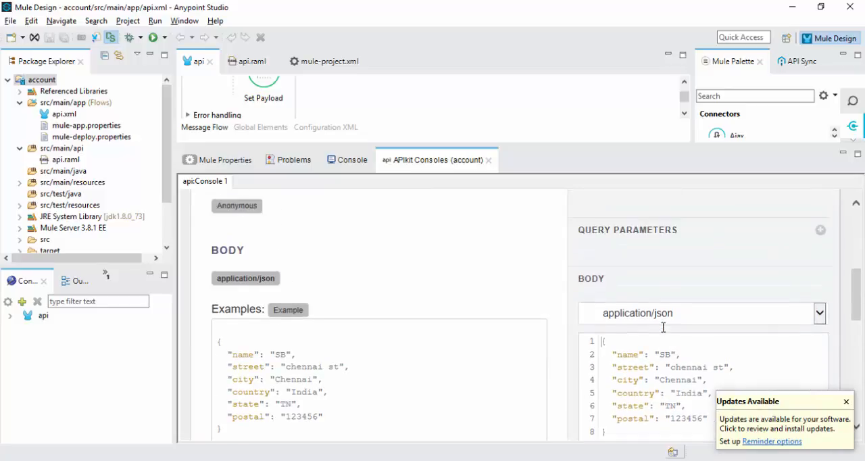
{"action": "scroll", "scroll_direction": "down", "scroll_amount": 3}
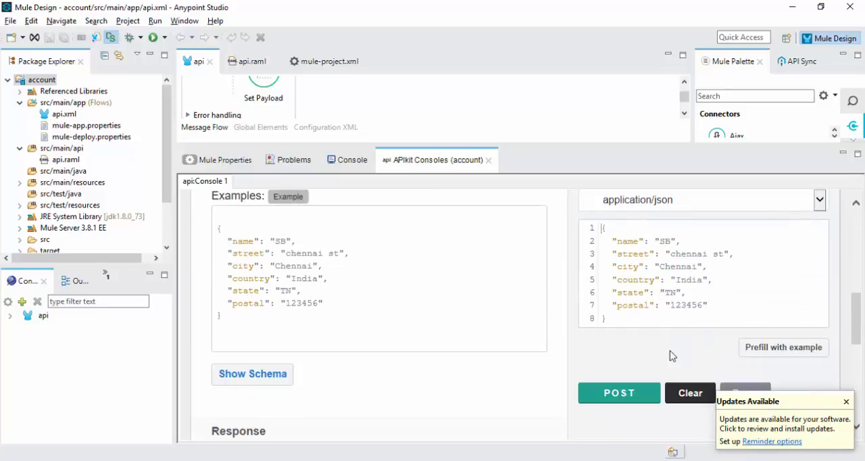
{"action": "left_click", "coordinate": [619, 392]}
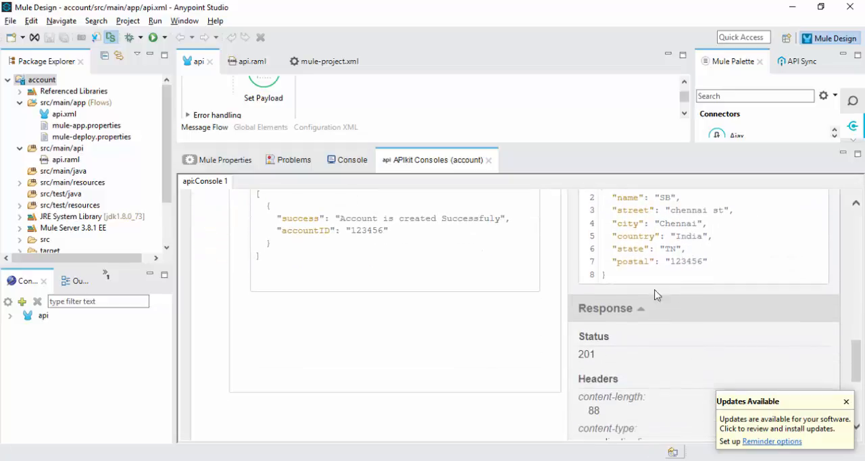
{"action": "scroll", "scroll_direction": "down", "scroll_amount": 3}
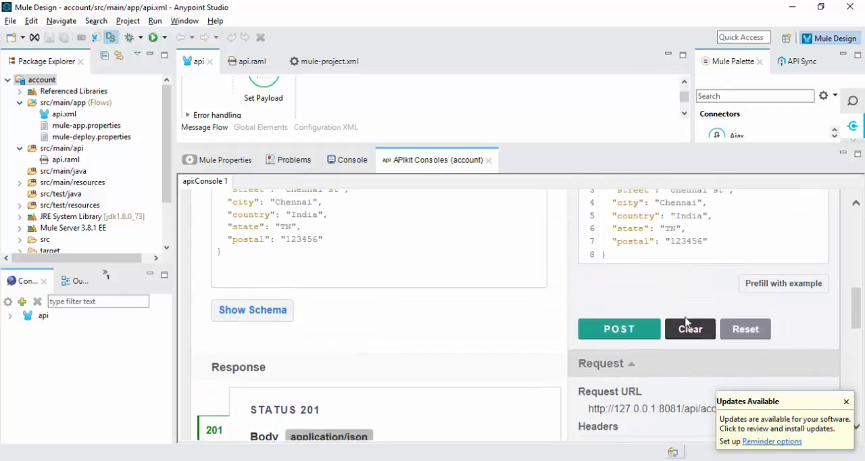
Send a PUT to /accounts with Account ID 1234 and the sample body, checking the 200 response
{"action": "left_click", "coordinate": [670, 242]}
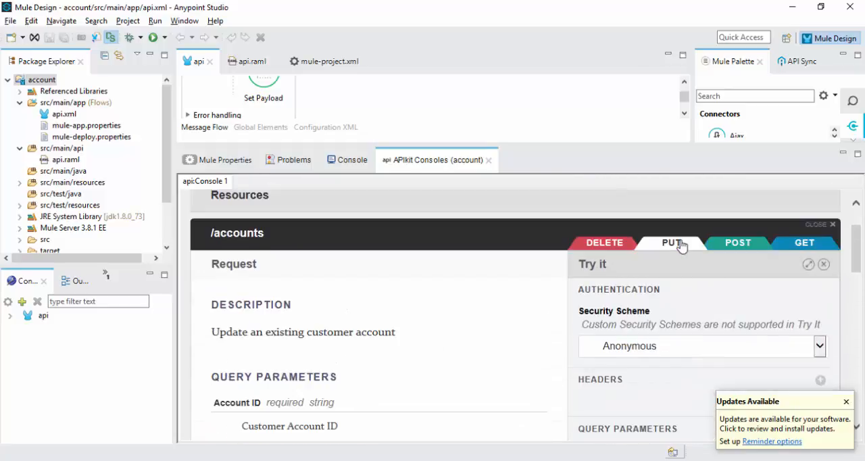
{"action": "scroll", "scroll_direction": "down", "scroll_amount": 3}
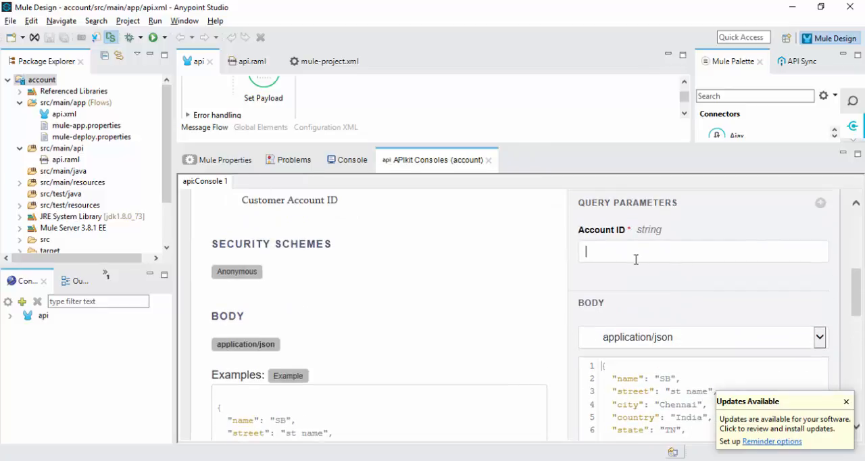
{"action": "type", "text": "1234"}
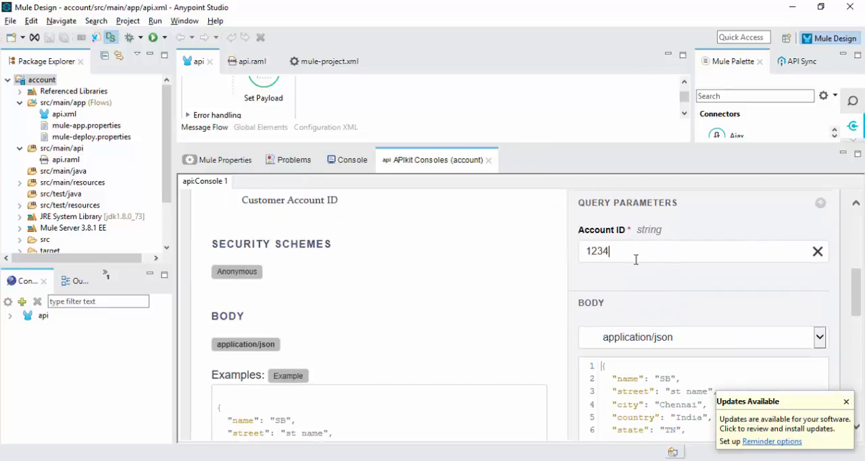
{"action": "scroll", "scroll_direction": "down", "scroll_amount": 3}
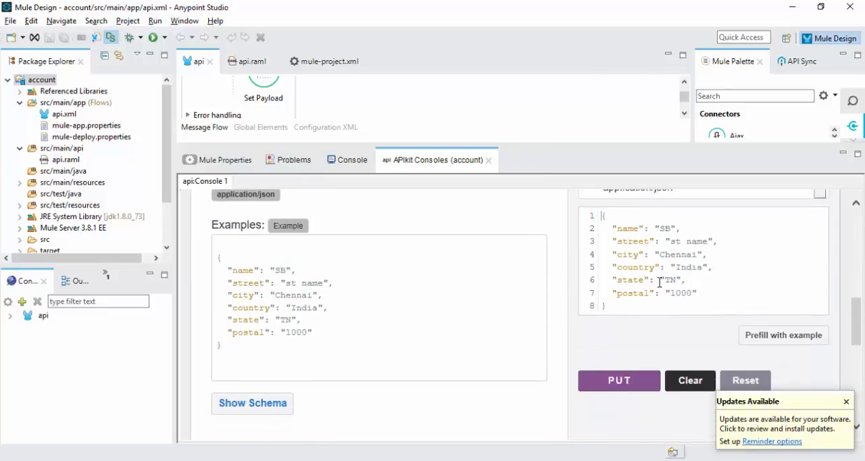
{"action": "mouse_move", "coordinate": [654, 332]}
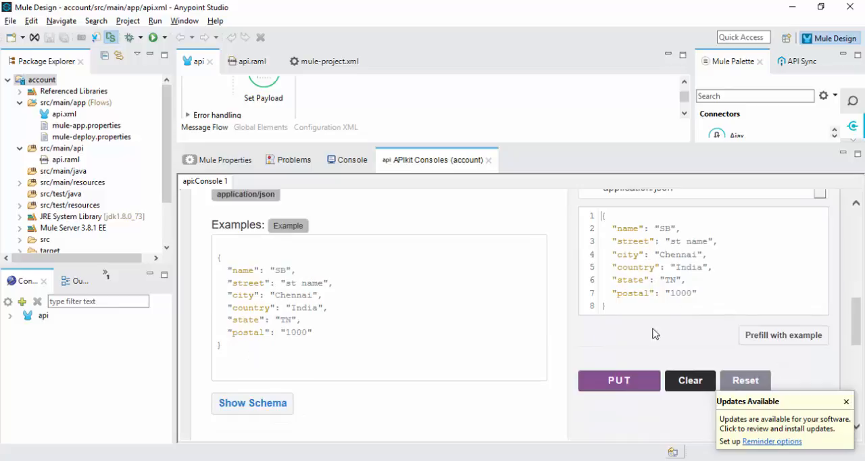
{"action": "left_click", "coordinate": [619, 381]}
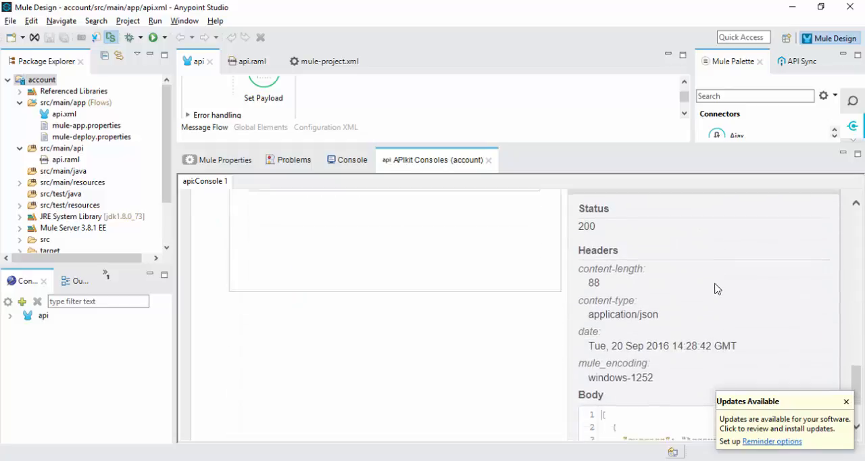
{"action": "scroll", "scroll_direction": "down", "scroll_amount": 3}
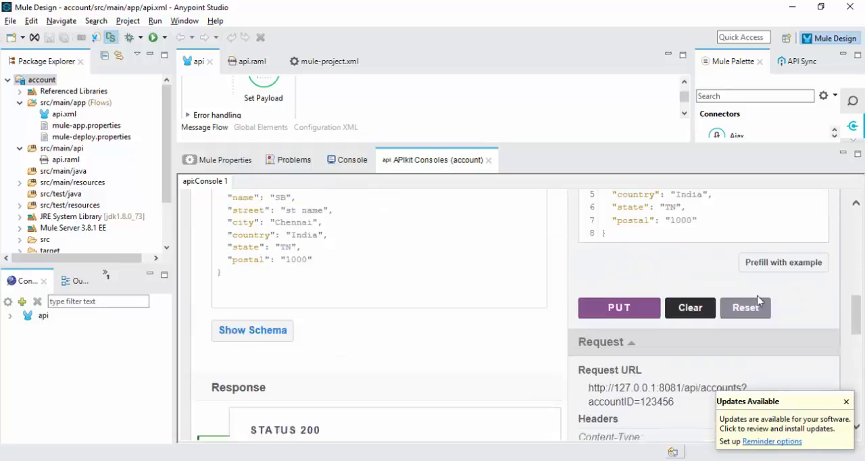
{"action": "left_click", "coordinate": [604, 290]}
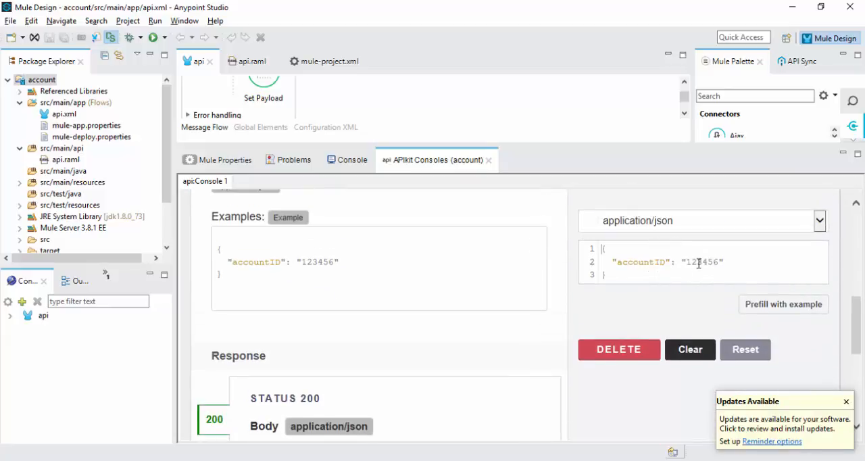
Send the DELETE for account 123456, then return to the app's console output and select the account project
{"action": "left_click", "coordinate": [619, 348]}
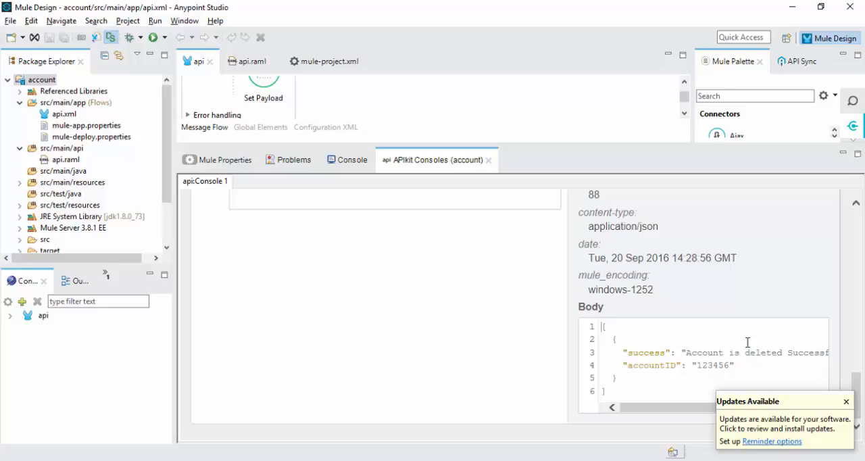
{"action": "mouse_move", "coordinate": [747, 341]}
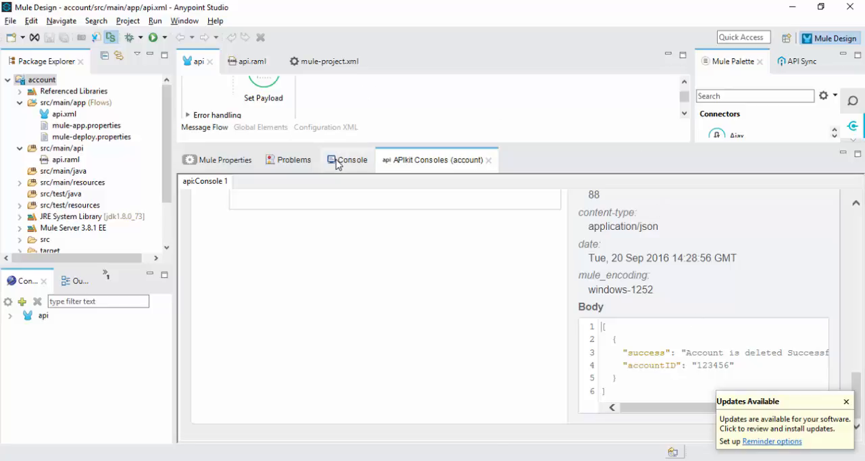
{"action": "left_click", "coordinate": [353, 160]}
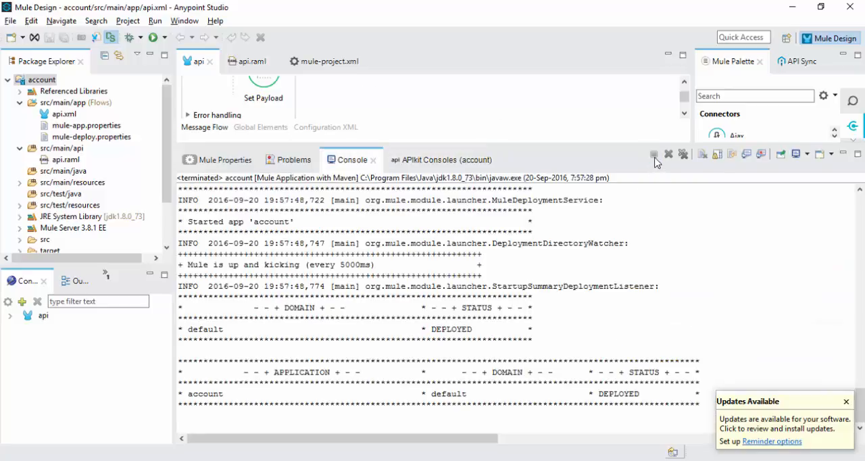
{"action": "left_click", "coordinate": [41, 79]}
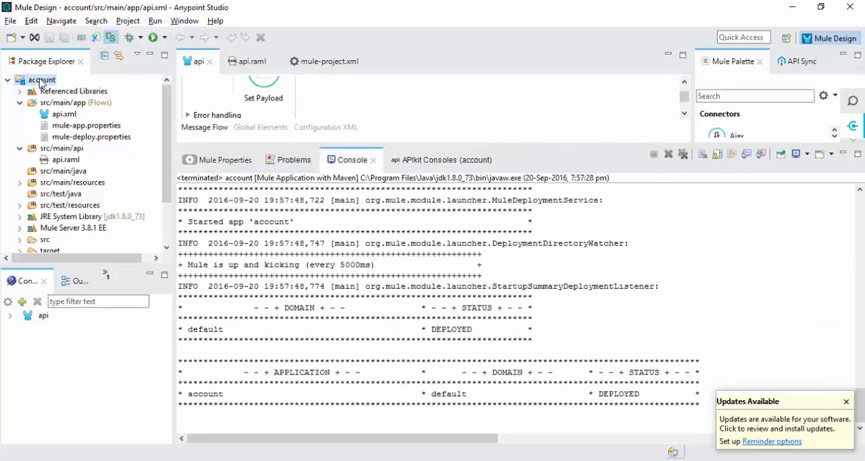
Export the account project as a Mule deployable archive account-app.zip, replacing the existing file
{"action": "right_click", "coordinate": [41, 80]}
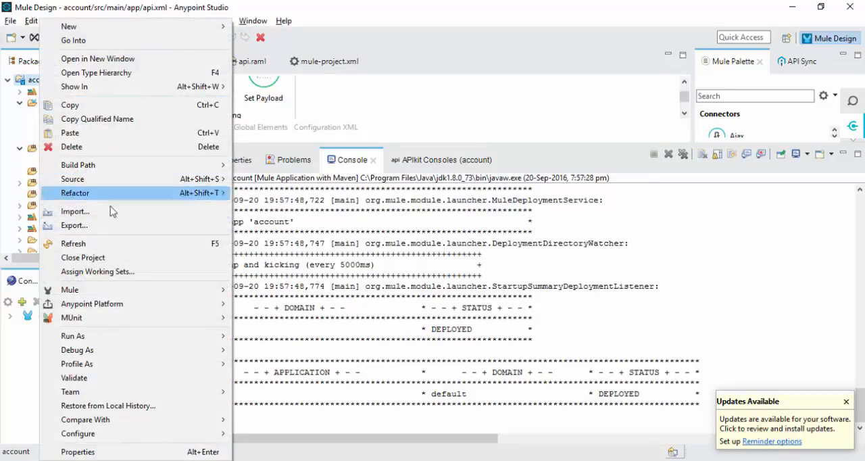
{"action": "left_click", "coordinate": [74, 224]}
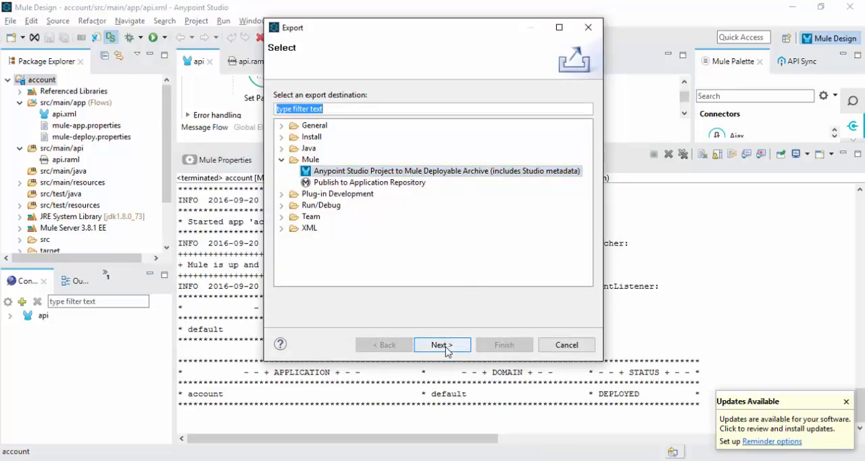
{"action": "left_click", "coordinate": [442, 344]}
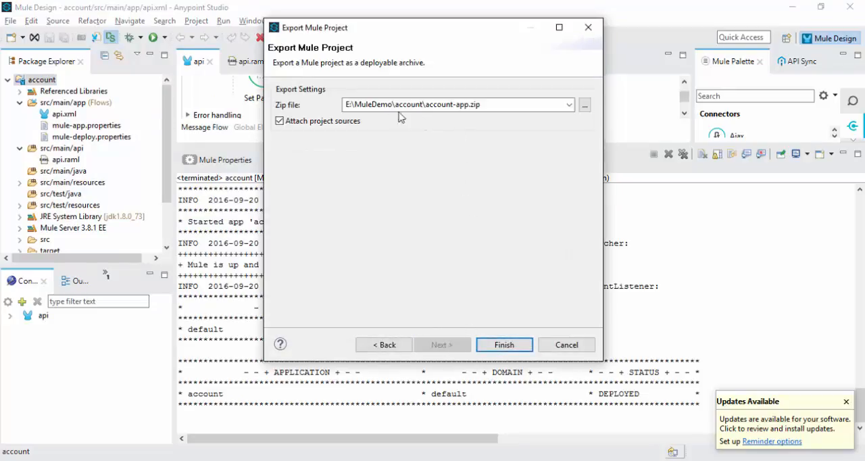
{"action": "mouse_move", "coordinate": [429, 105]}
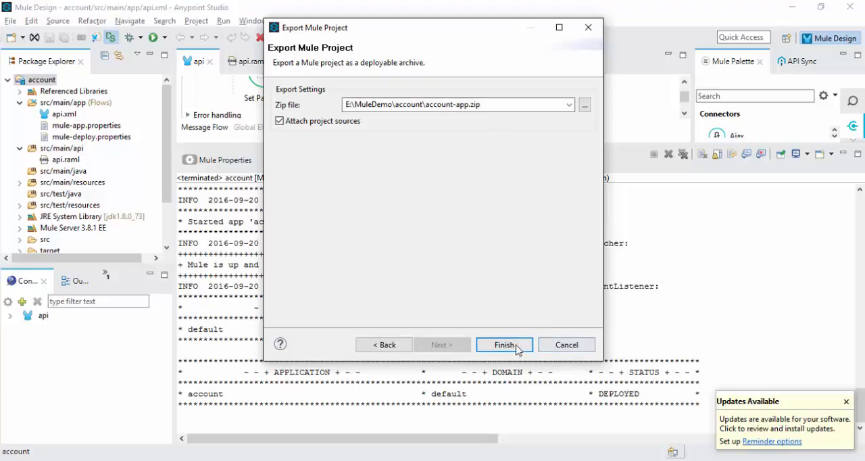
{"action": "left_click", "coordinate": [504, 345]}
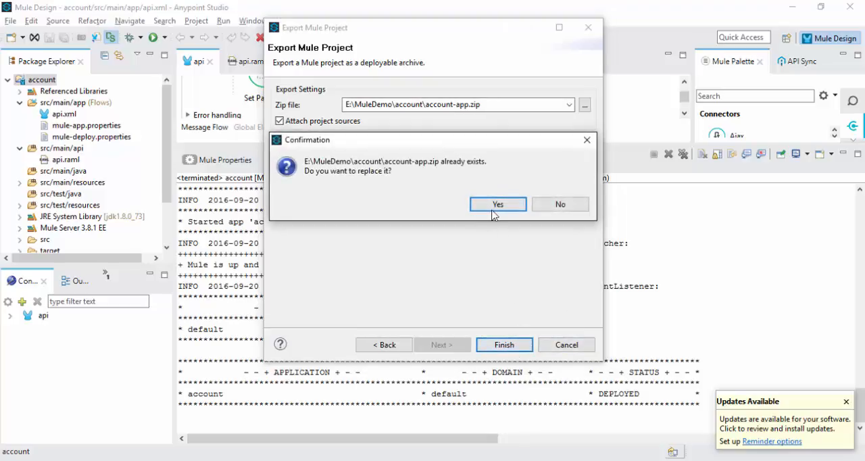
{"action": "left_click", "coordinate": [497, 204]}
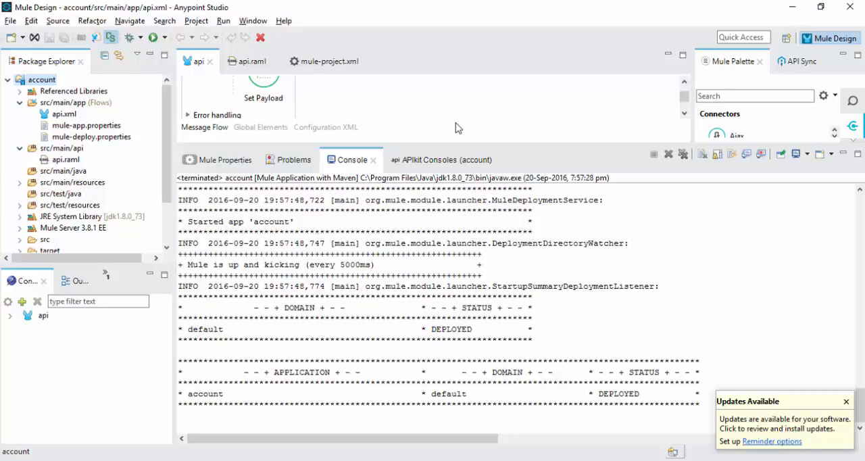
{"action": "mouse_move", "coordinate": [434, 241]}
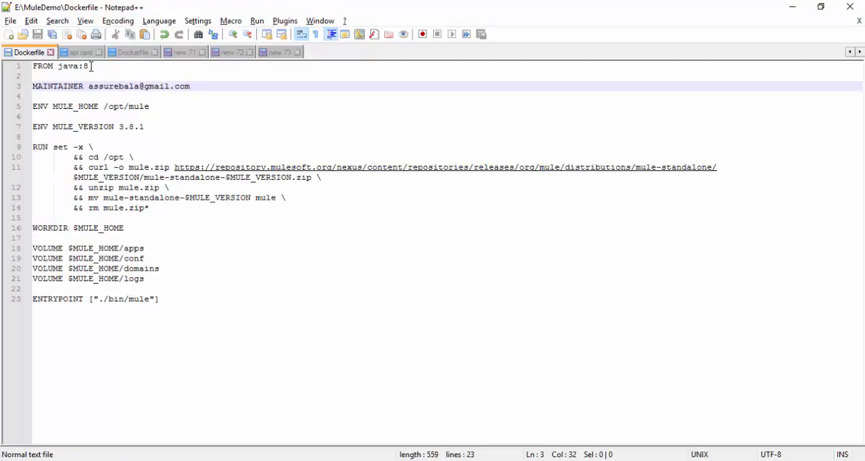
{"action": "double_click", "coordinate": [61, 67]}
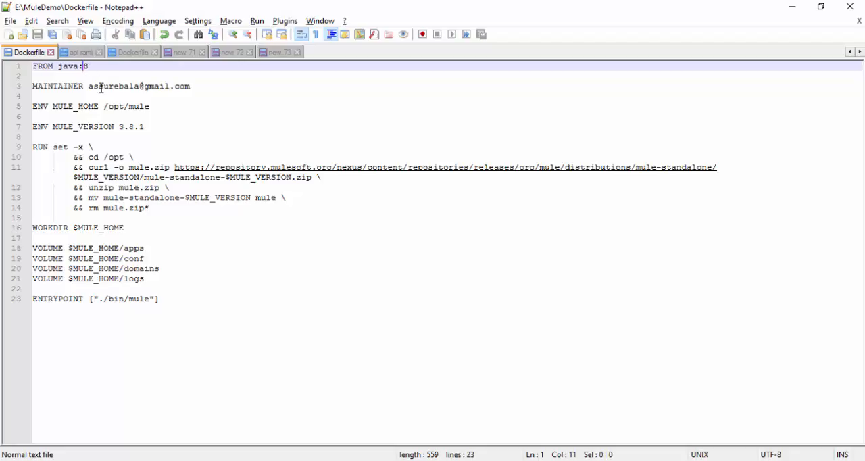
{"action": "double_click", "coordinate": [113, 87]}
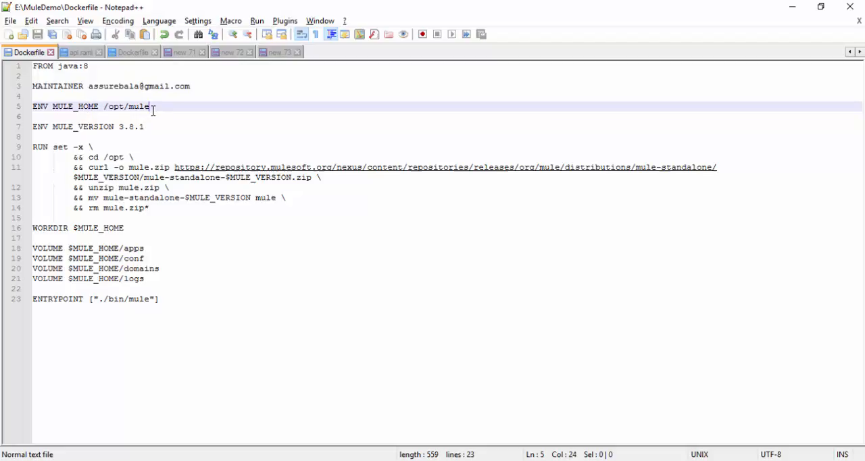
{"action": "left_click_drag", "start_coordinate": [150, 106], "coordinate": [104, 106]}
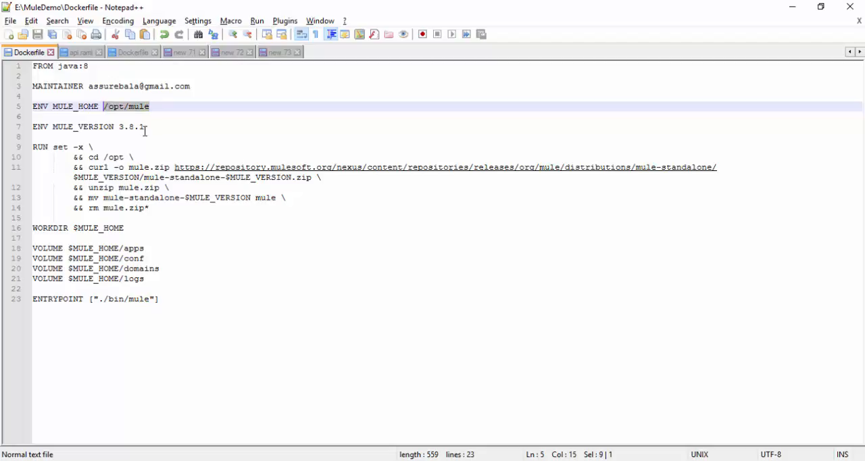
{"action": "mouse_move", "coordinate": [154, 119]}
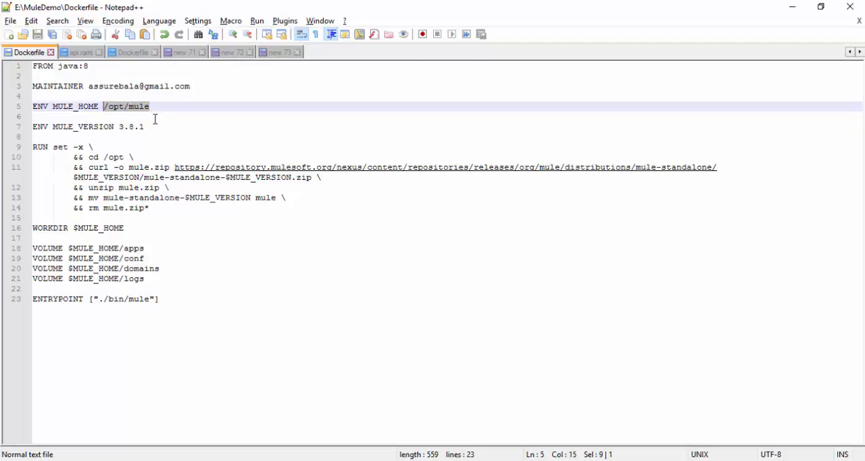
{"action": "left_click", "coordinate": [120, 125]}
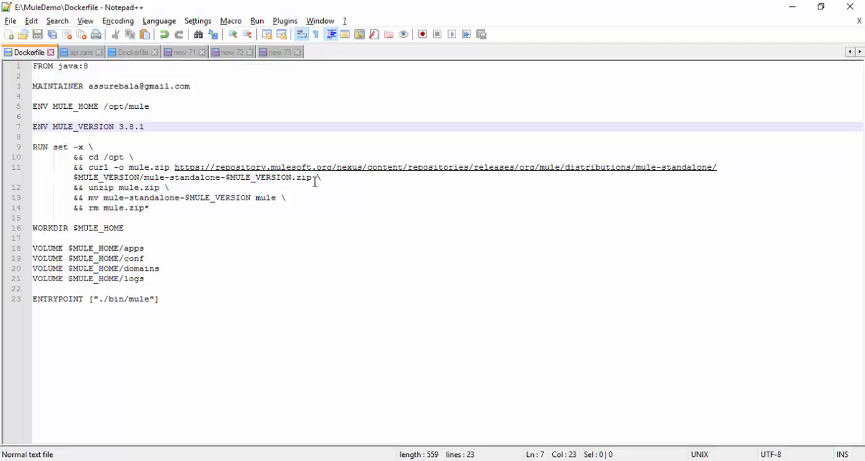
{"action": "mouse_move", "coordinate": [244, 208]}
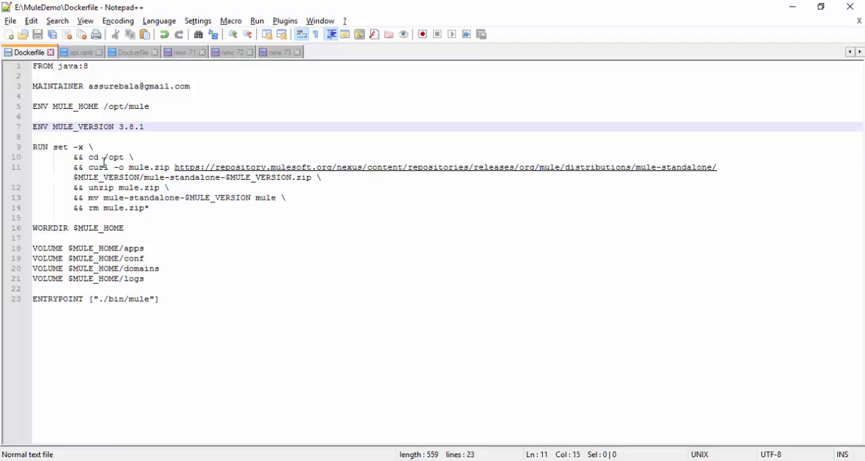
{"action": "left_click", "coordinate": [187, 218]}
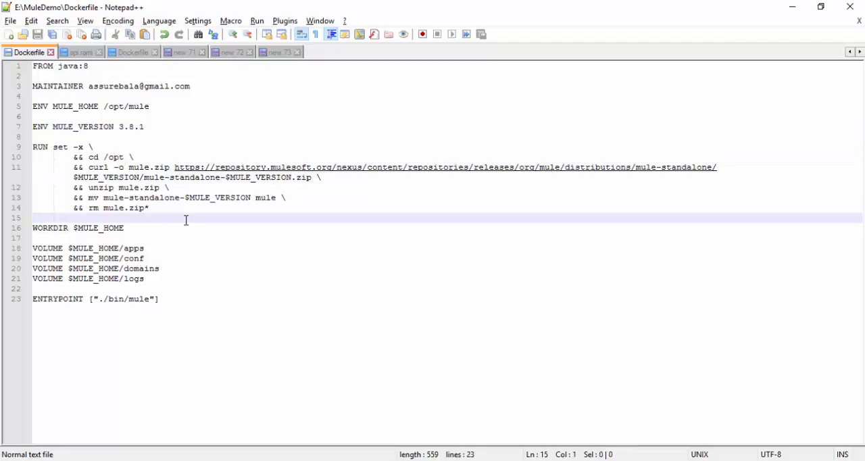
{"action": "double_click", "coordinate": [48, 227]}
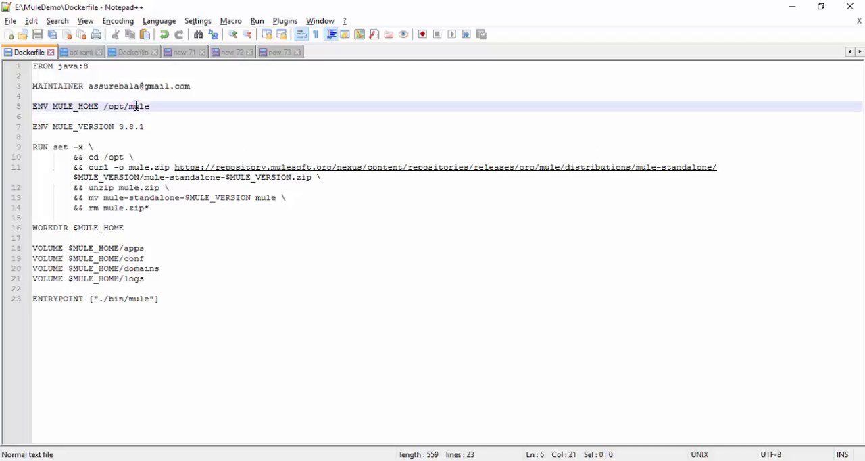
{"action": "double_click", "coordinate": [138, 105]}
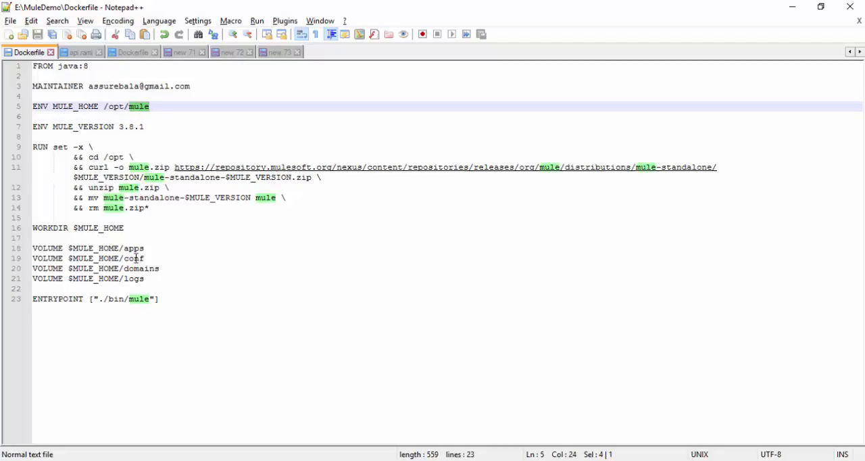
{"action": "double_click", "coordinate": [135, 258]}
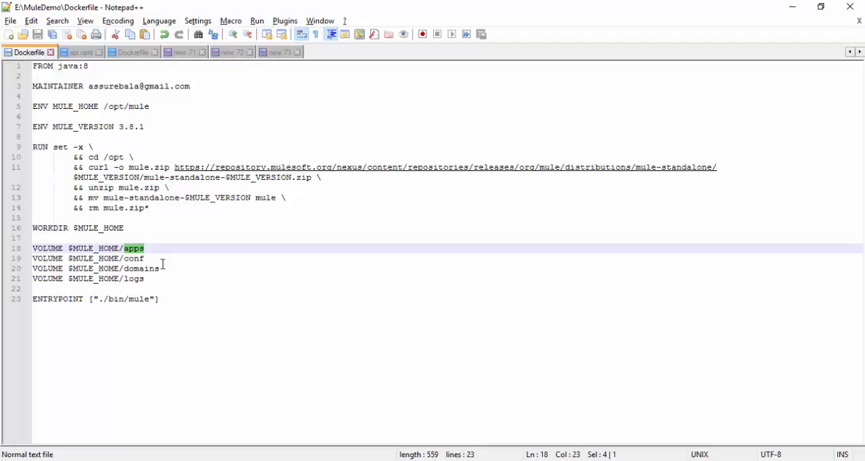
{"action": "mouse_move", "coordinate": [135, 300]}
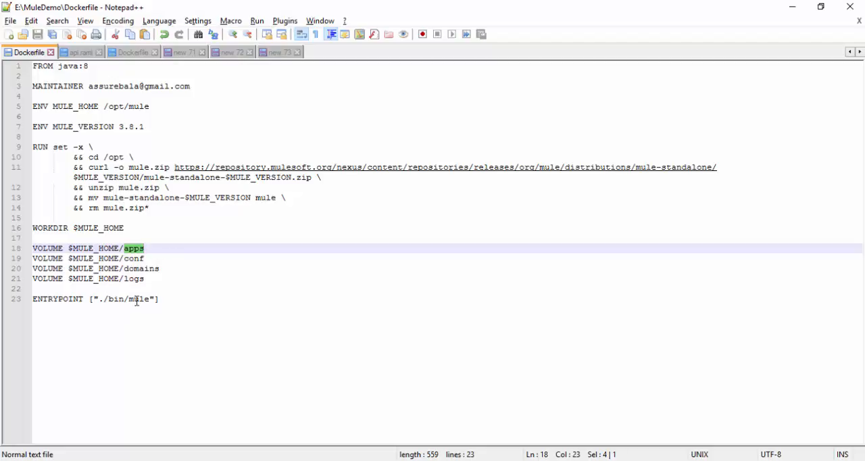
{"action": "double_click", "coordinate": [138, 300]}
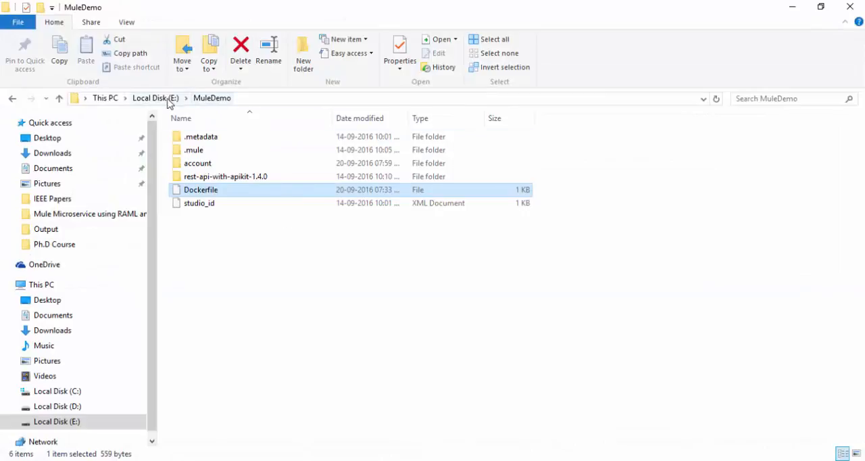
{"action": "left_click", "coordinate": [154, 97]}
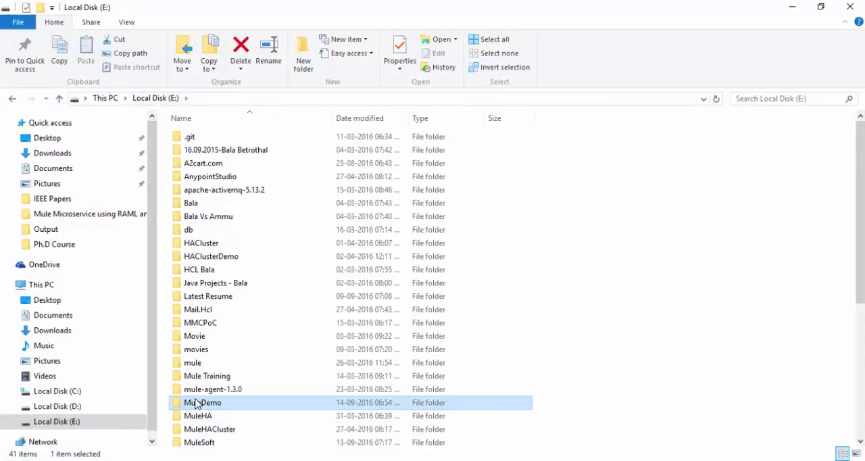
{"action": "double_click", "coordinate": [202, 403]}
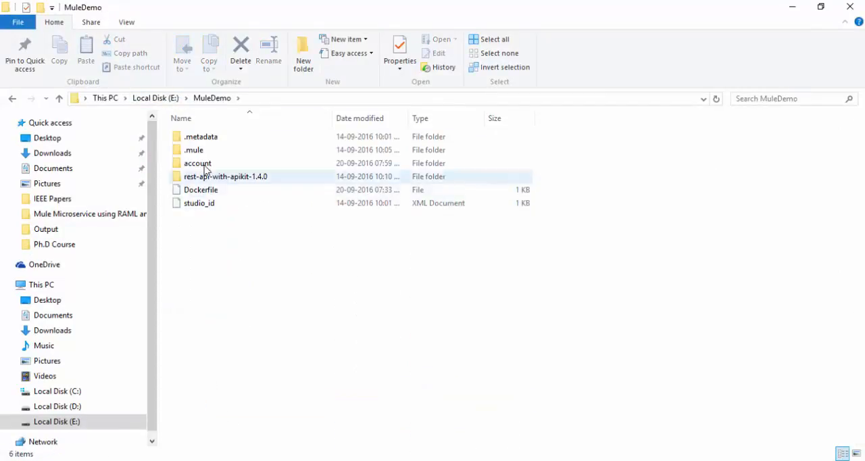
{"action": "left_click", "coordinate": [200, 189]}
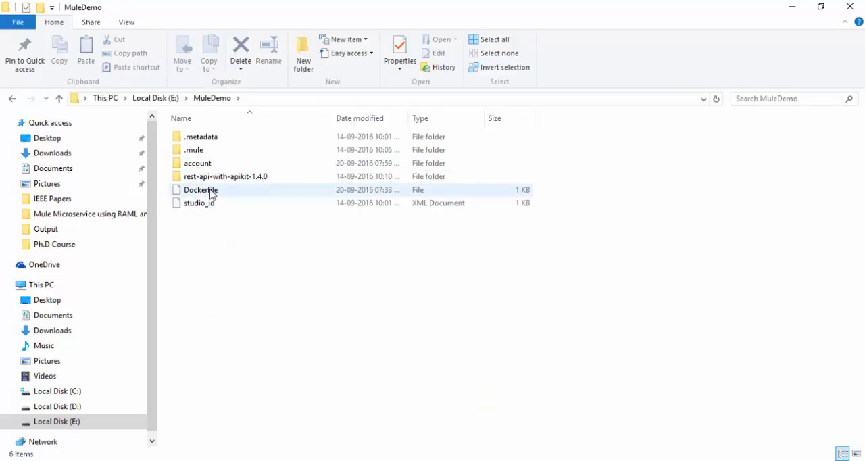
{"action": "mouse_move", "coordinate": [204, 206]}
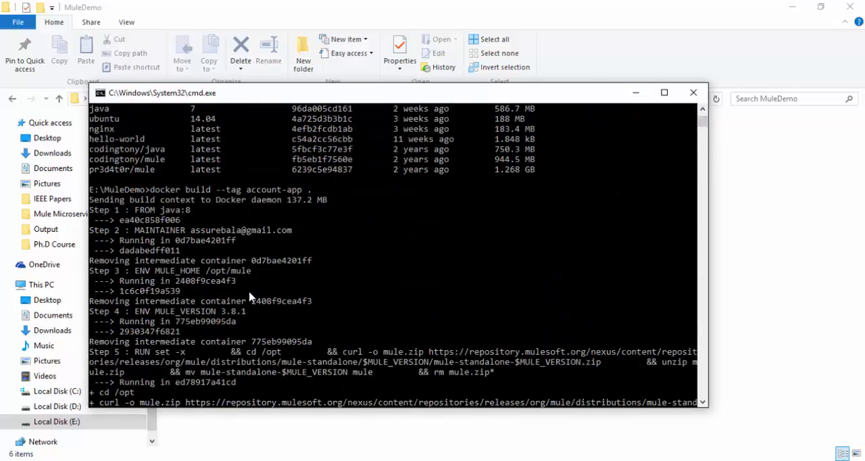
{"action": "mouse_move", "coordinate": [222, 195]}
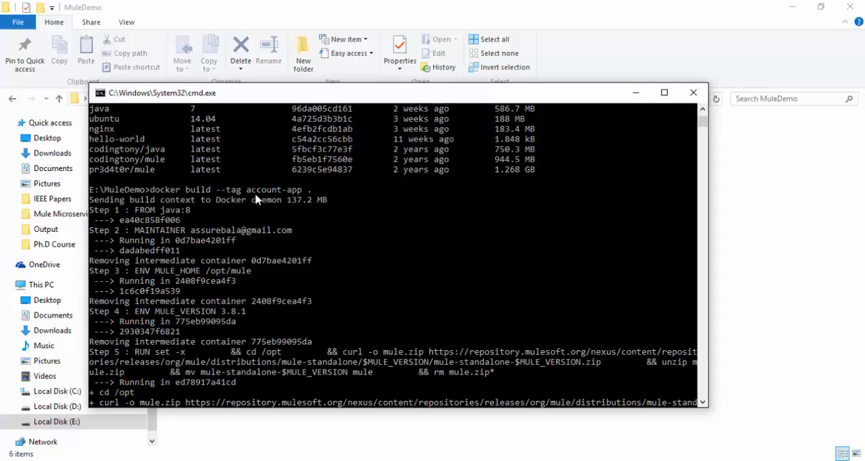
{"action": "mouse_move", "coordinate": [303, 196]}
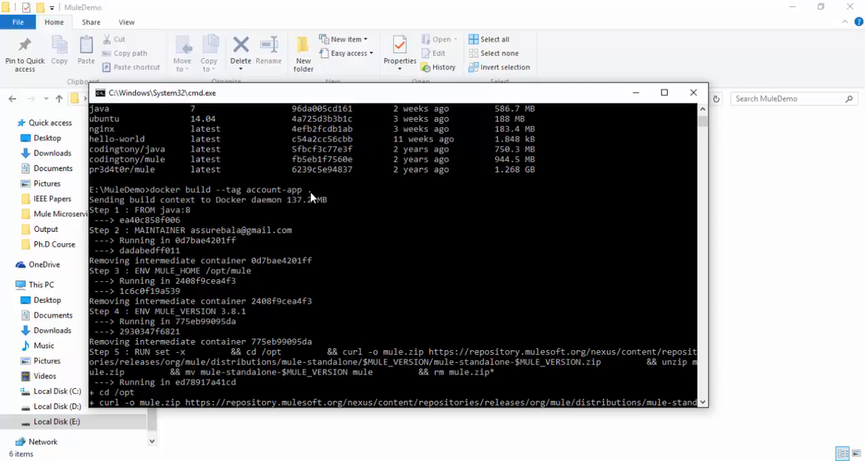
{"action": "mouse_move", "coordinate": [300, 232]}
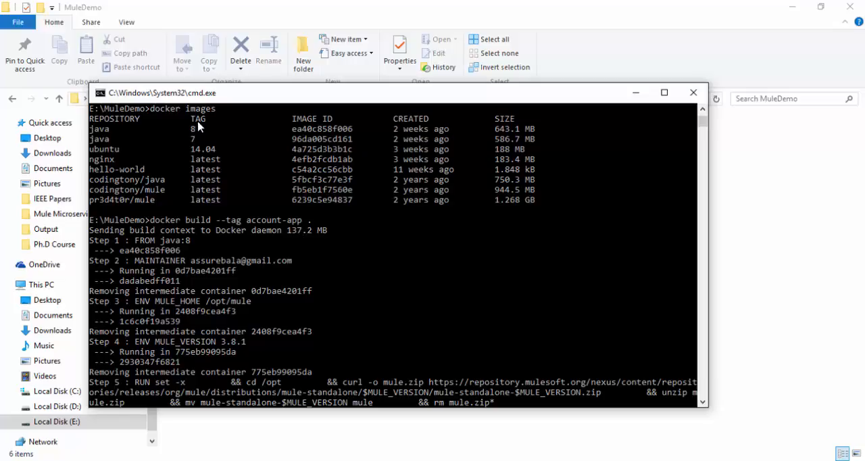
{"action": "mouse_move", "coordinate": [236, 201]}
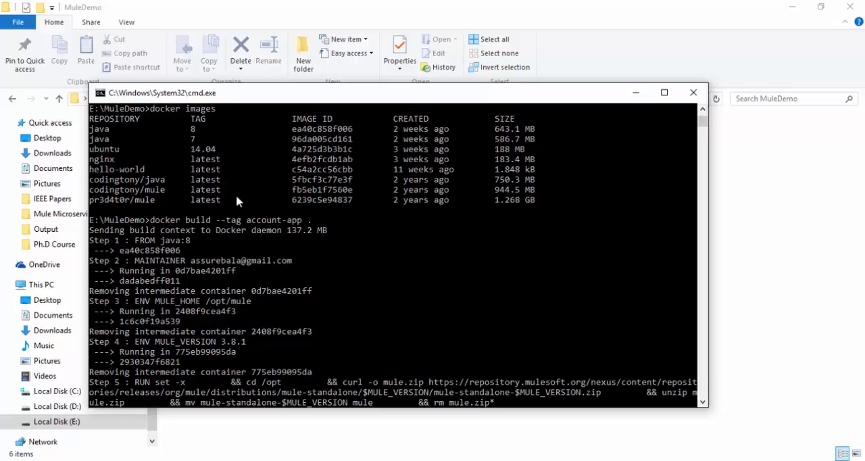
{"action": "mouse_move", "coordinate": [249, 264]}
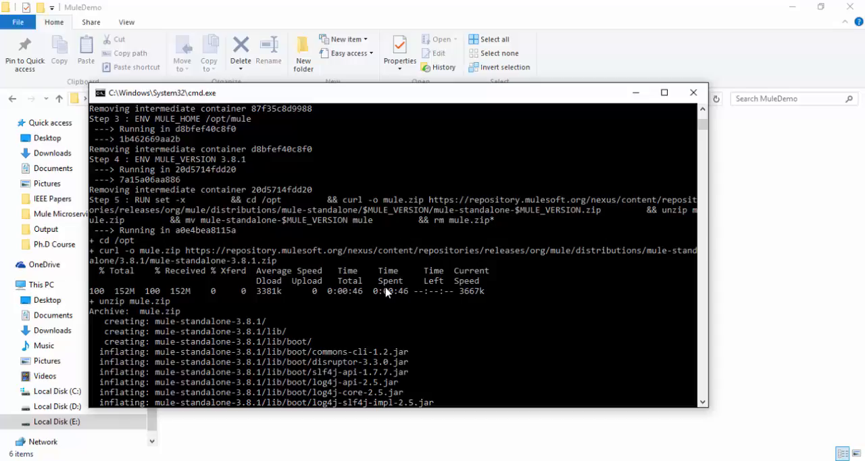
{"action": "mouse_move", "coordinate": [619, 198]}
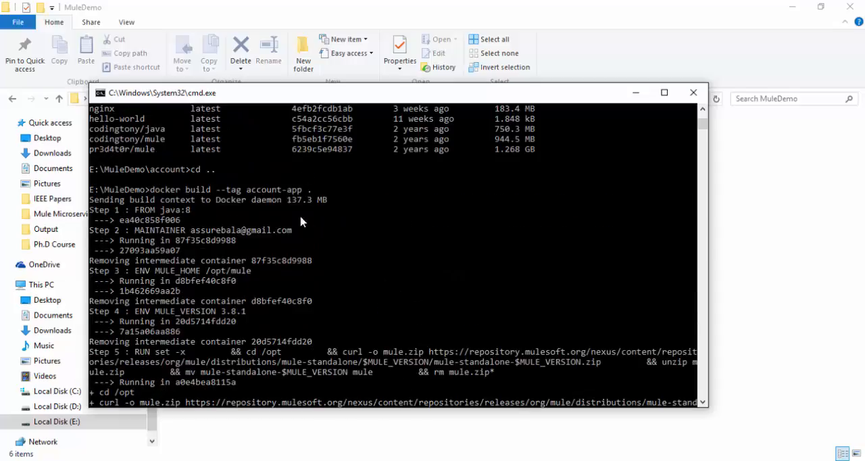
{"action": "mouse_move", "coordinate": [303, 200]}
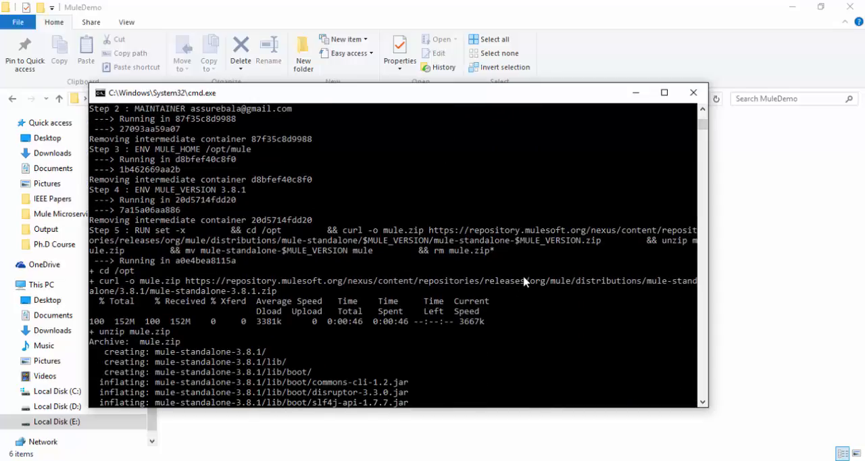
After the account-app build finishes, list the Docker images to confirm account-app is present
{"action": "scroll", "scroll_direction": "down", "scroll_amount": 3}
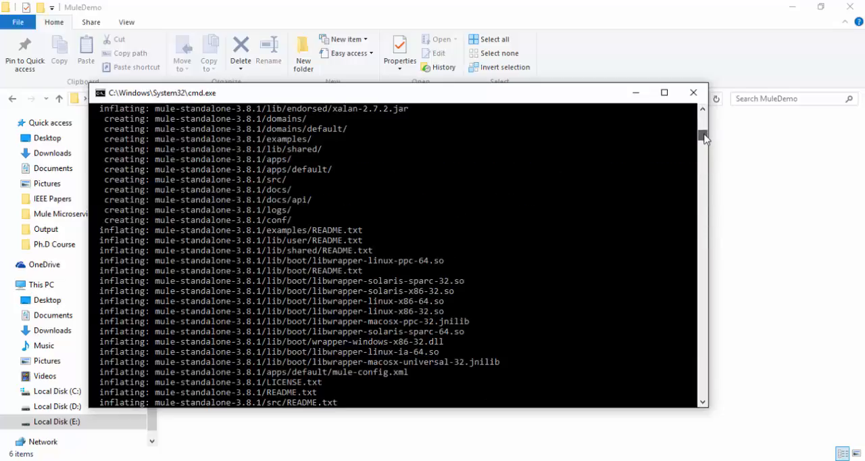
{"action": "type", "text": "docker images"}
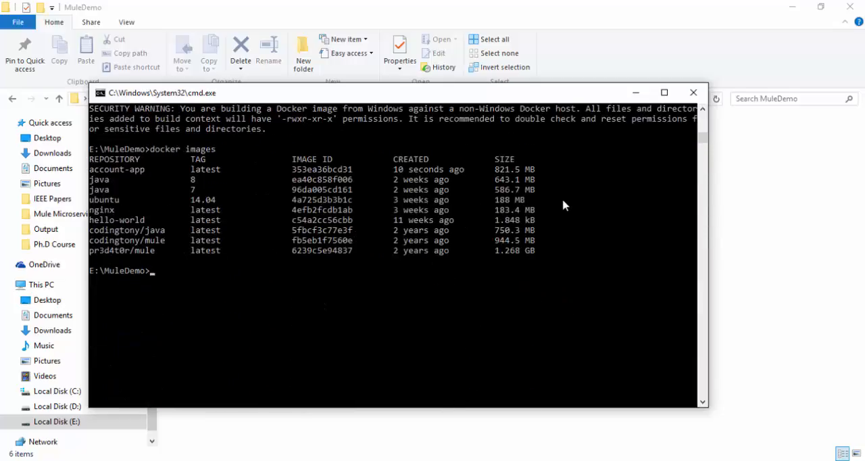
{"action": "mouse_move", "coordinate": [121, 175]}
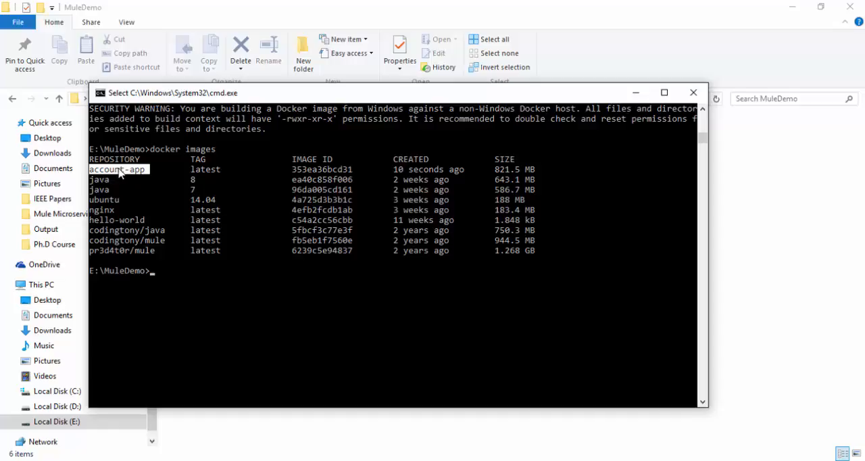
{"action": "mouse_move", "coordinate": [833, 233]}
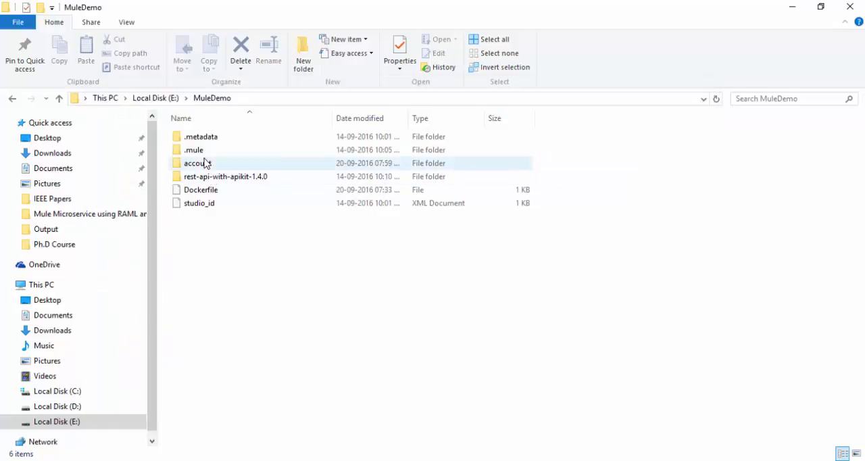
Enter the account folder in MuleDemo and open its Dockerfile in Notepad++ for editing
{"action": "double_click", "coordinate": [195, 162]}
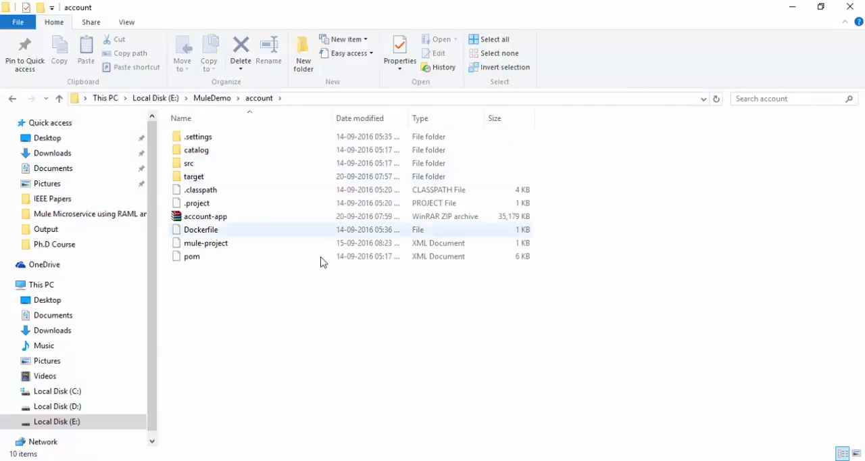
{"action": "left_click", "coordinate": [235, 273]}
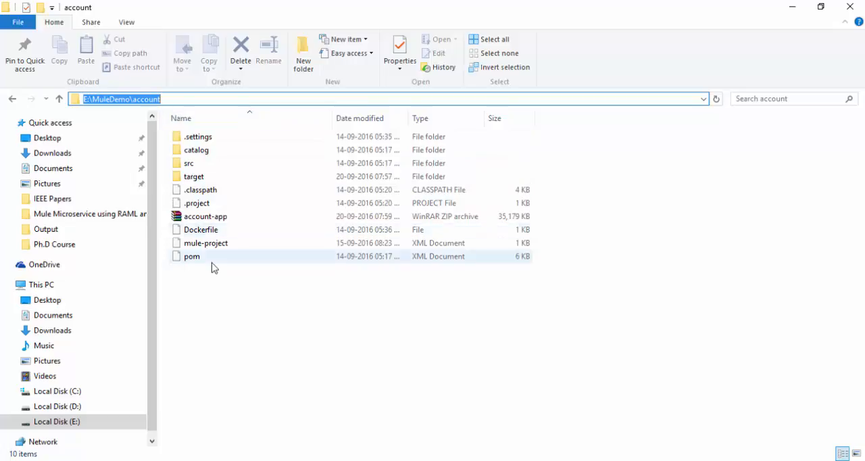
{"action": "mouse_move", "coordinate": [219, 221]}
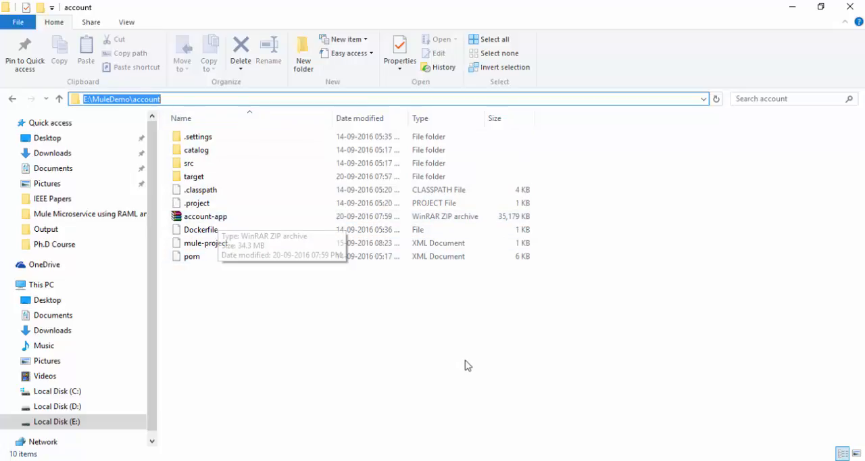
{"action": "right_click", "coordinate": [200, 229]}
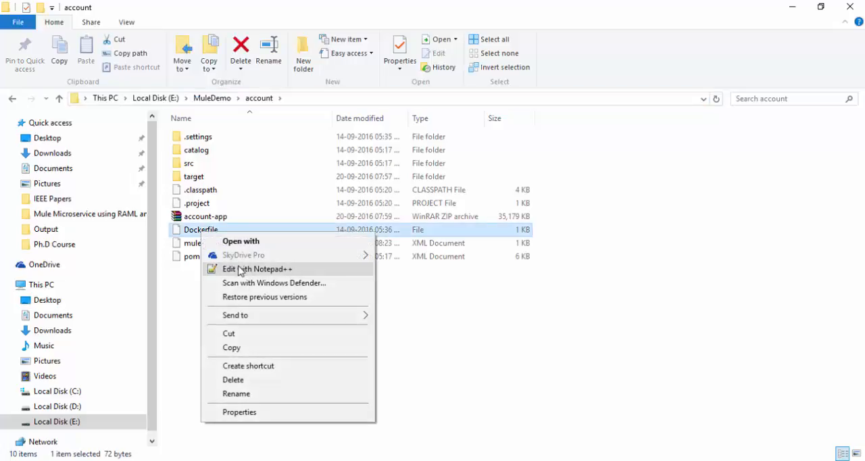
{"action": "left_click", "coordinate": [257, 269]}
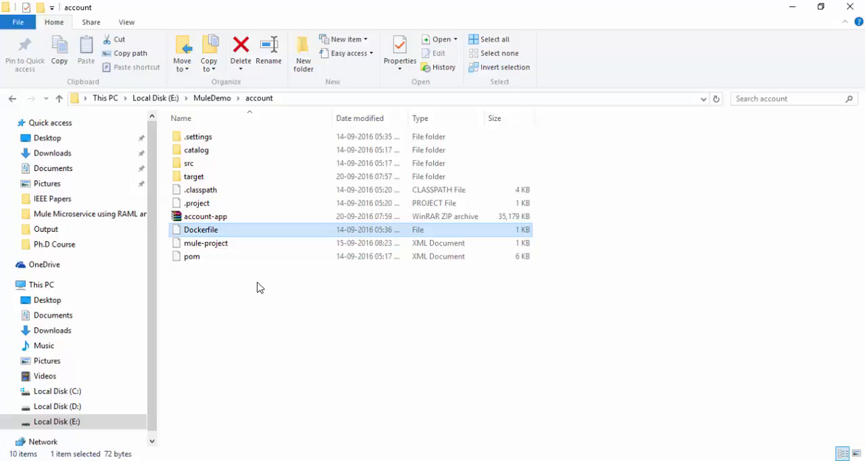
{"action": "mouse_move", "coordinate": [205, 216]}
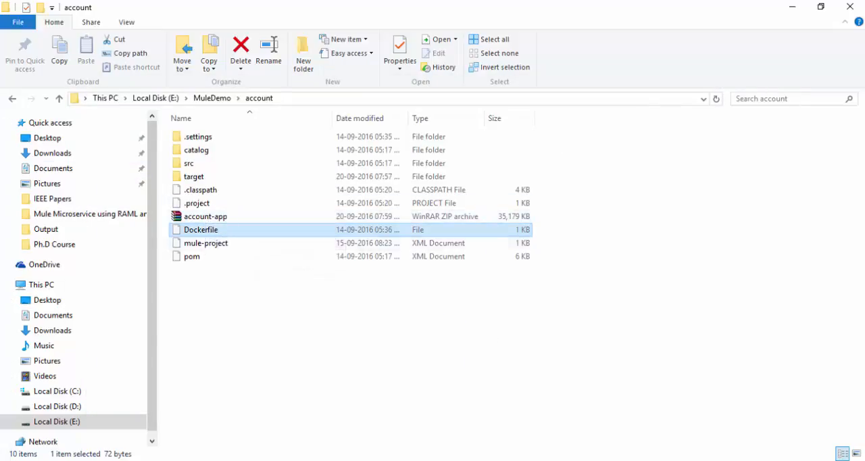
{"action": "double_click", "coordinate": [200, 229]}
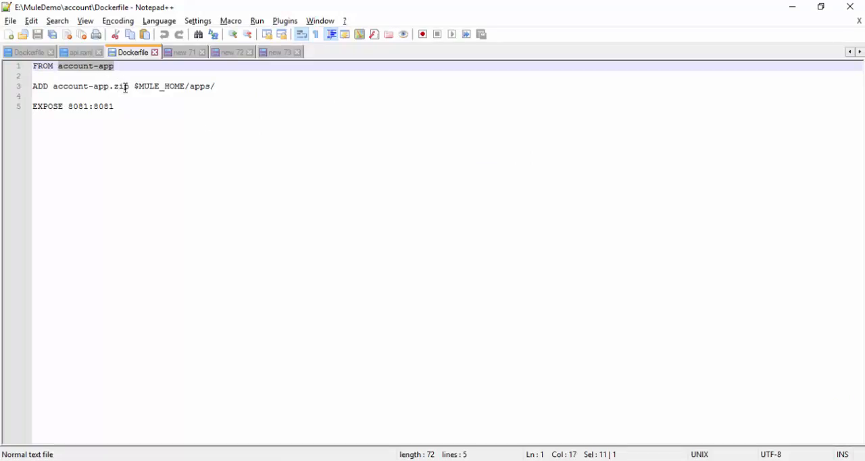
{"action": "double_click", "coordinate": [81, 86]}
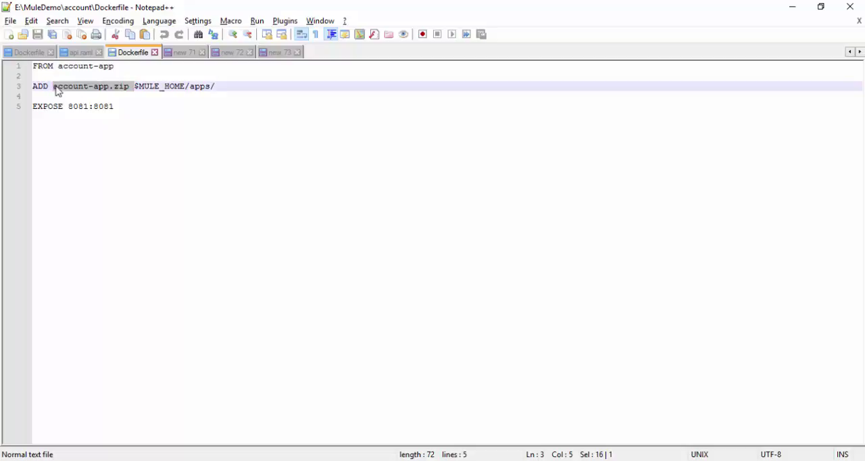
{"action": "left_click", "coordinate": [114, 105]}
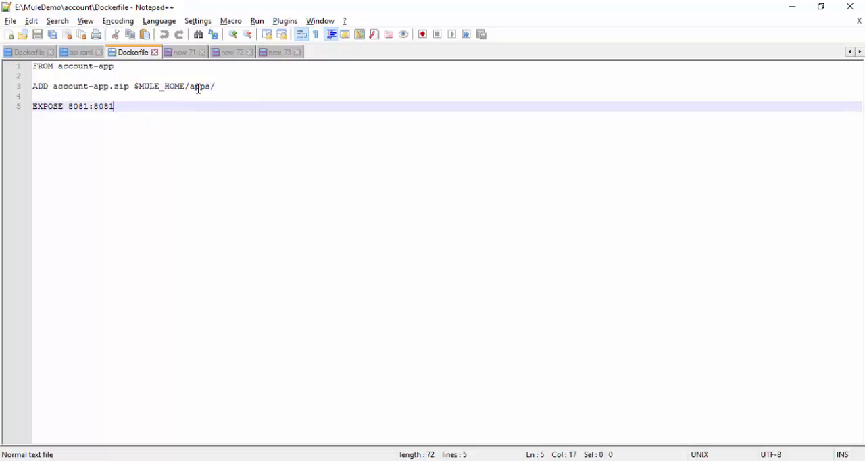
{"action": "double_click", "coordinate": [200, 86]}
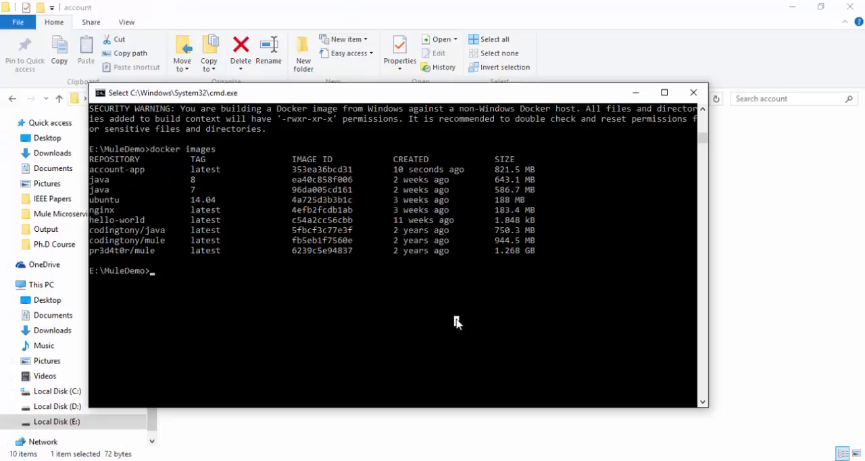
Change into the account folder, rebuild the account-app image and list the Docker images
{"action": "type", "text": "cd account"}
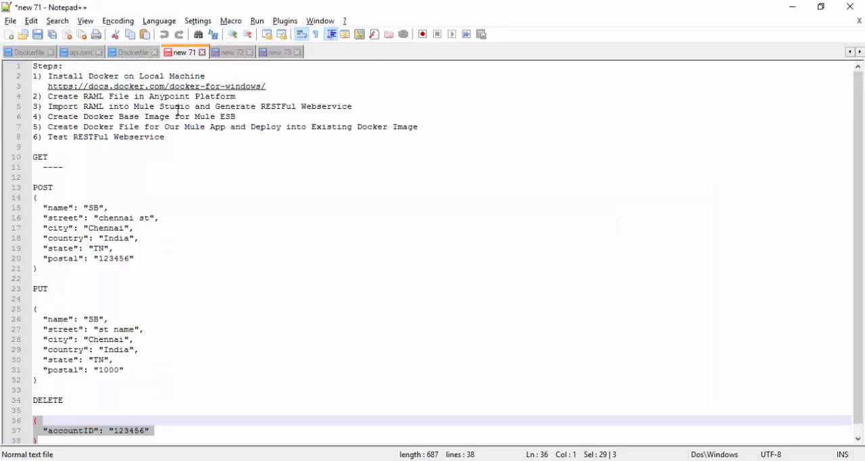
{"action": "left_click", "coordinate": [232, 51]}
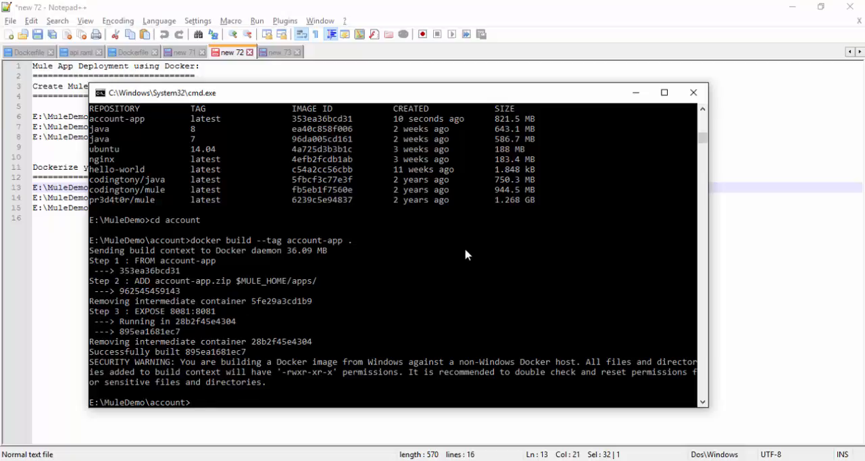
{"action": "mouse_move", "coordinate": [622, 217]}
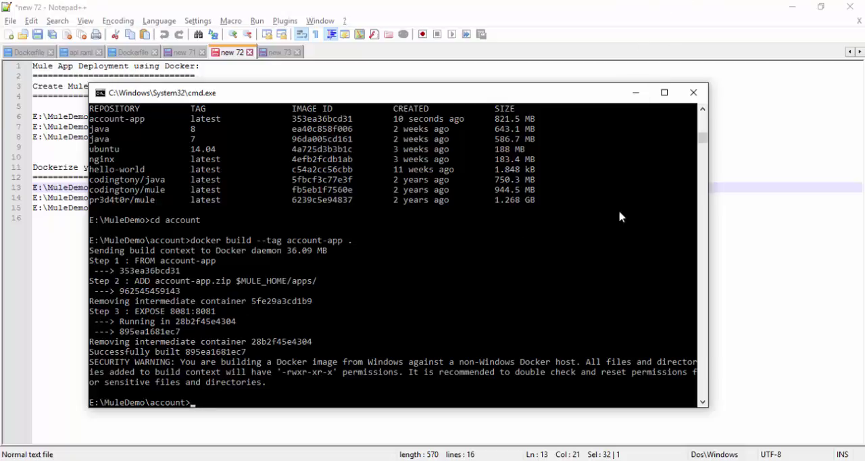
{"action": "type", "text": "docker images"}
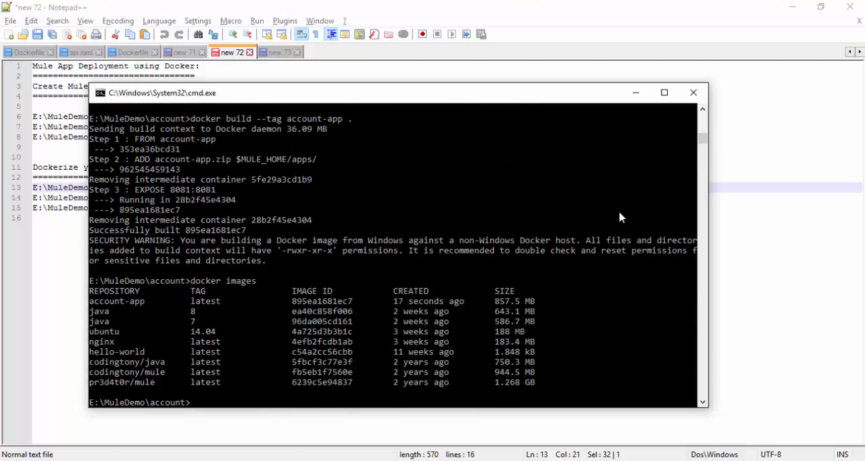
{"action": "mouse_move", "coordinate": [512, 321]}
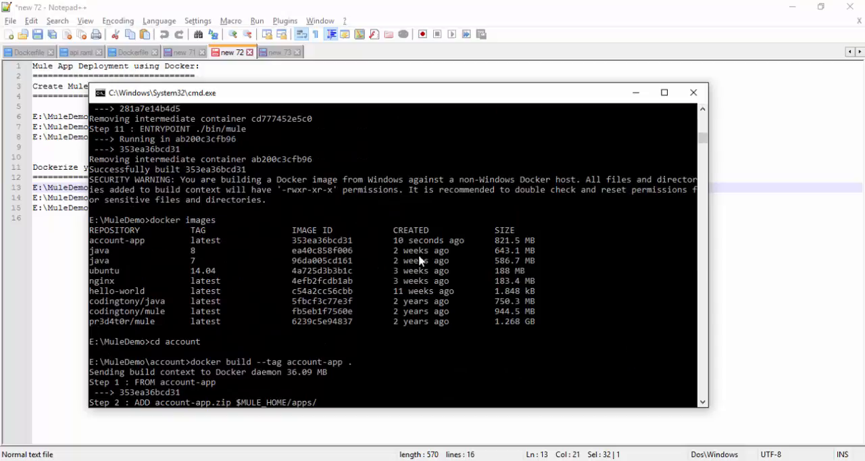
{"action": "mouse_move", "coordinate": [512, 243]}
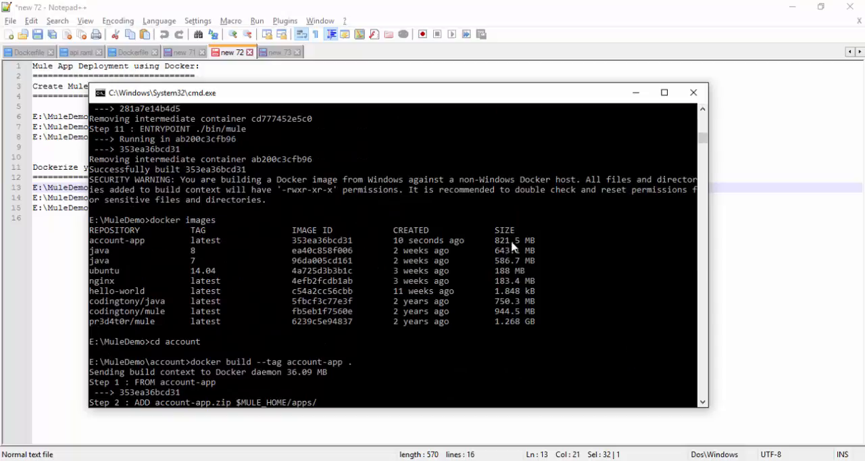
{"action": "scroll", "scroll_direction": "down", "scroll_amount": 3}
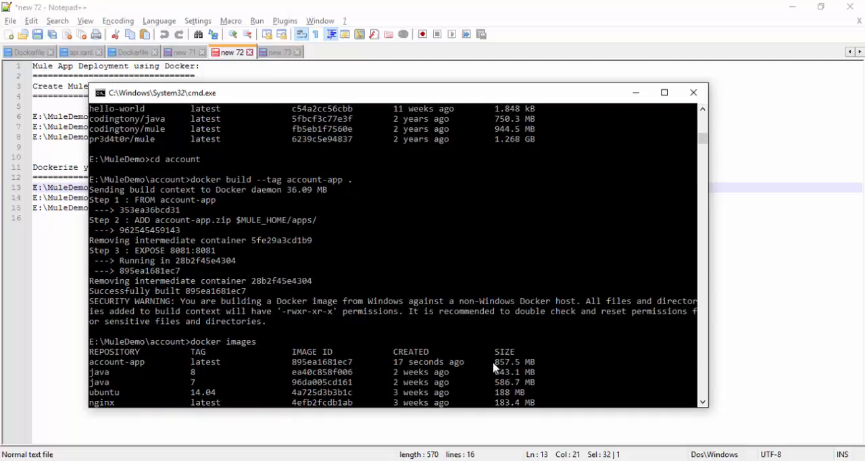
{"action": "mouse_move", "coordinate": [509, 370]}
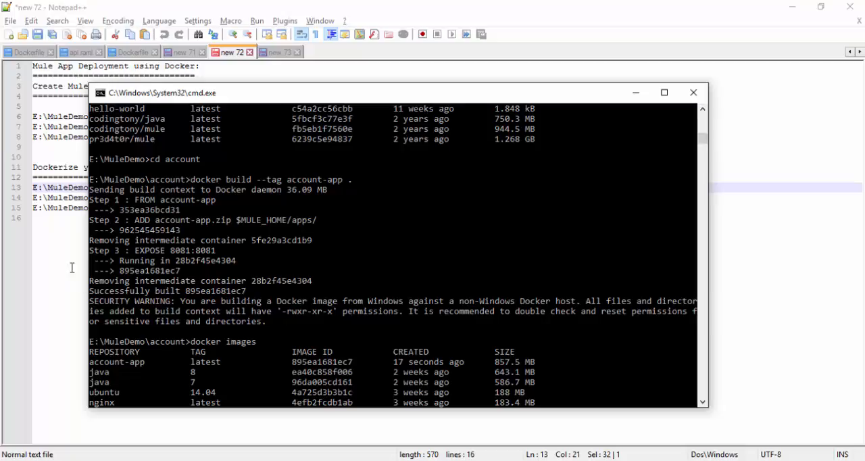
{"action": "left_click", "coordinate": [692, 92]}
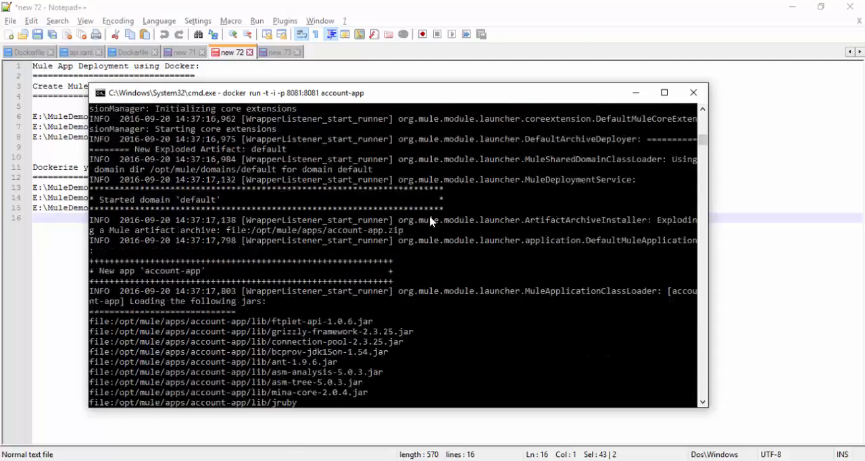
Watch the account-app container start on port 8081 until Mule reports account-app as DEPLOYED
{"action": "scroll", "scroll_direction": "down", "scroll_amount": 3}
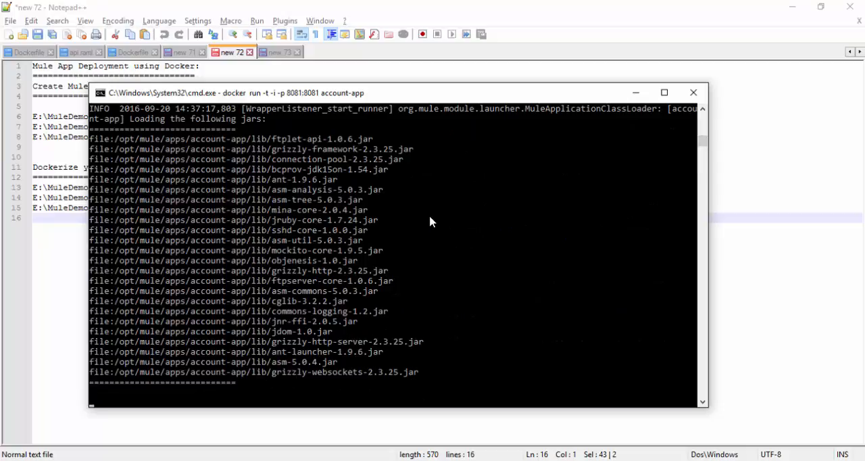
{"action": "mouse_move", "coordinate": [425, 225]}
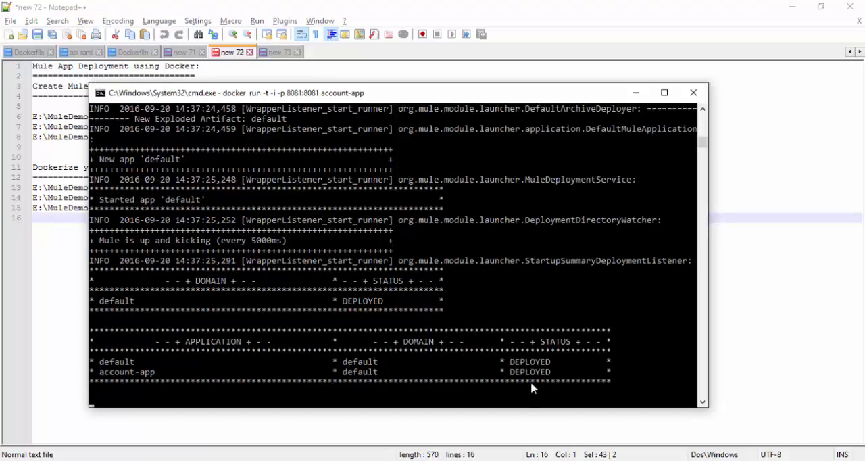
{"action": "mouse_move", "coordinate": [230, 364]}
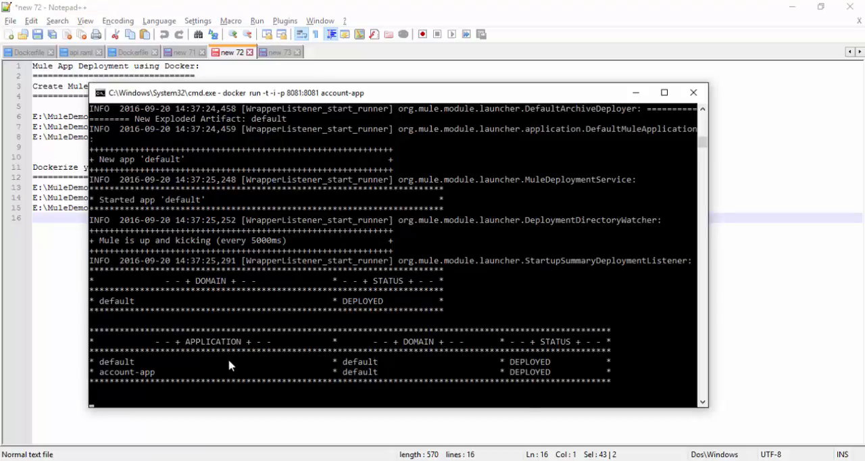
{"action": "mouse_move", "coordinate": [309, 360]}
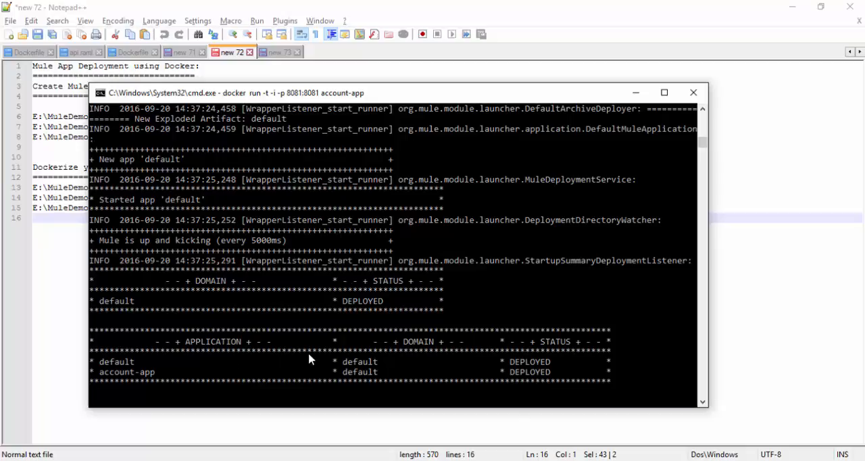
{"action": "mouse_move", "coordinate": [454, 432]}
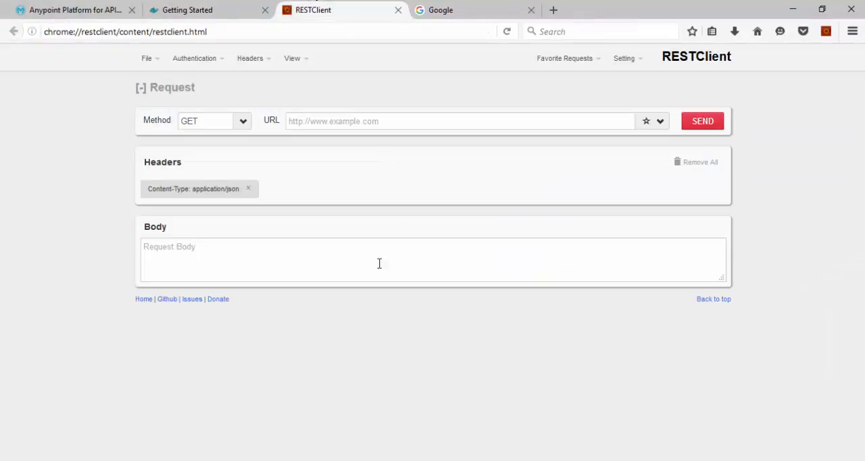
{"action": "mouse_move", "coordinate": [743, 149]}
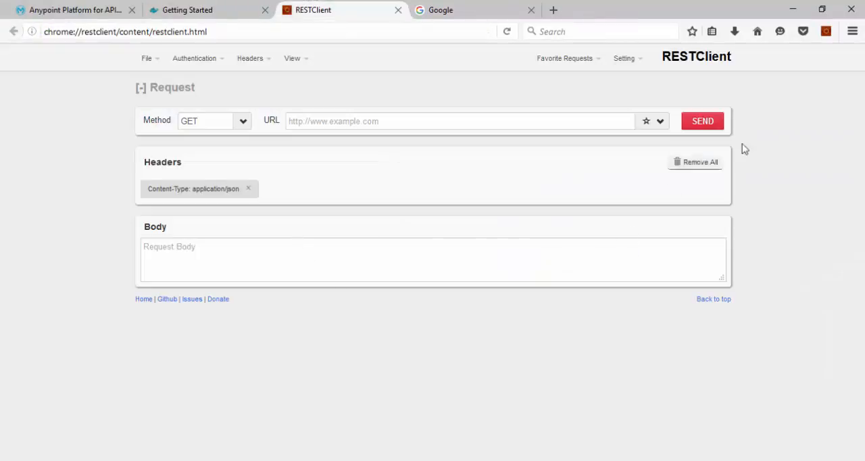
{"action": "mouse_move", "coordinate": [441, 173]}
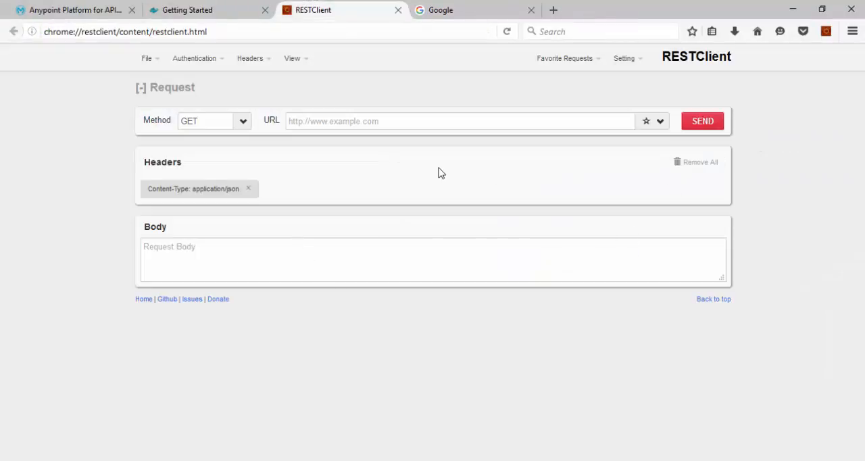
{"action": "left_click", "coordinate": [380, 121]}
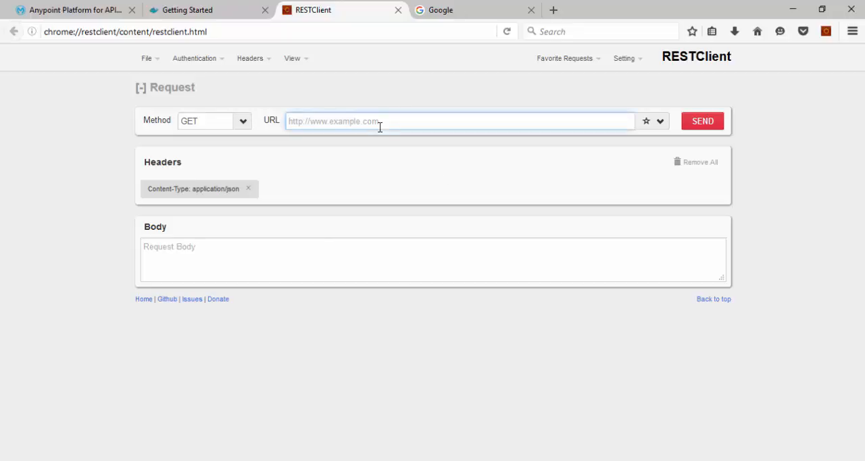
{"action": "type", "text": "ht"}
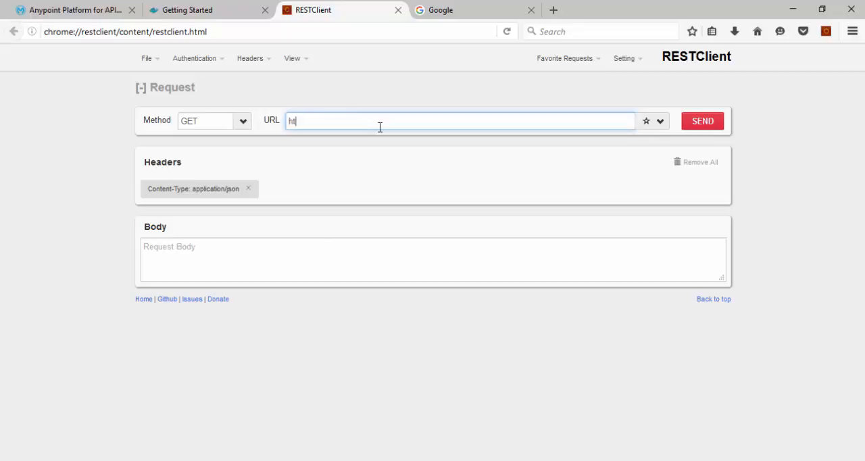
{"action": "type", "text": "tp://local"}
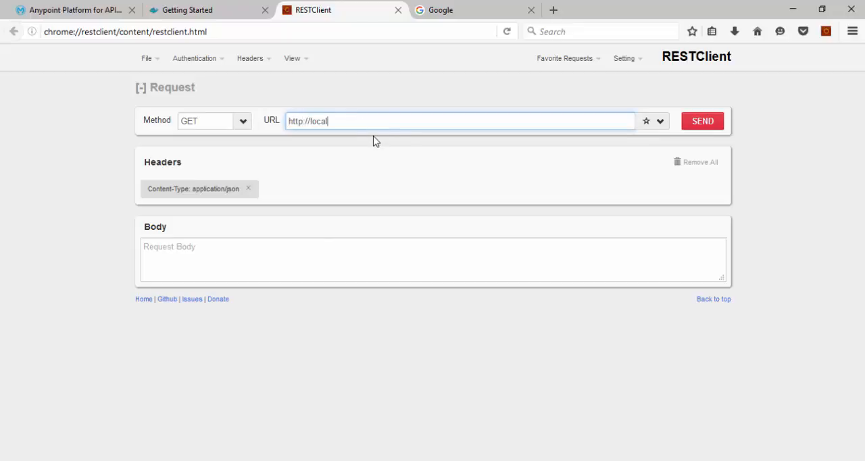
{"action": "type", "text": "host"}
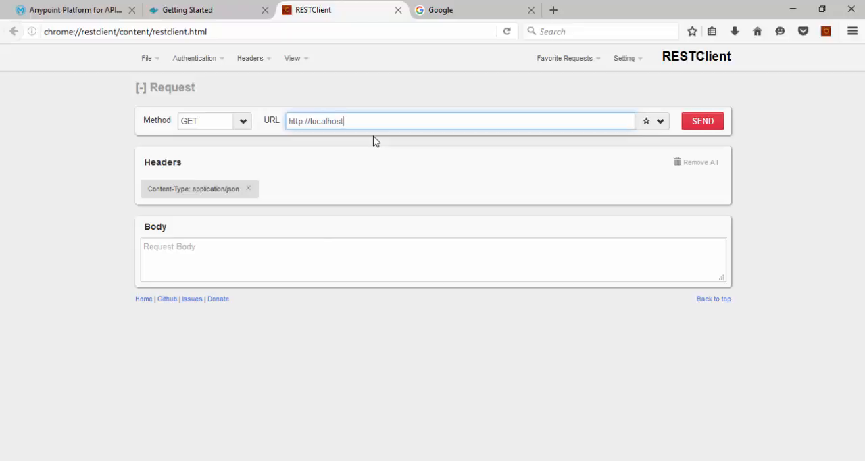
{"action": "type", "text": ":8081/"}
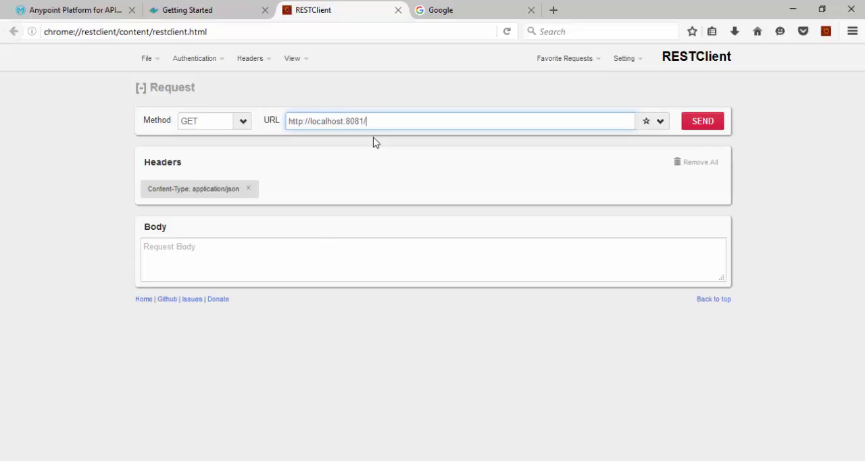
{"action": "type", "text": "api/"}
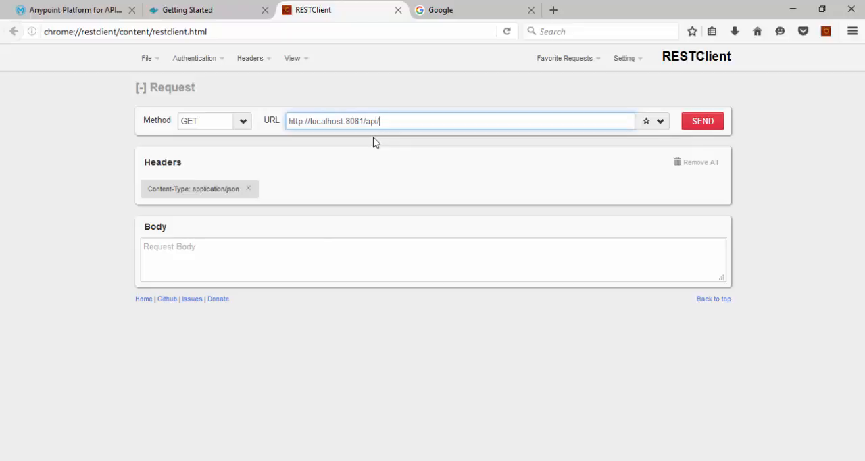
{"action": "type", "text": "accounts"}
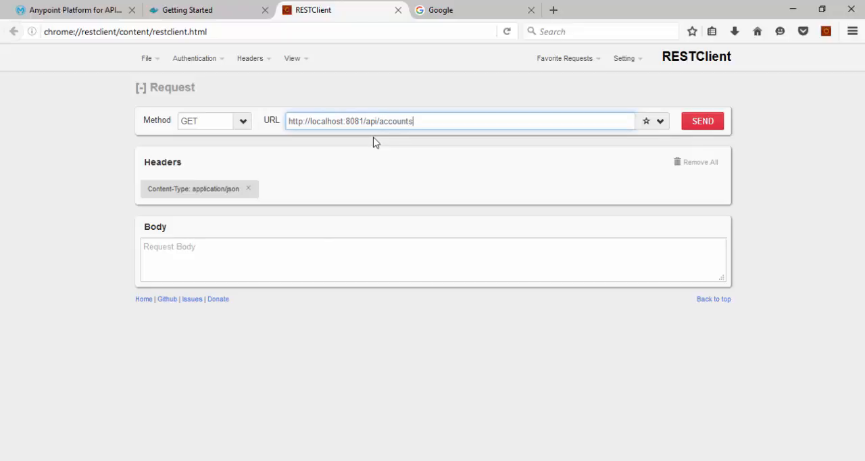
{"action": "mouse_move", "coordinate": [699, 140]}
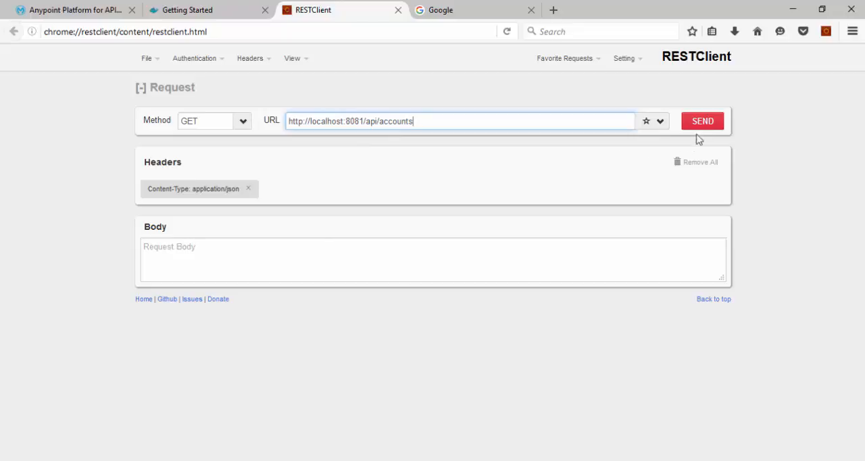
{"action": "left_click", "coordinate": [703, 121]}
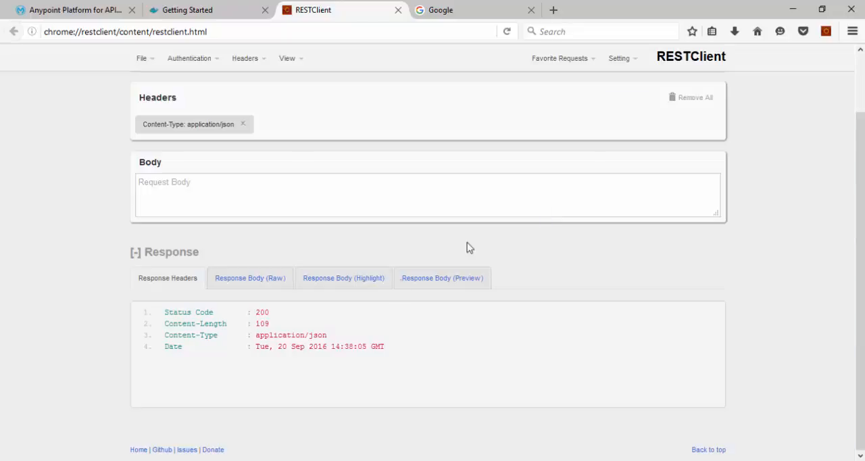
{"action": "mouse_move", "coordinate": [346, 292]}
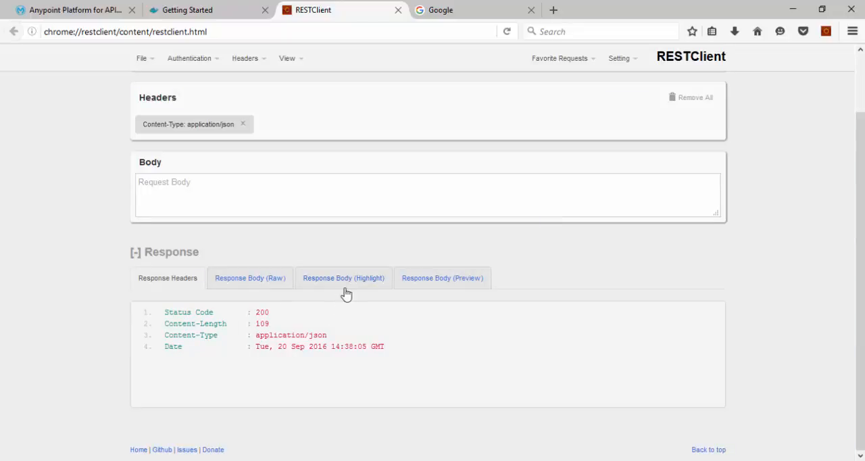
{"action": "left_click", "coordinate": [343, 279]}
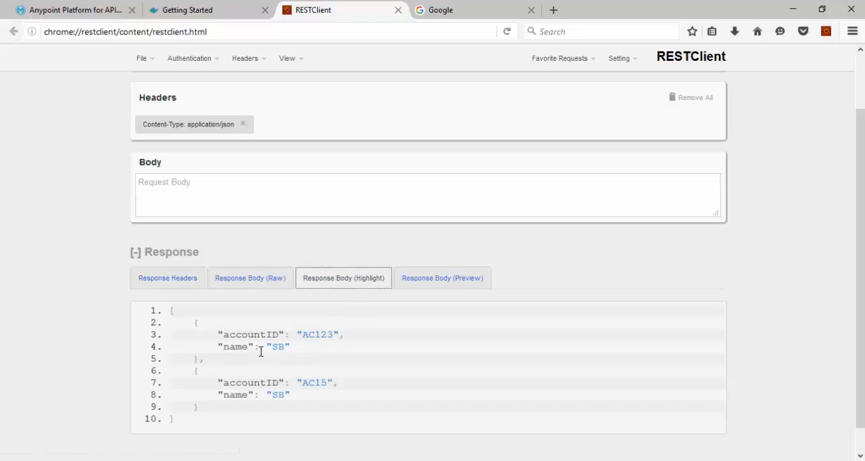
{"action": "mouse_move", "coordinate": [249, 406]}
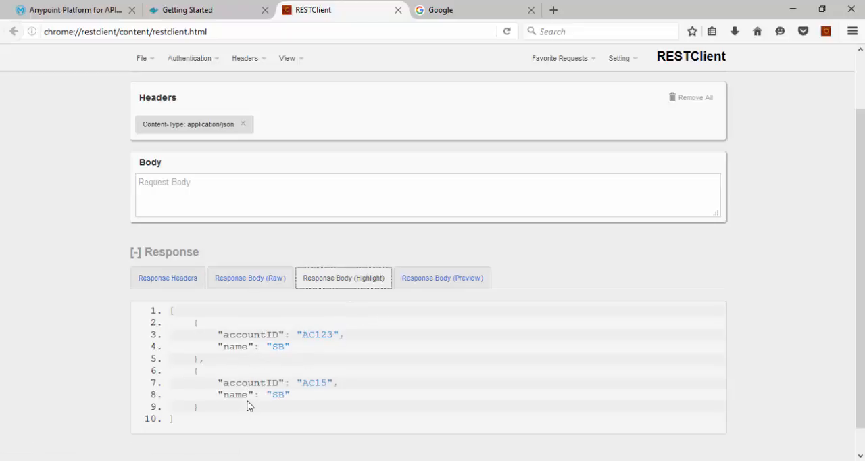
{"action": "mouse_move", "coordinate": [564, 294]}
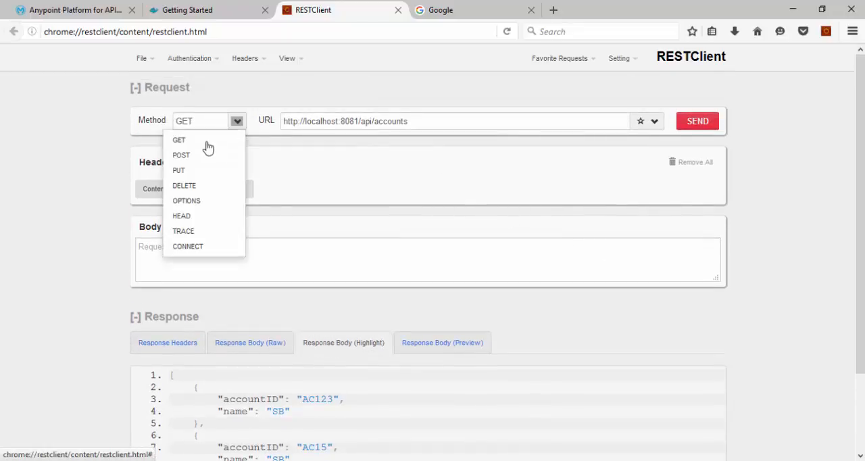
POST the SB account JSON to /api/accounts and check the 201 status and 'Account is created' body
{"action": "left_click", "coordinate": [181, 154]}
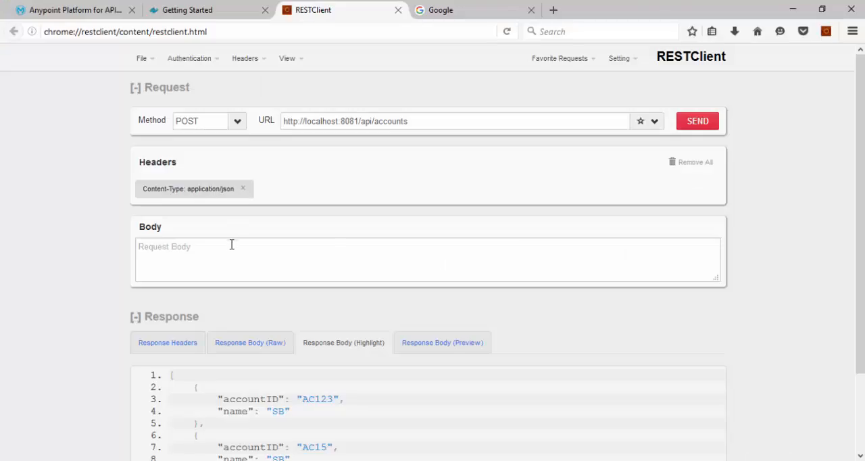
{"action": "type", "text": "{\"name\": \"SB\", \"street\": \"chennai st\", \"city\": \"Chennai\", \"country\": \"India\", \"state\": \"TN\", \"postal\": \"123456\"}"}
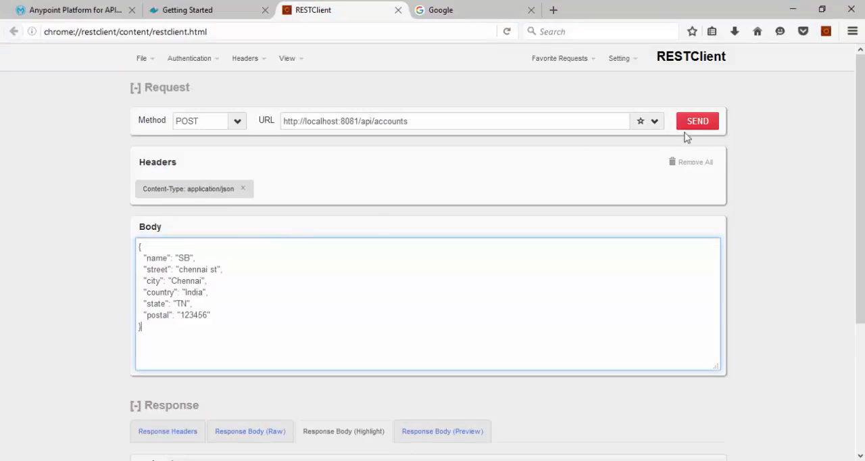
{"action": "left_click", "coordinate": [697, 120]}
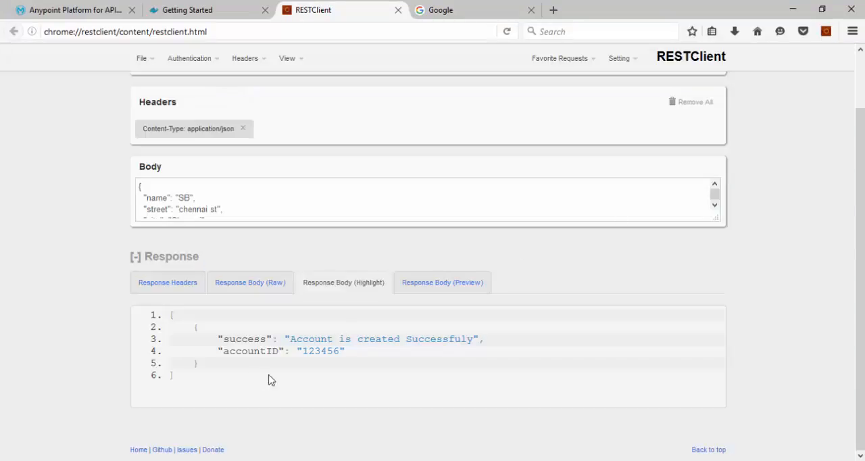
{"action": "left_click", "coordinate": [167, 281]}
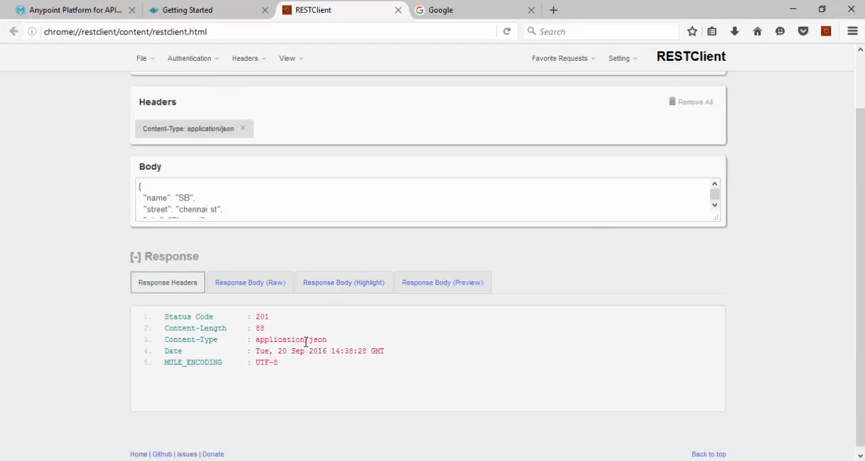
{"action": "left_click", "coordinate": [343, 281]}
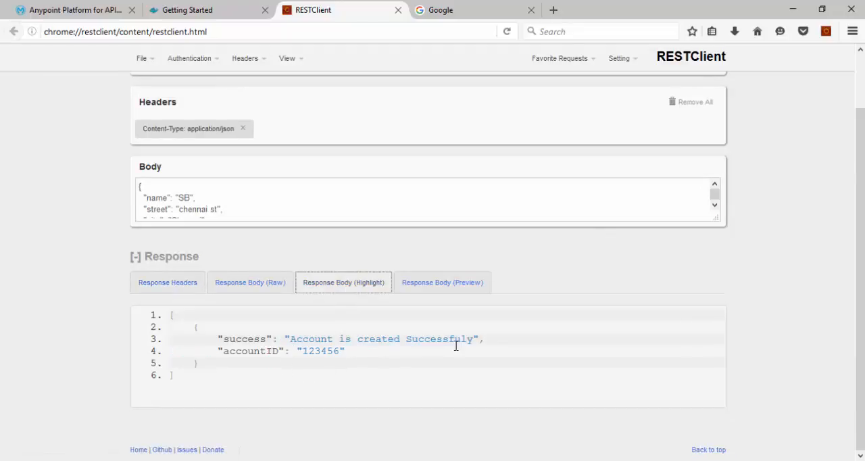
{"action": "left_click", "coordinate": [74, 10]}
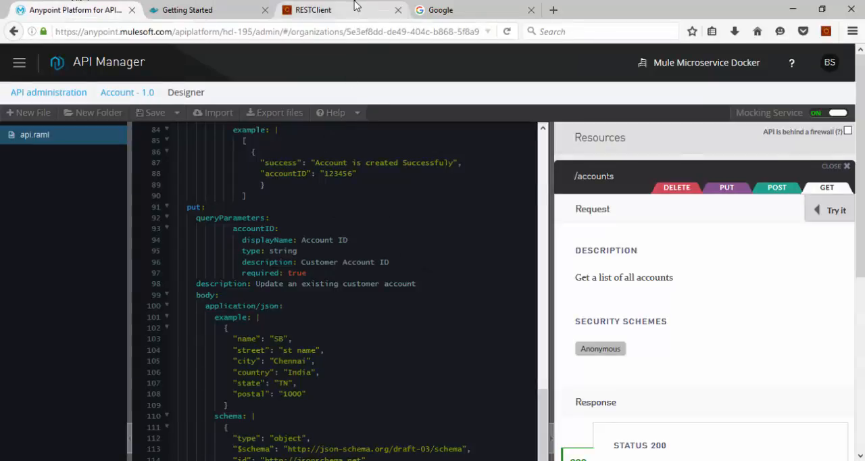
{"action": "left_click", "coordinate": [319, 9]}
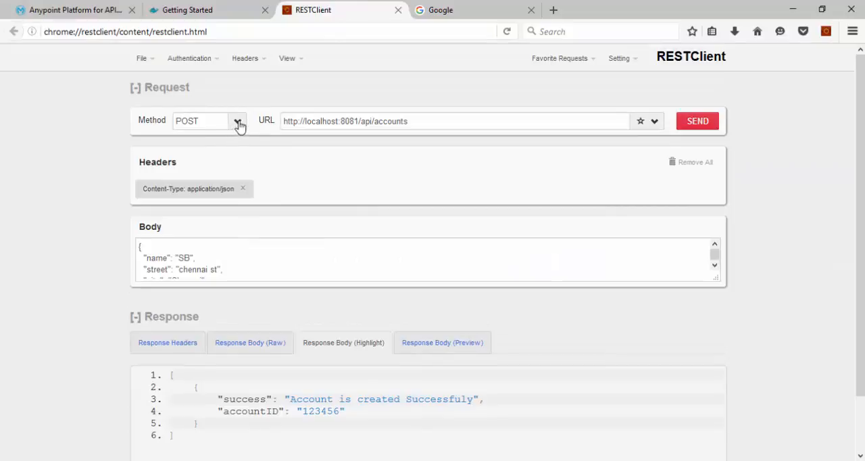
Send a PUT to /api/accounts?accountID=12345 and check the update response status
{"action": "left_click", "coordinate": [238, 122]}
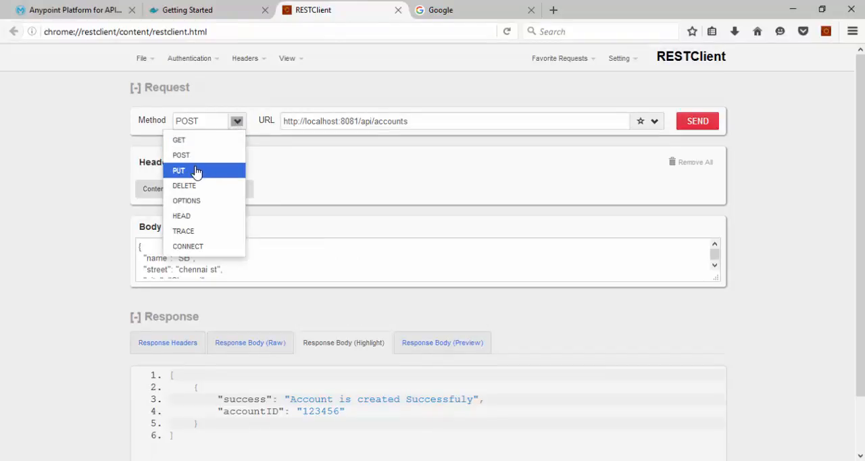
{"action": "left_click", "coordinate": [178, 171]}
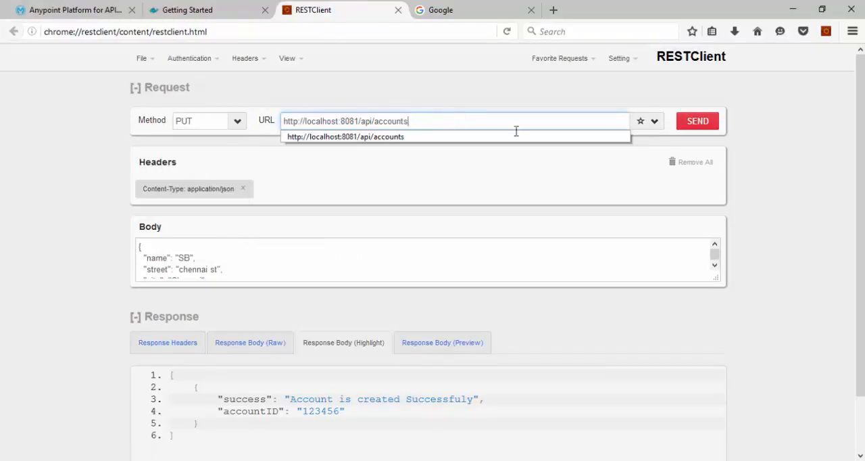
{"action": "type", "text": "?"}
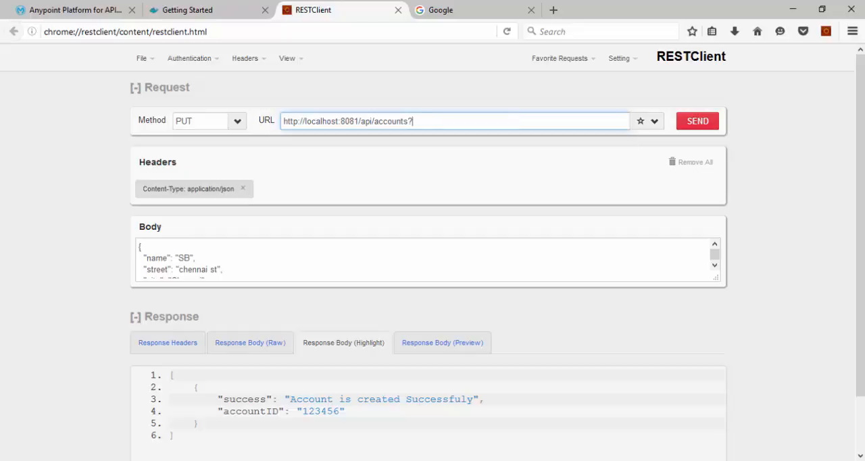
{"action": "type", "text": "account"}
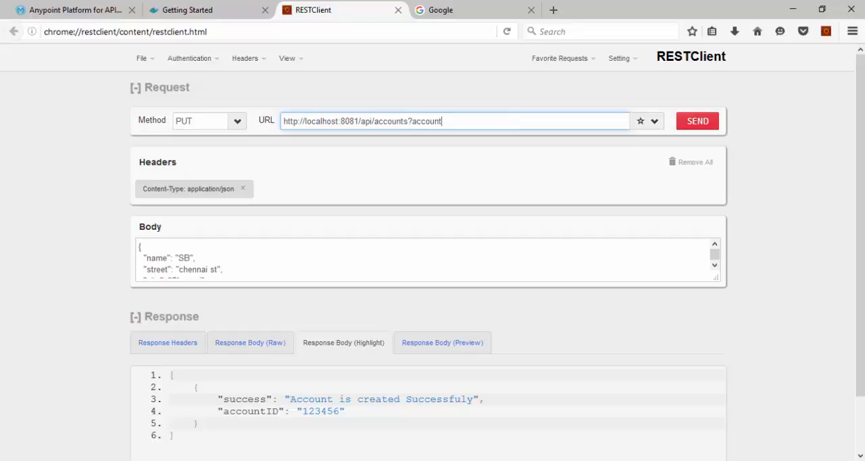
{"action": "type", "text": "ID"}
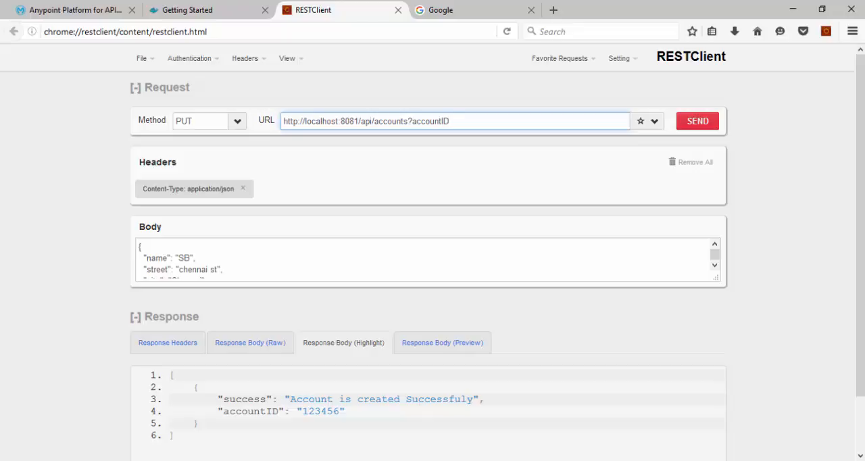
{"action": "type", "text": "=12345"}
{"action": "left_click", "coordinate": [428, 260]}
{"action": "type", "text": "st name"}
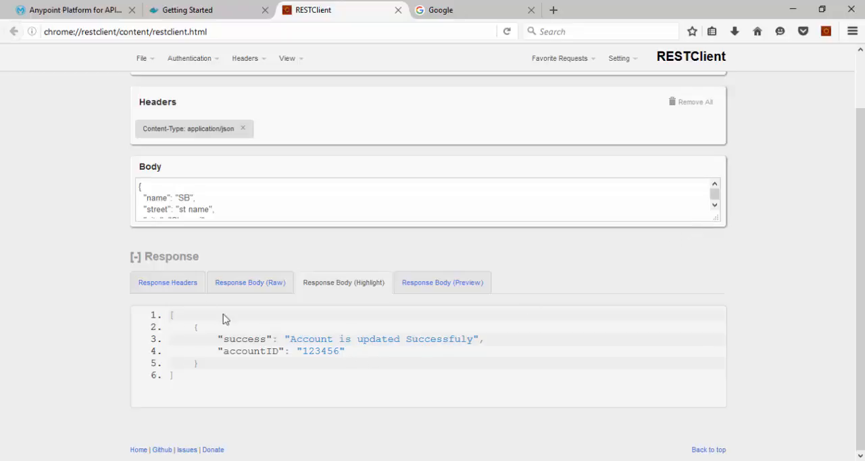
{"action": "left_click", "coordinate": [168, 281]}
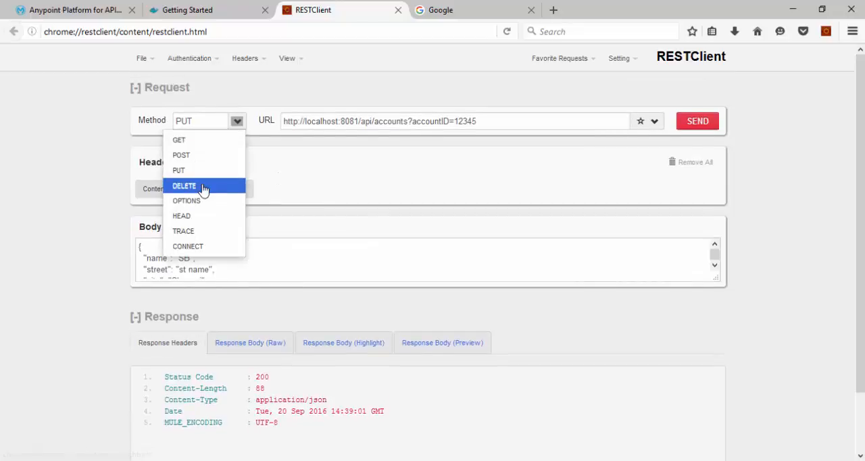
Send a DELETE to /api/accounts without the query string and view the 'Account is deleted' body
{"action": "left_click", "coordinate": [183, 185]}
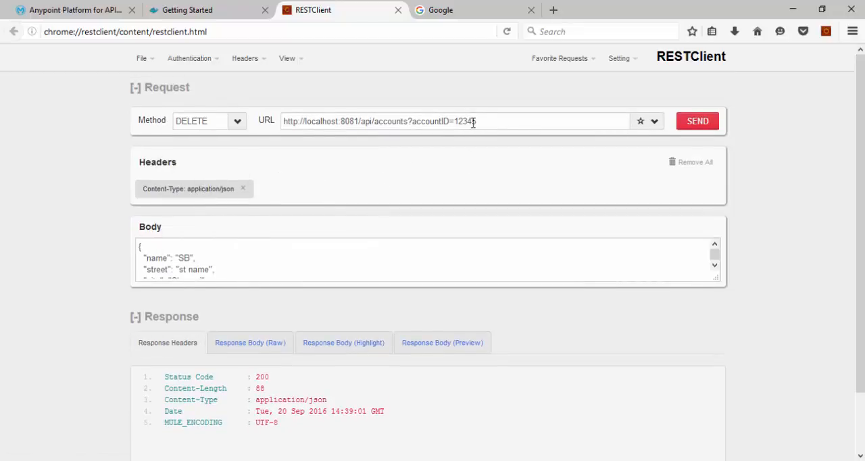
{"action": "triple_click", "coordinate": [378, 121]}
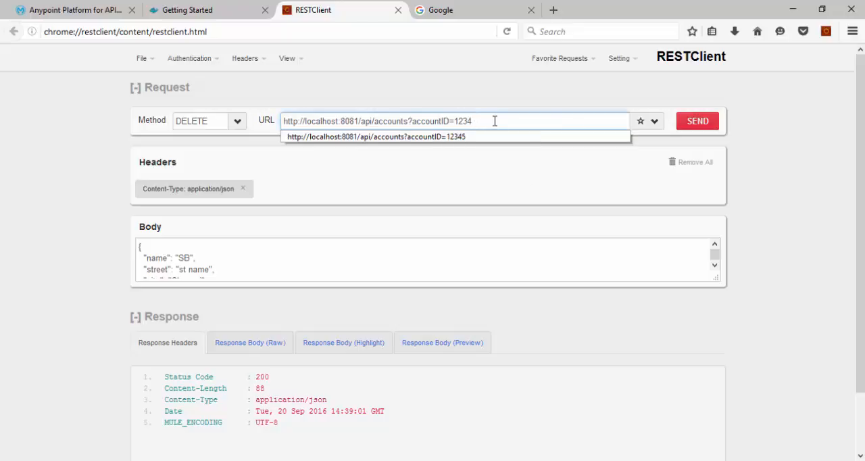
{"action": "key", "text": "BackSpace"}
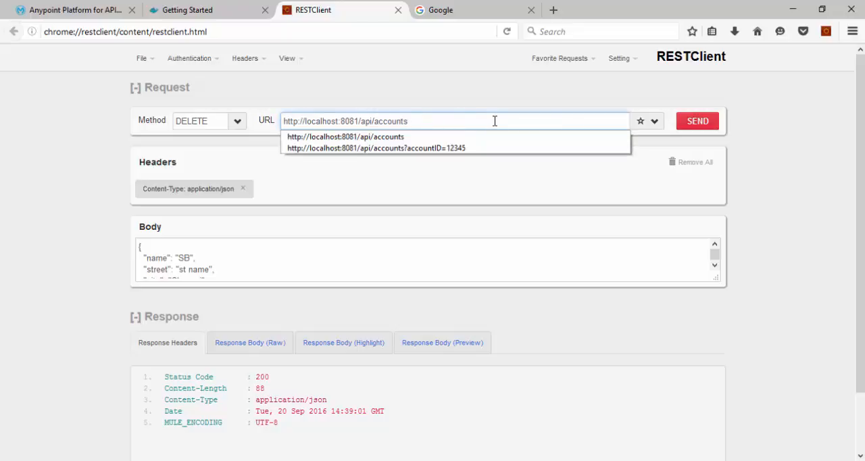
{"action": "mouse_move", "coordinate": [418, 154]}
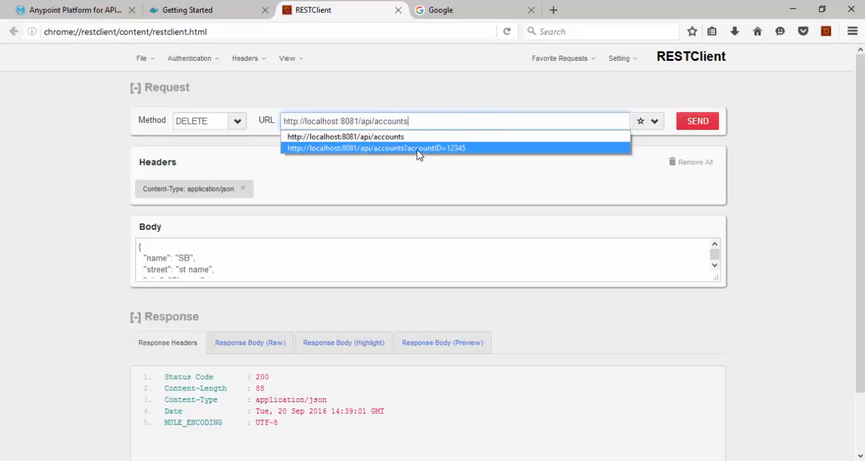
{"action": "mouse_move", "coordinate": [483, 176]}
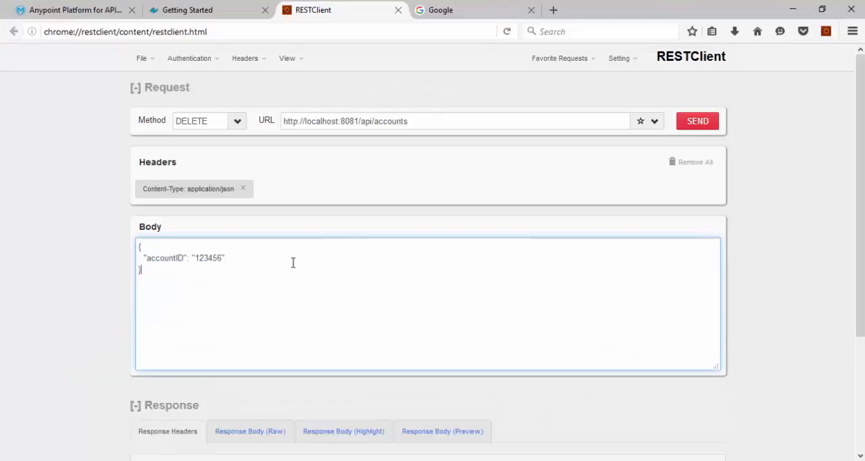
{"action": "left_click", "coordinate": [697, 121]}
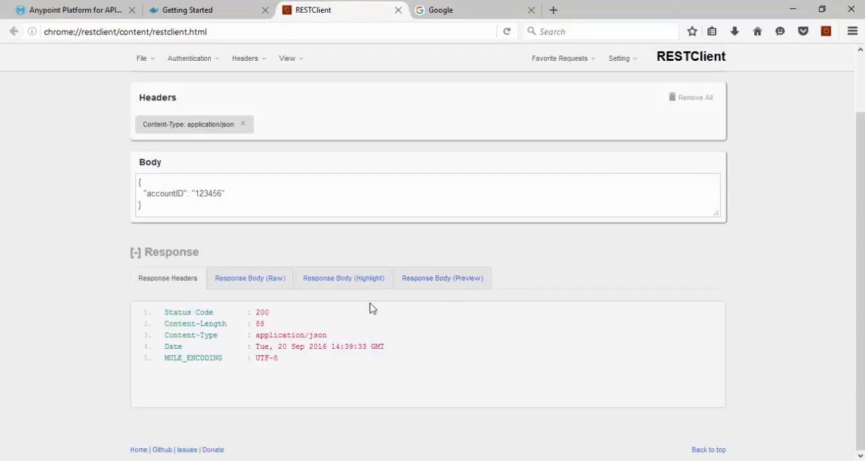
{"action": "left_click", "coordinate": [343, 279]}
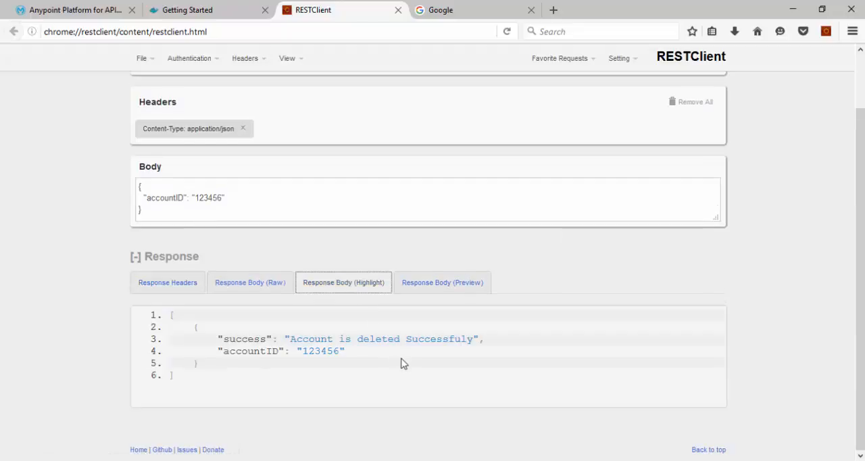
{"action": "mouse_move", "coordinate": [586, 255]}
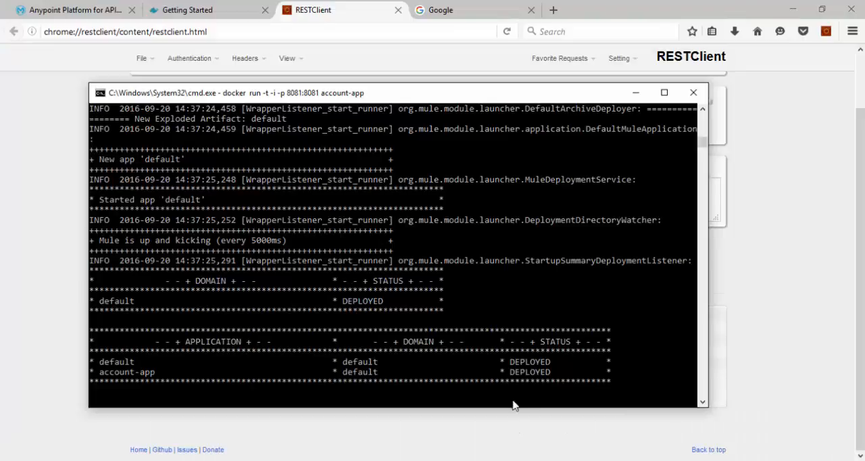
{"action": "mouse_move", "coordinate": [522, 348]}
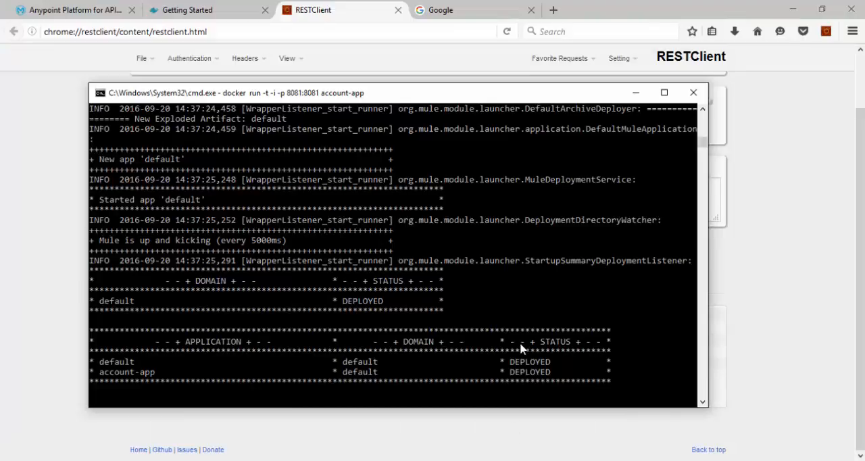